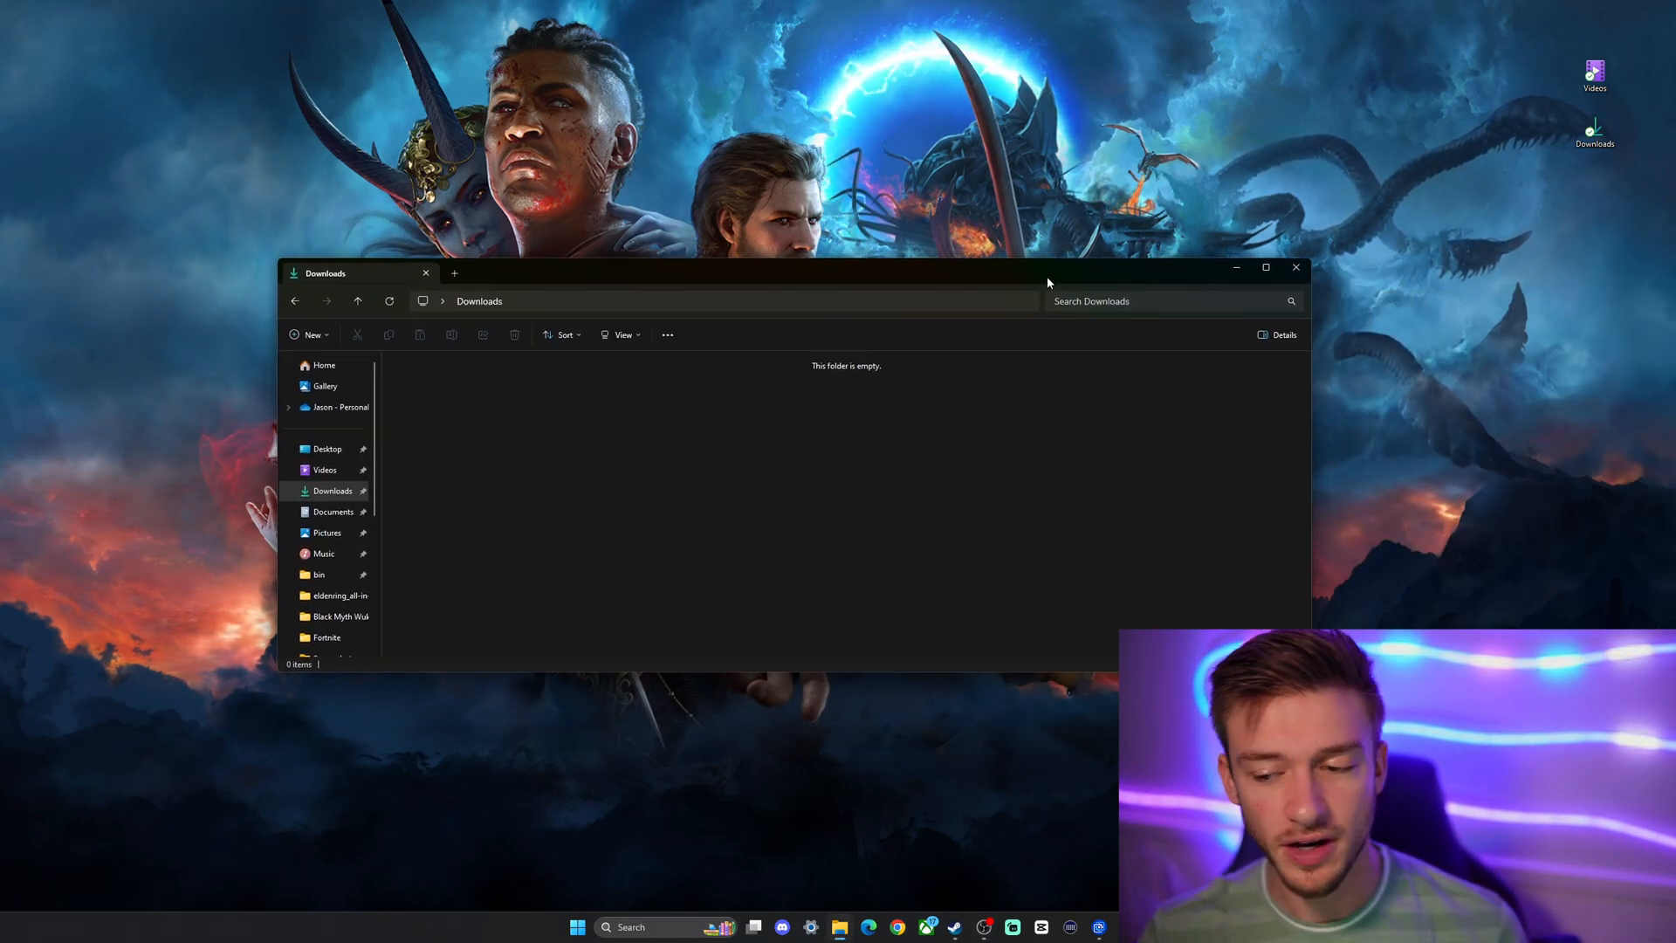
Reposition the window and open the Windows (C:) drive from This PC.
{"action": "left_click_drag", "start_coordinate": [1048, 276], "coordinate": [985, 201]}
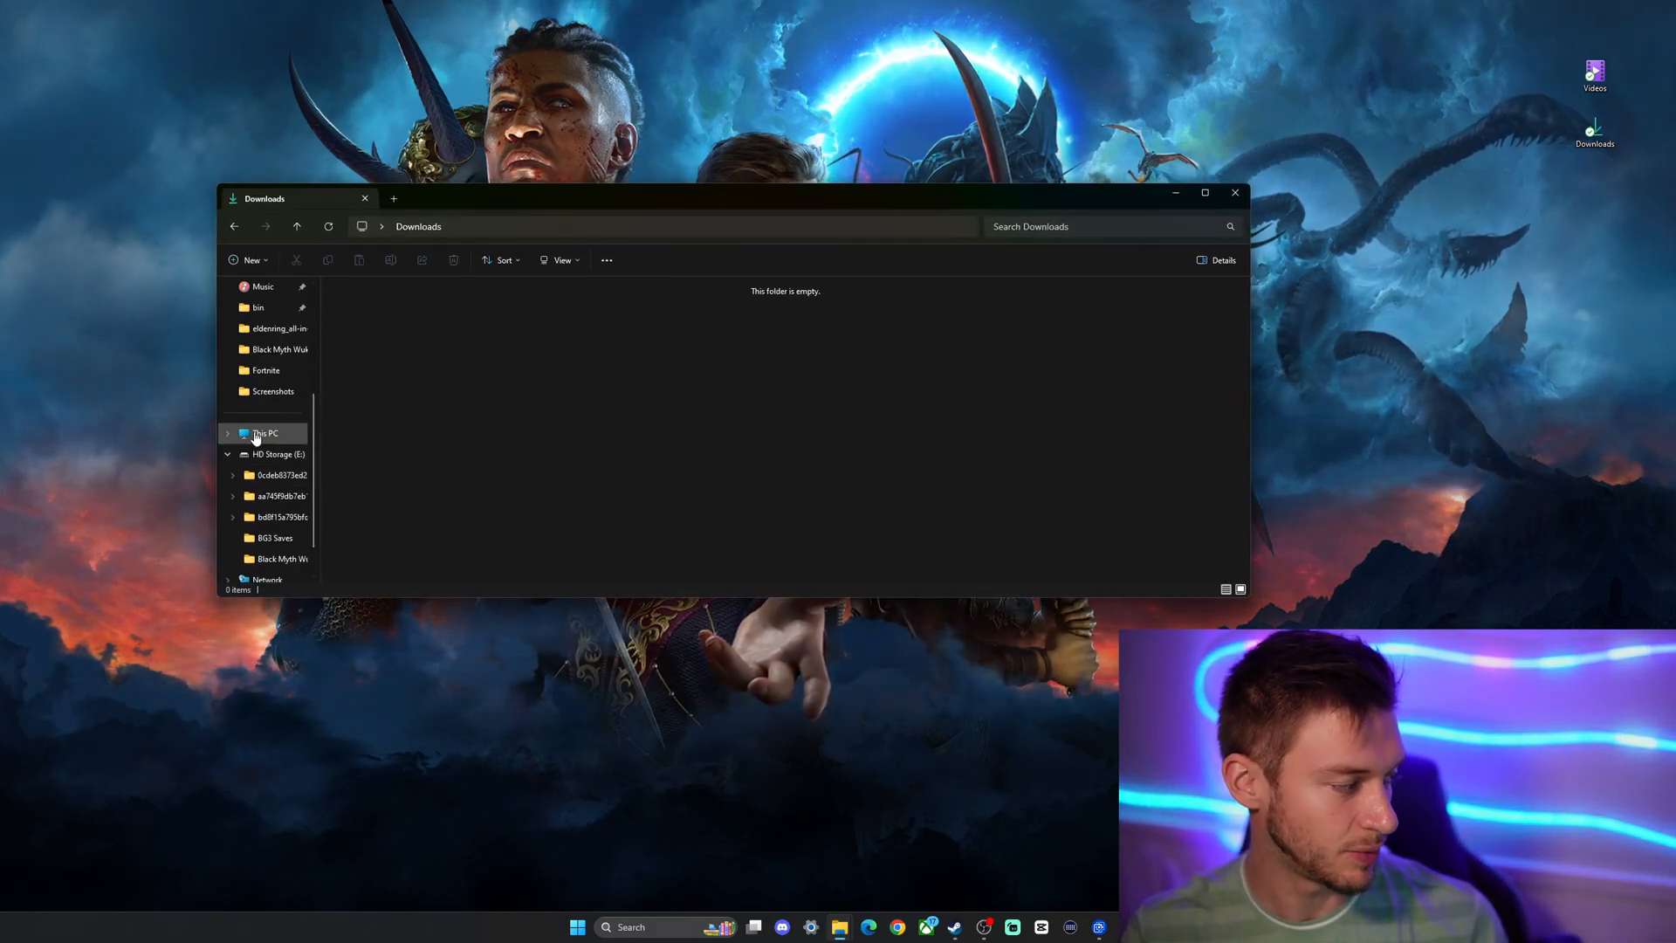
{"action": "left_click", "coordinate": [263, 433]}
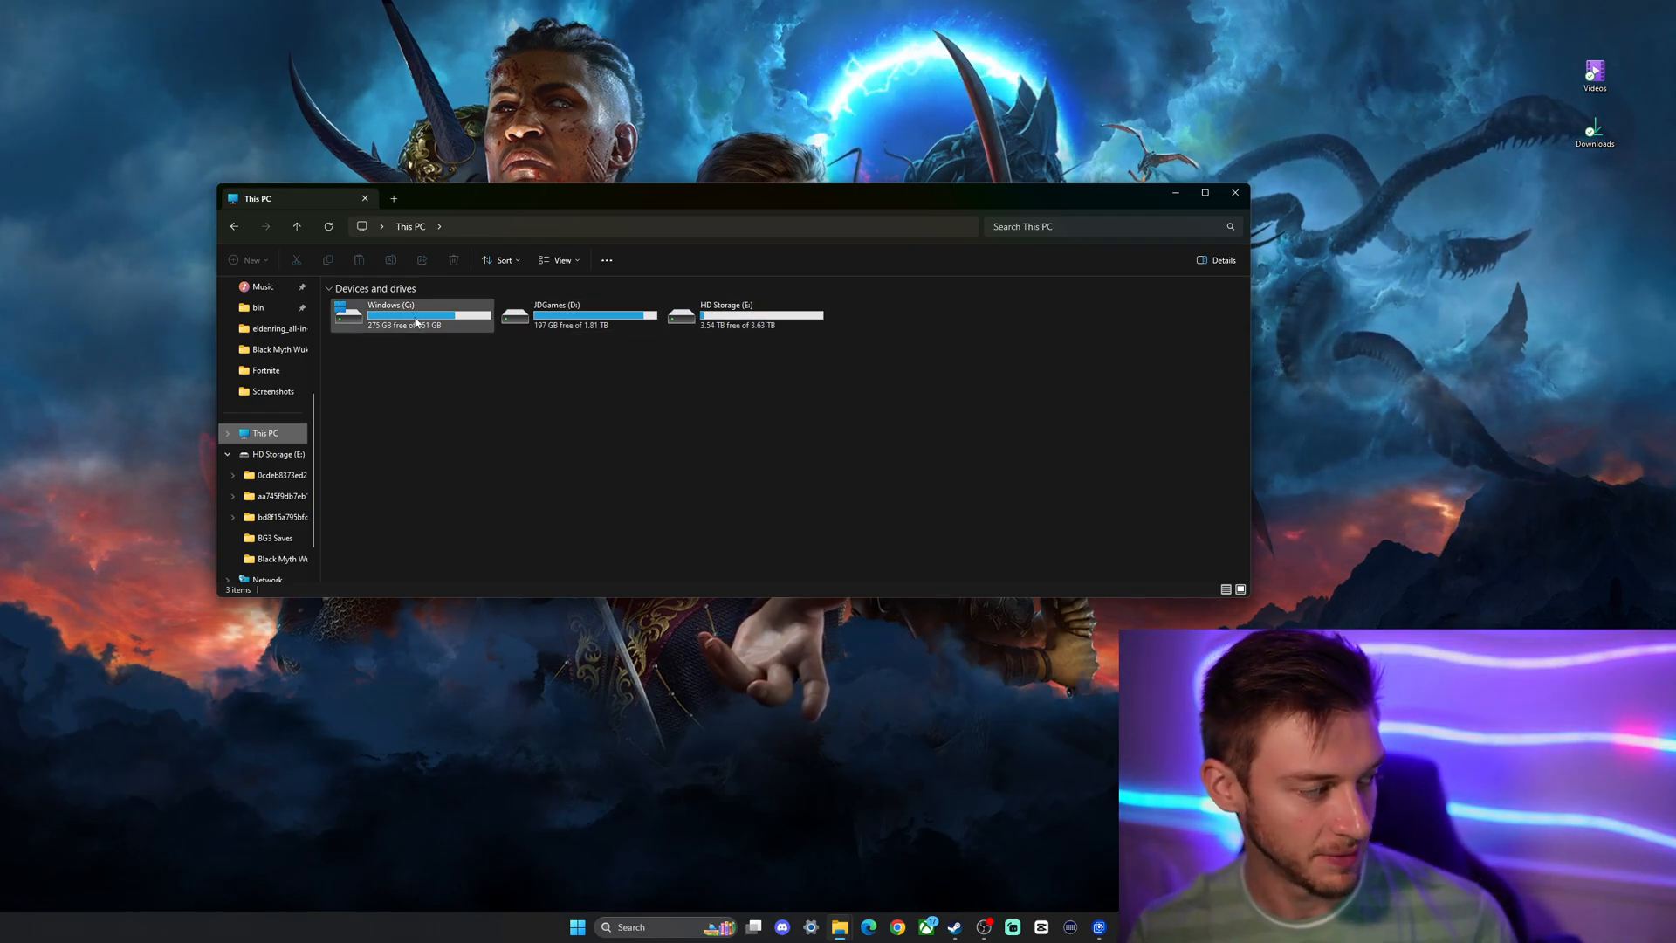
{"action": "left_click", "coordinate": [411, 317]}
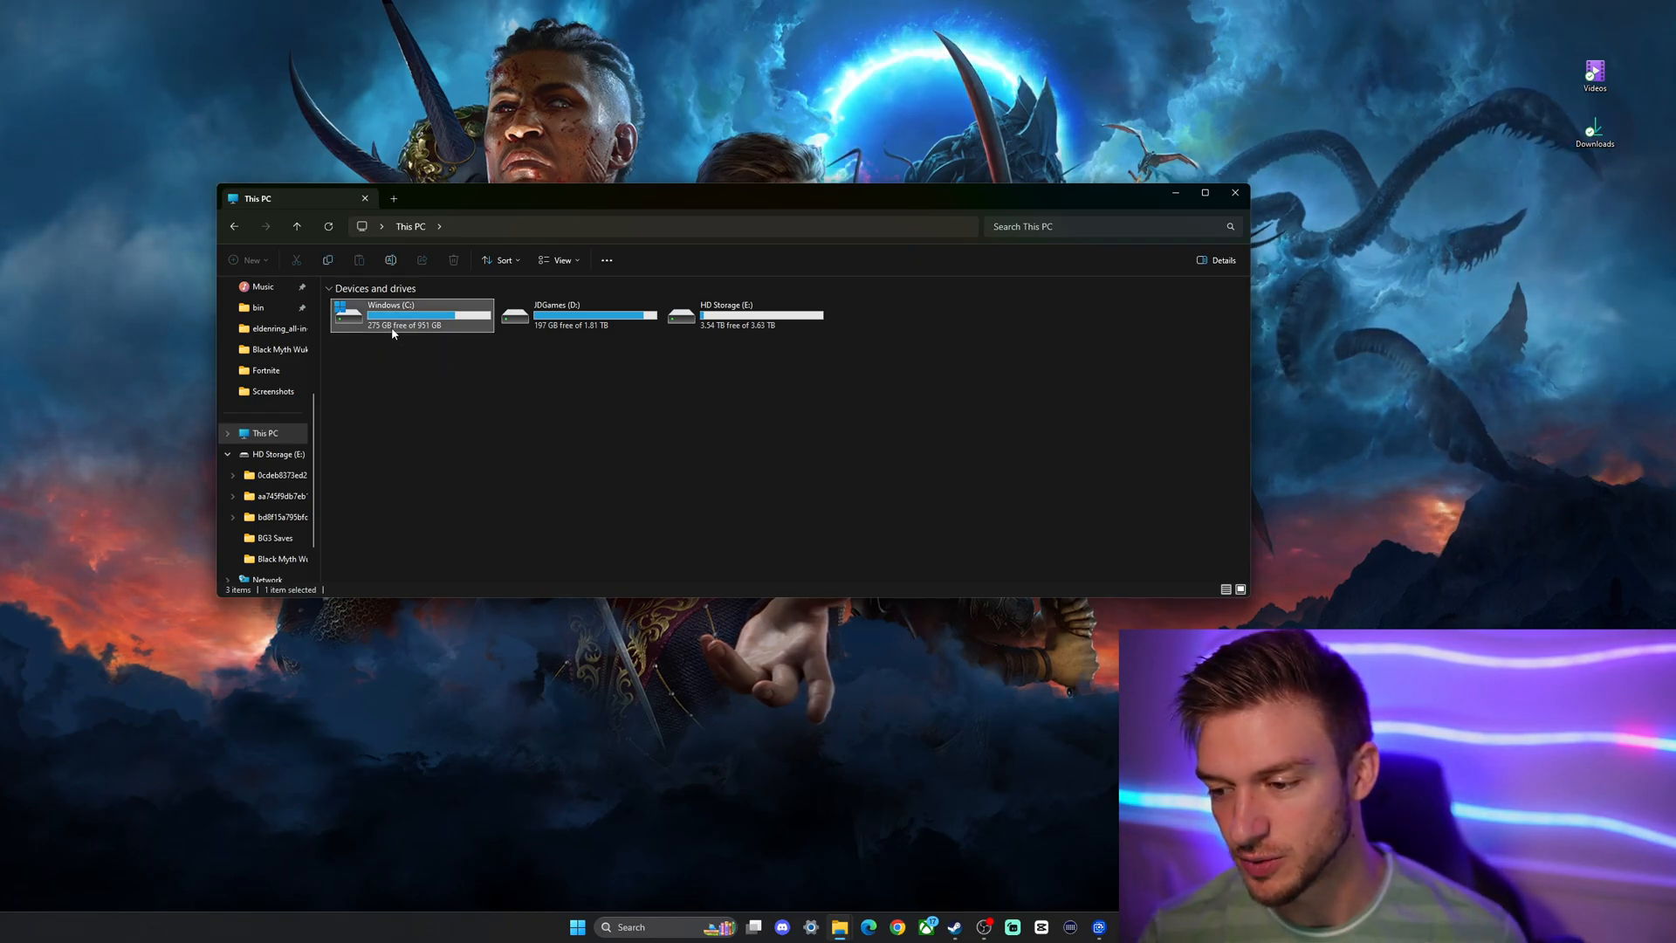
{"action": "double_click", "coordinate": [410, 316]}
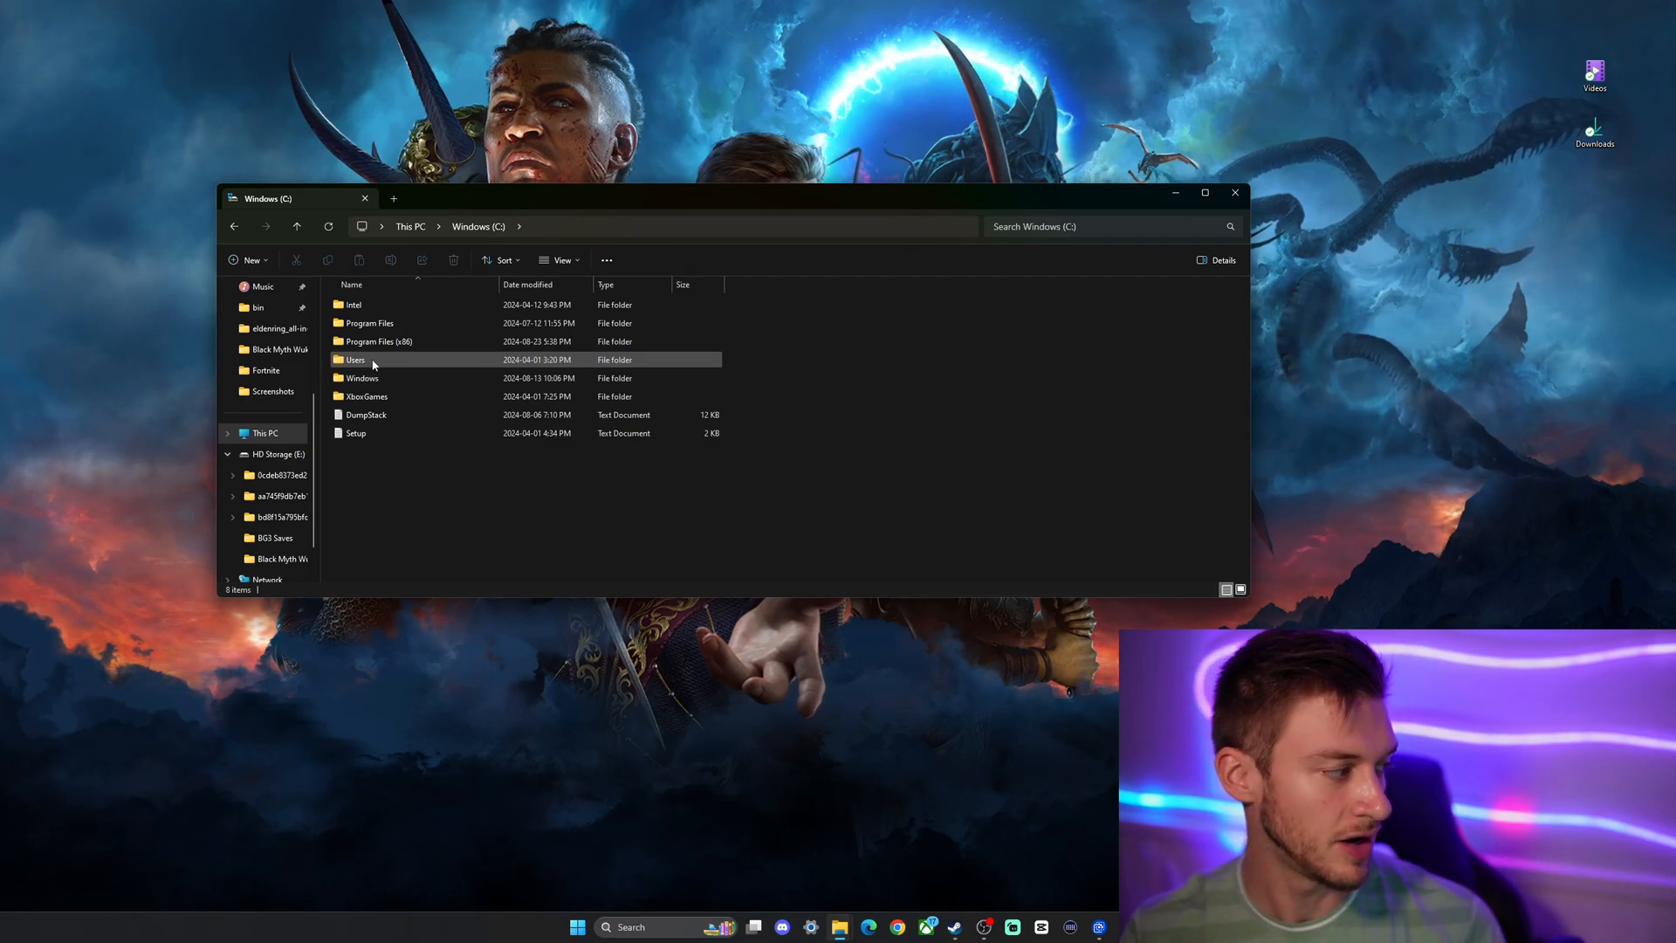
Go into Users and open the personal user folder.
{"action": "double_click", "coordinate": [355, 360]}
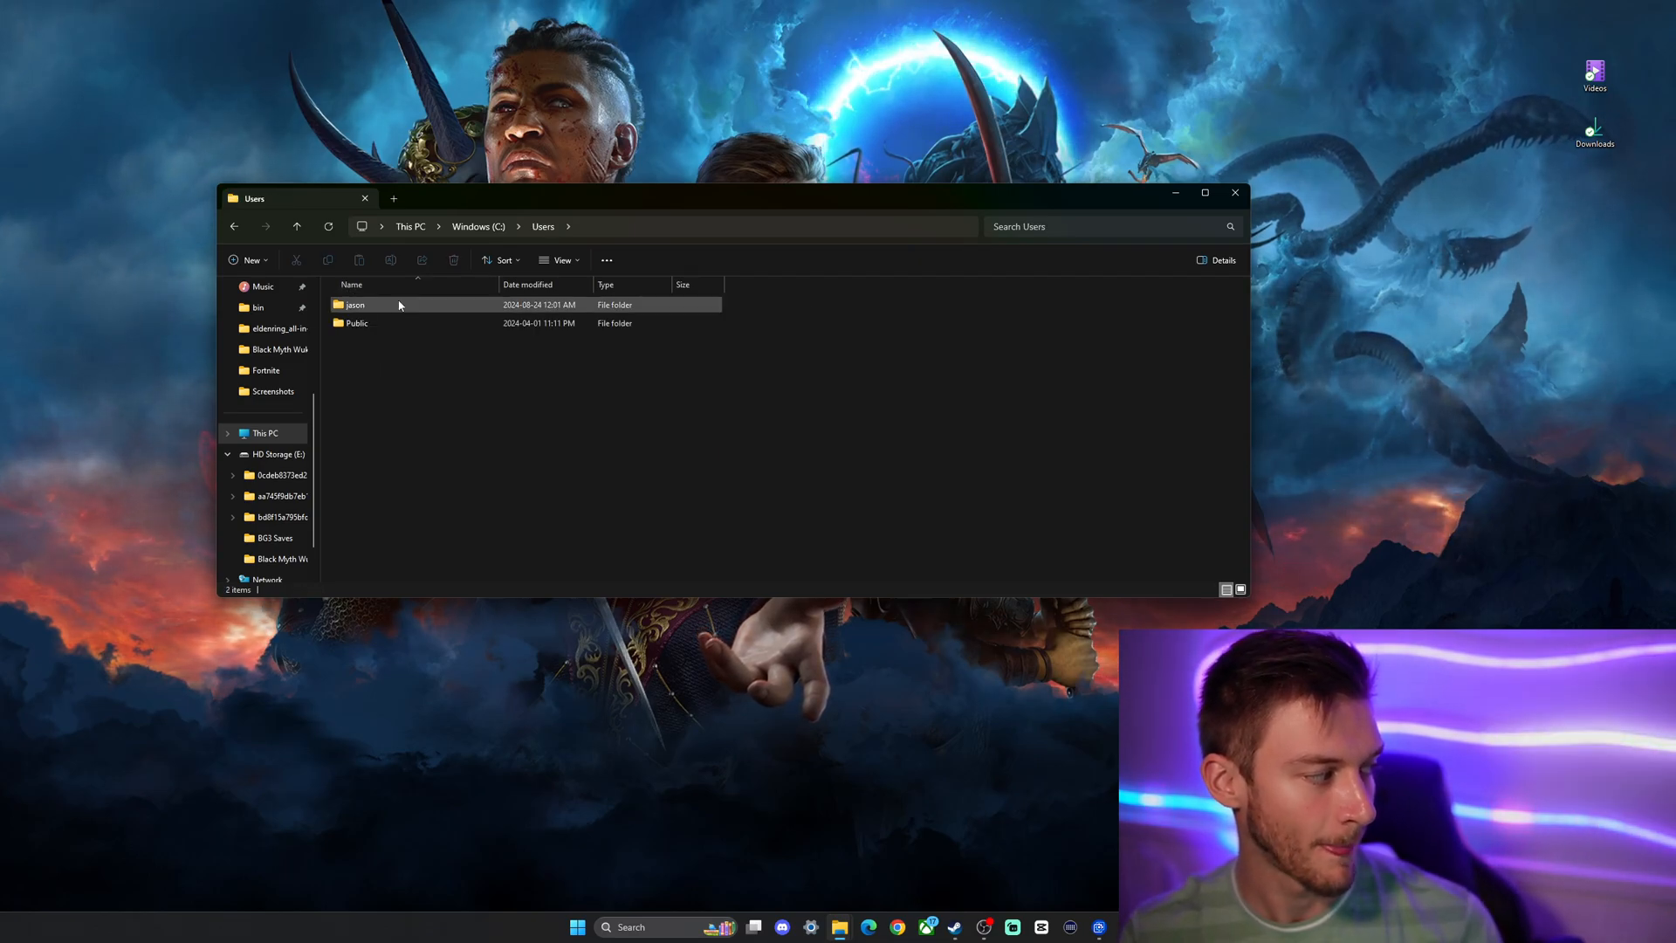
{"action": "mouse_move", "coordinate": [393, 308]}
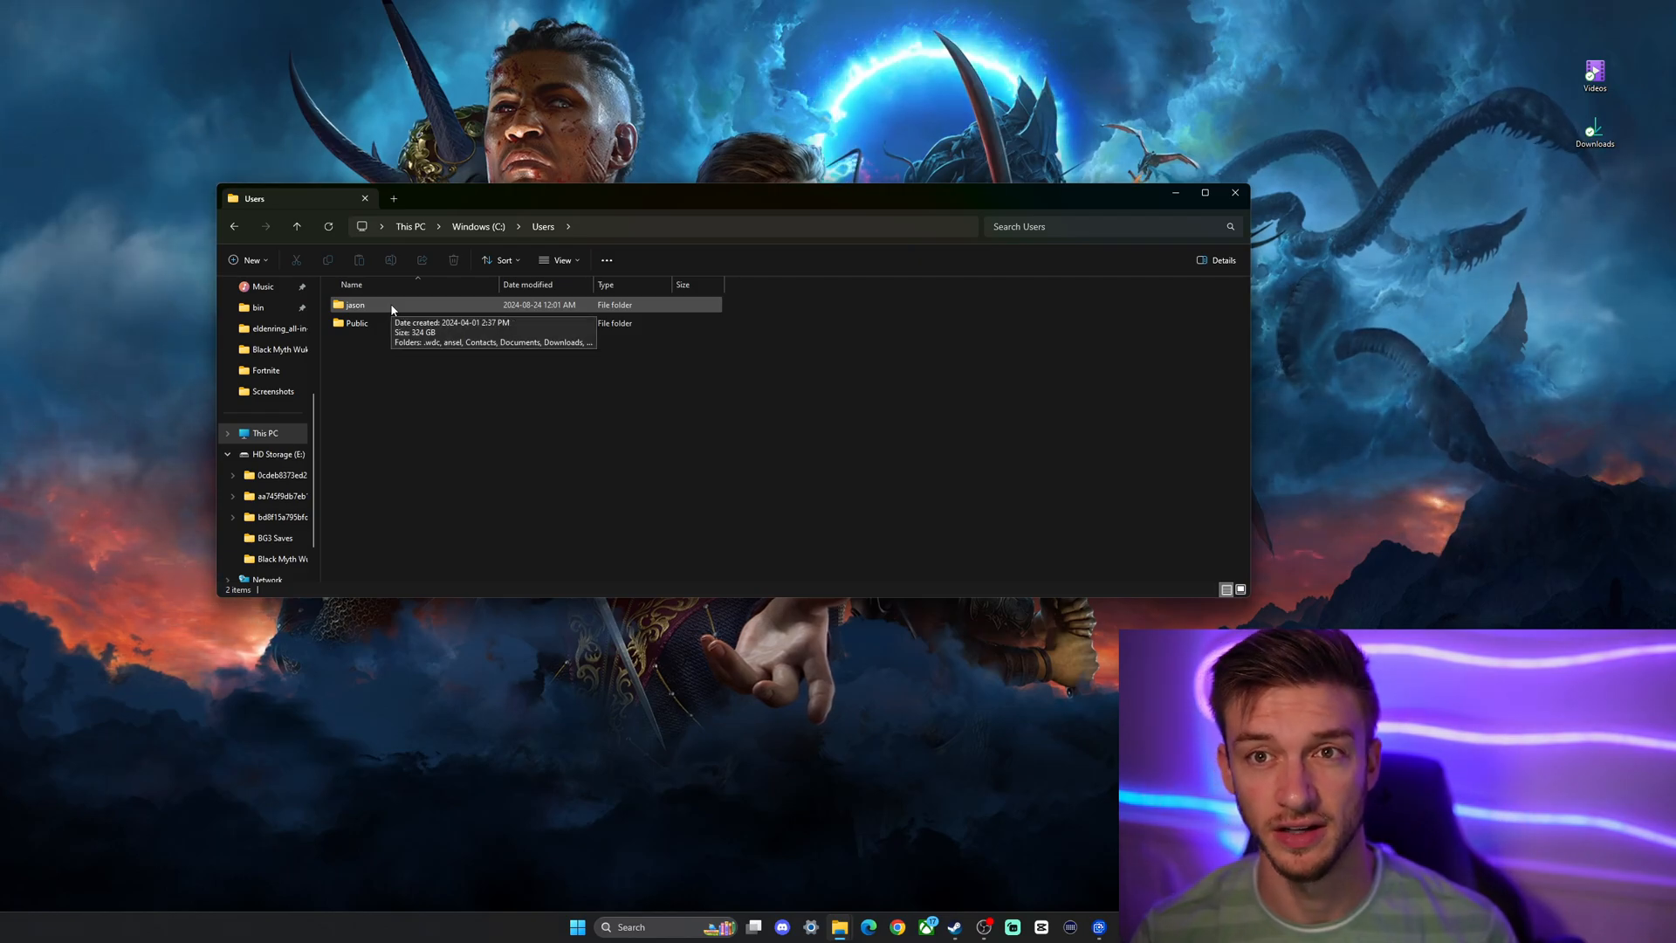
{"action": "double_click", "coordinate": [355, 304]}
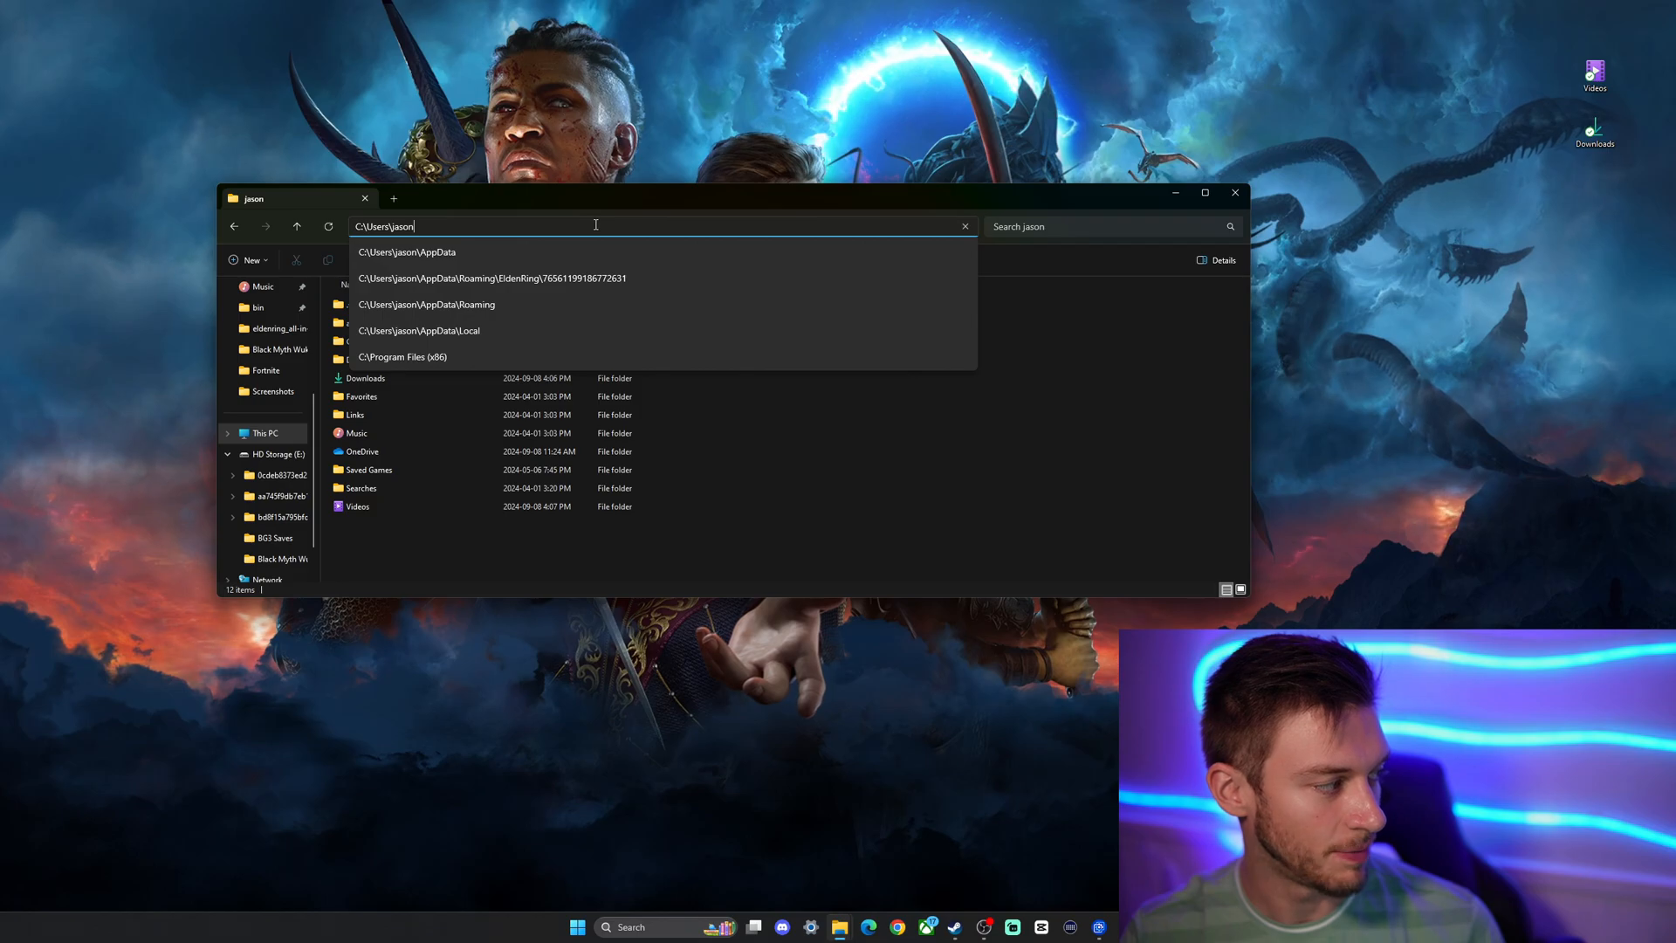
Navigate to the hidden AppData folder by appending \appdata to the user path.
{"action": "type", "text": "\\"}
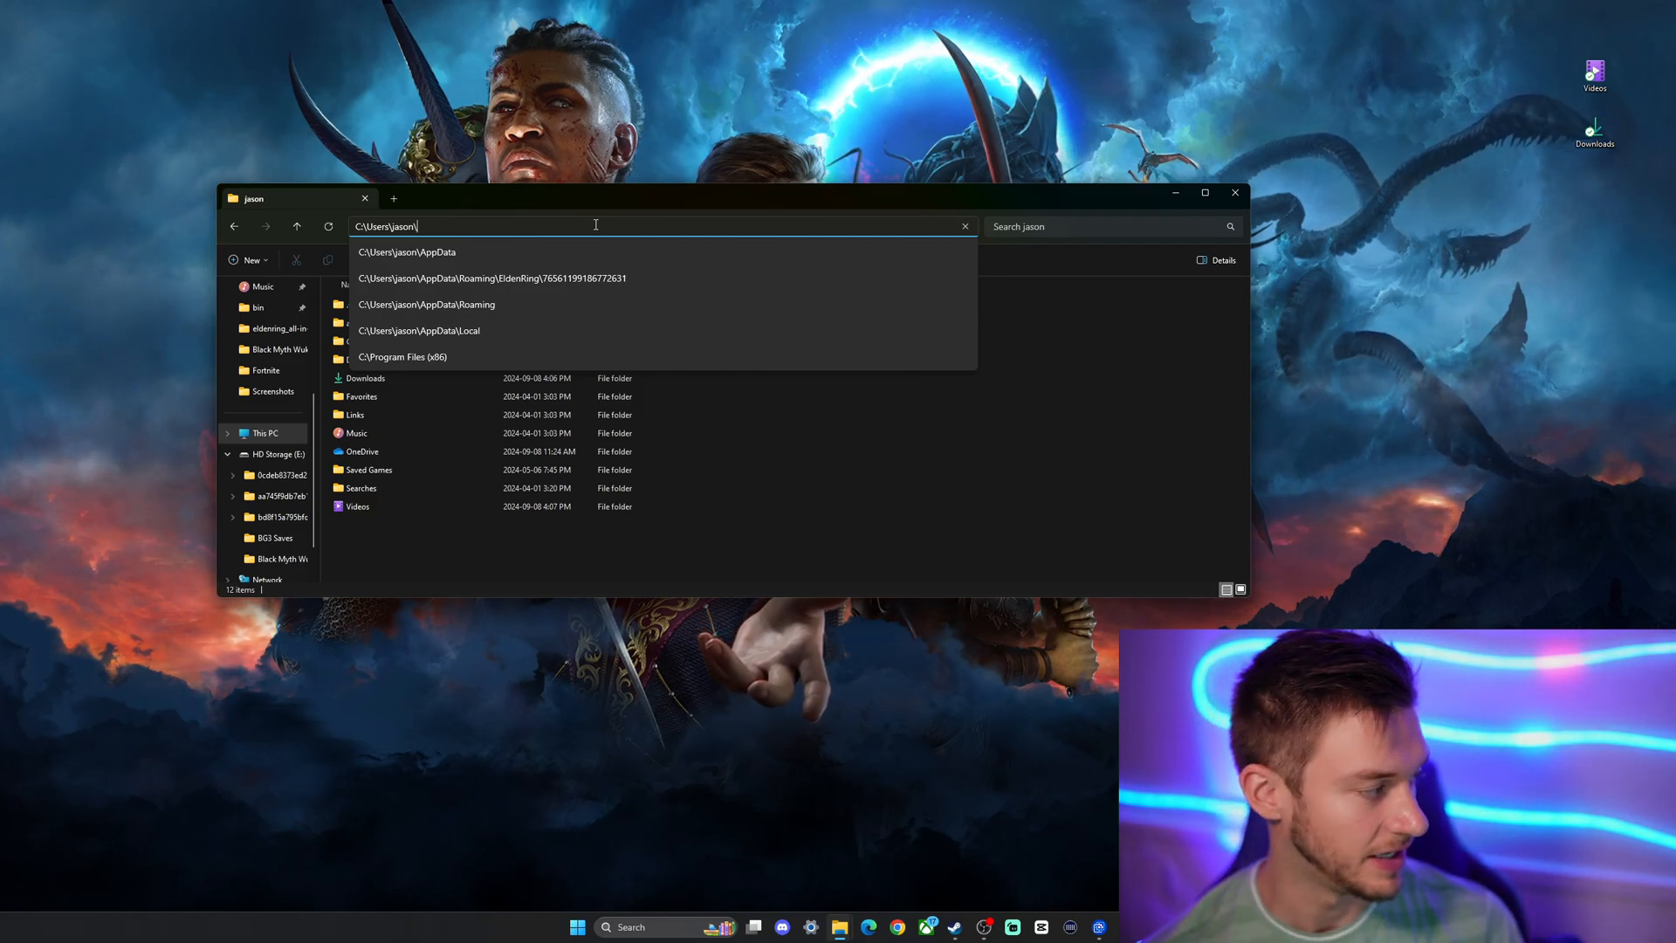
{"action": "type", "text": "ap"}
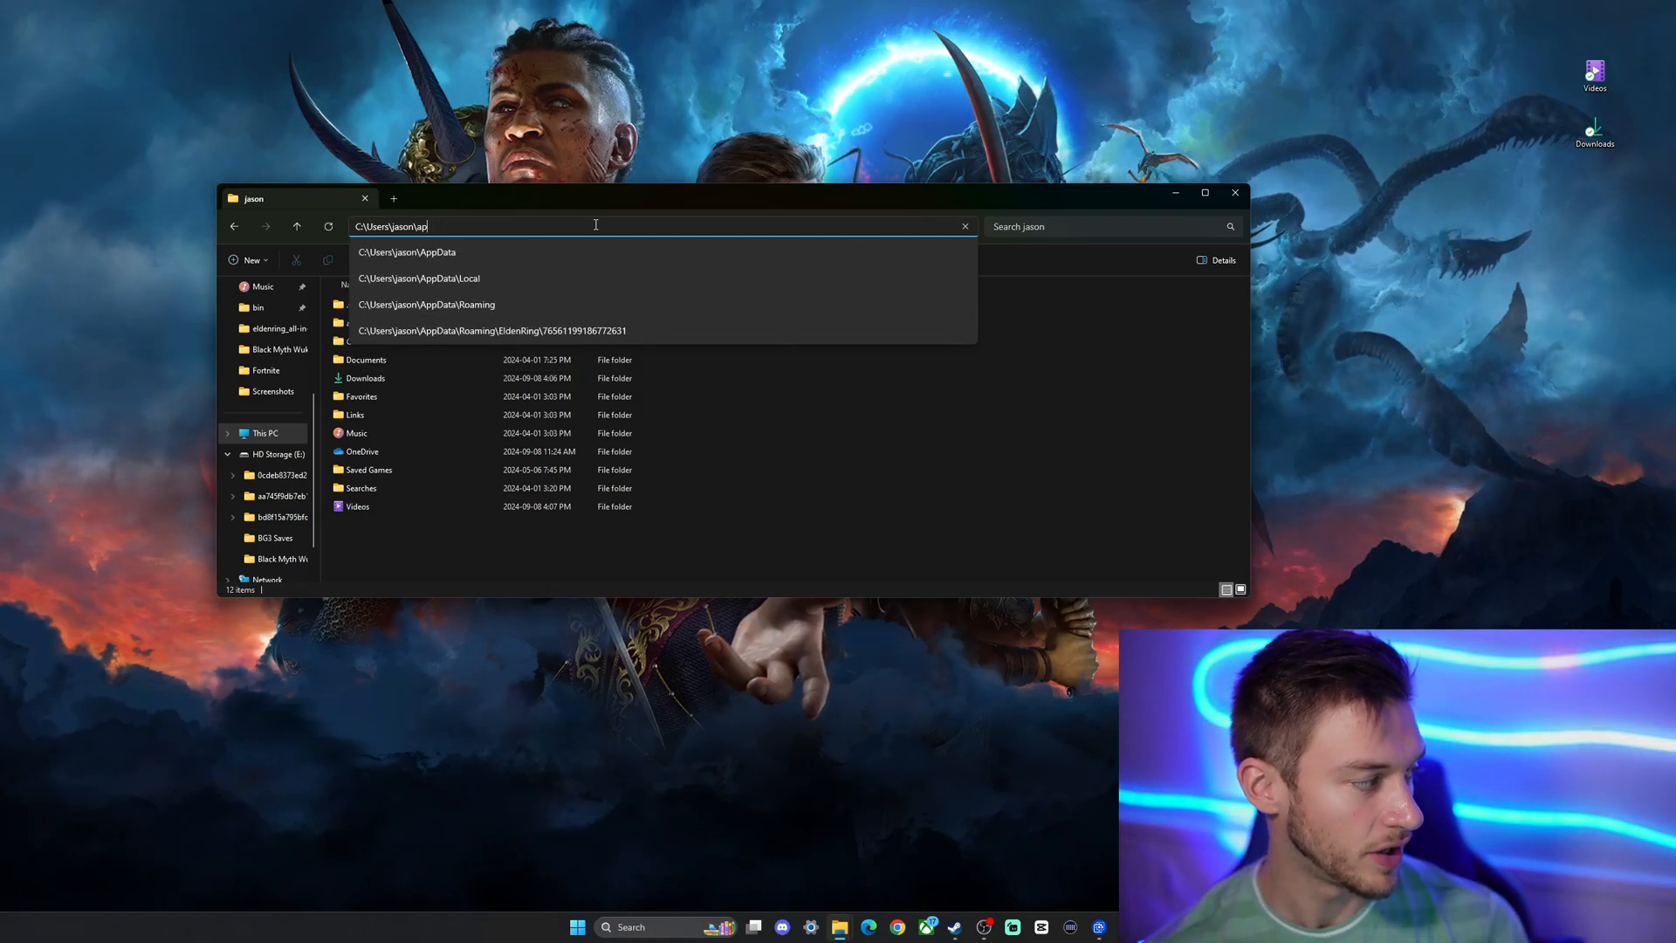
{"action": "type", "text": "%app"}
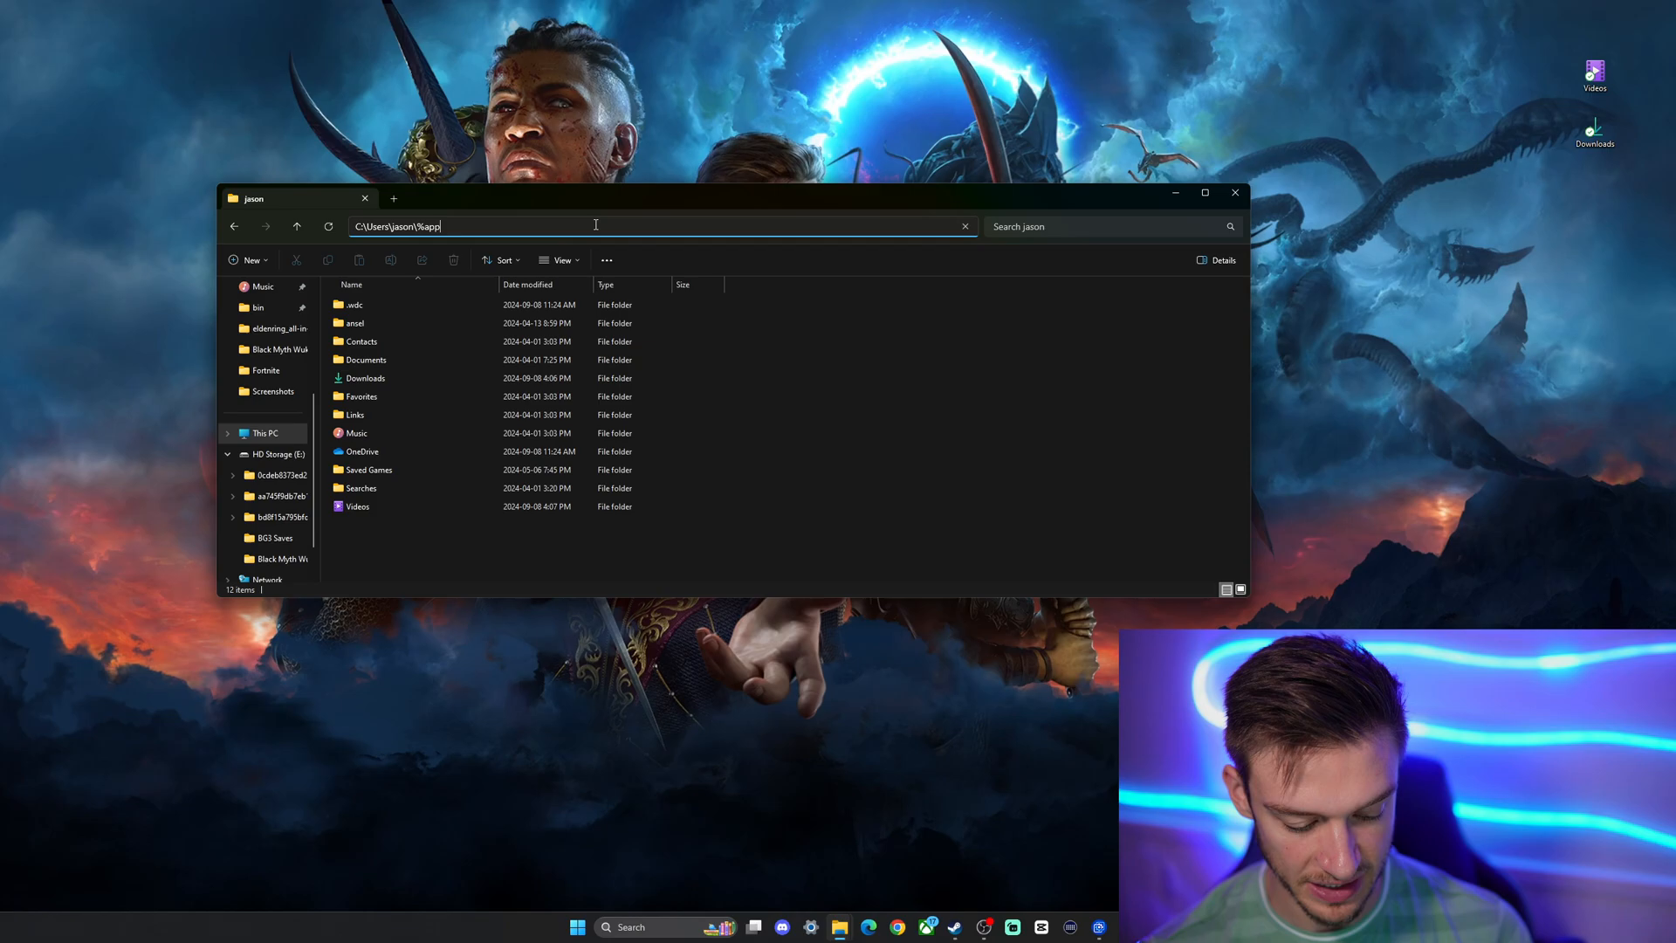
{"action": "key", "text": "Enter"}
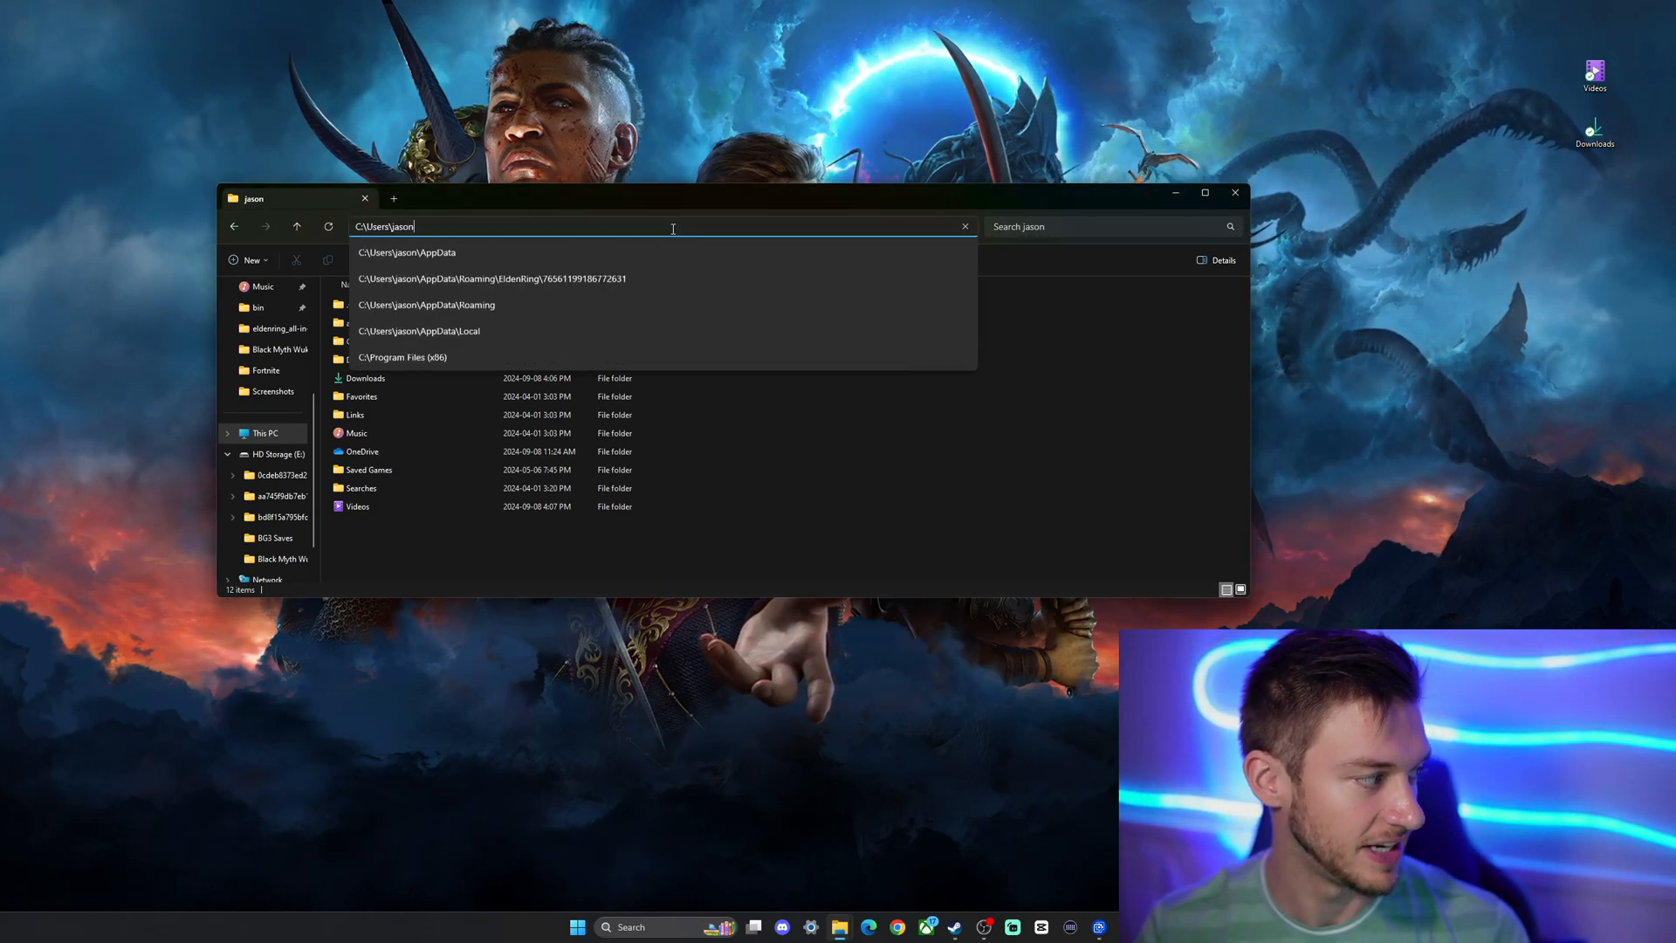
{"action": "type", "text": "appdata"}
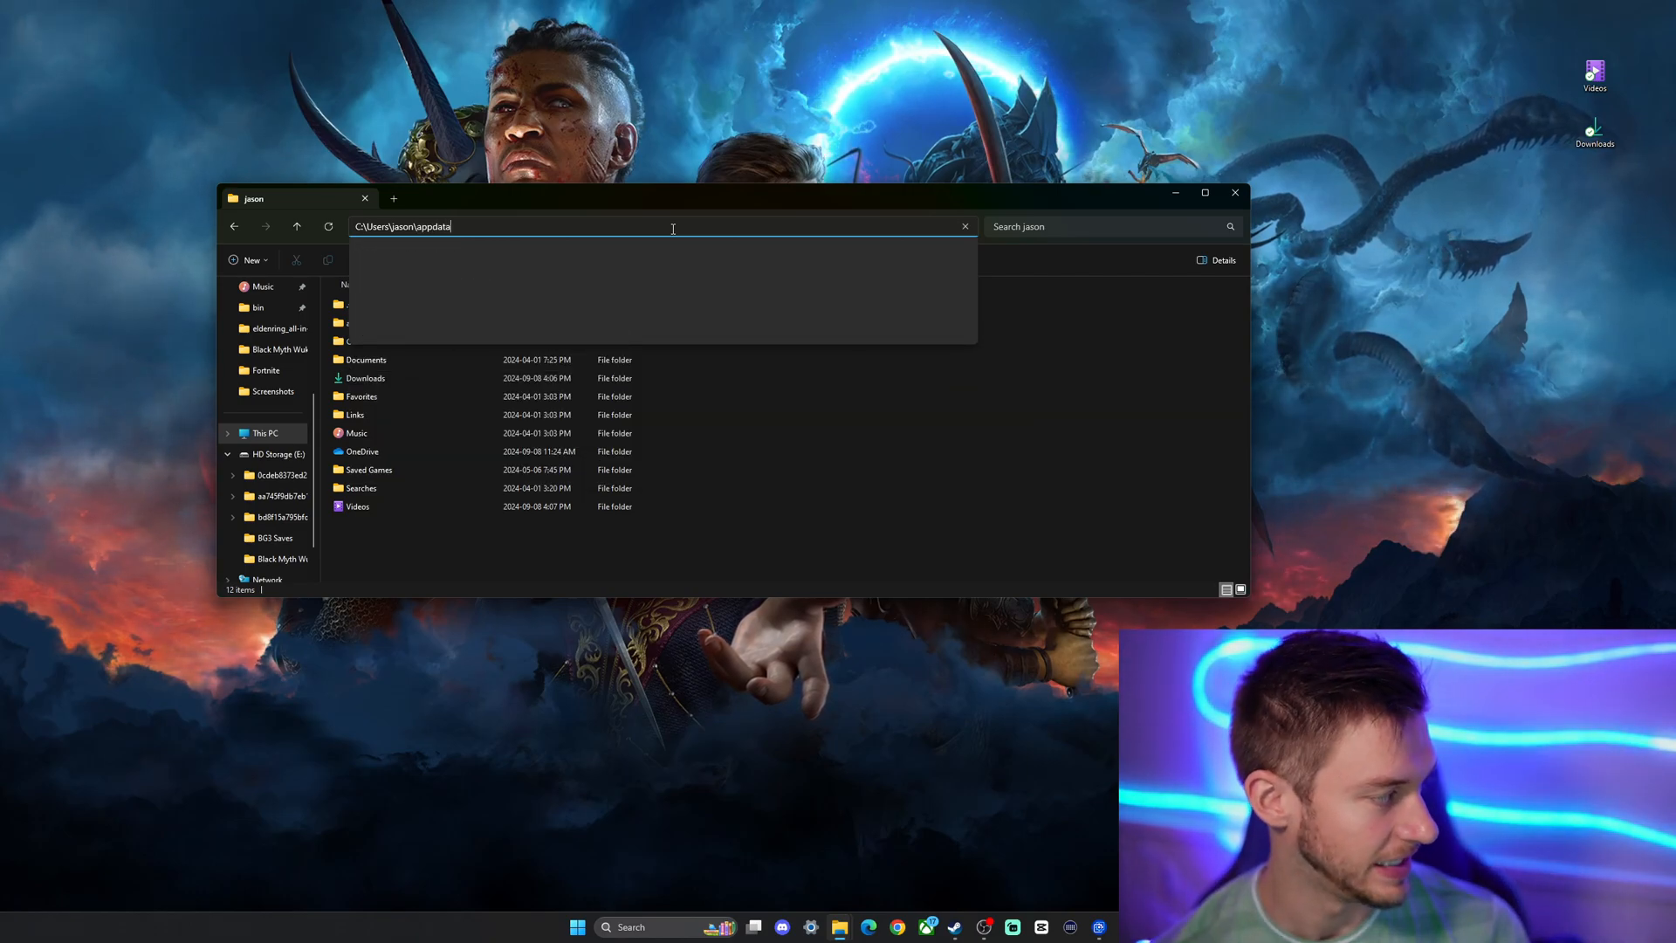
{"action": "key", "text": "Enter"}
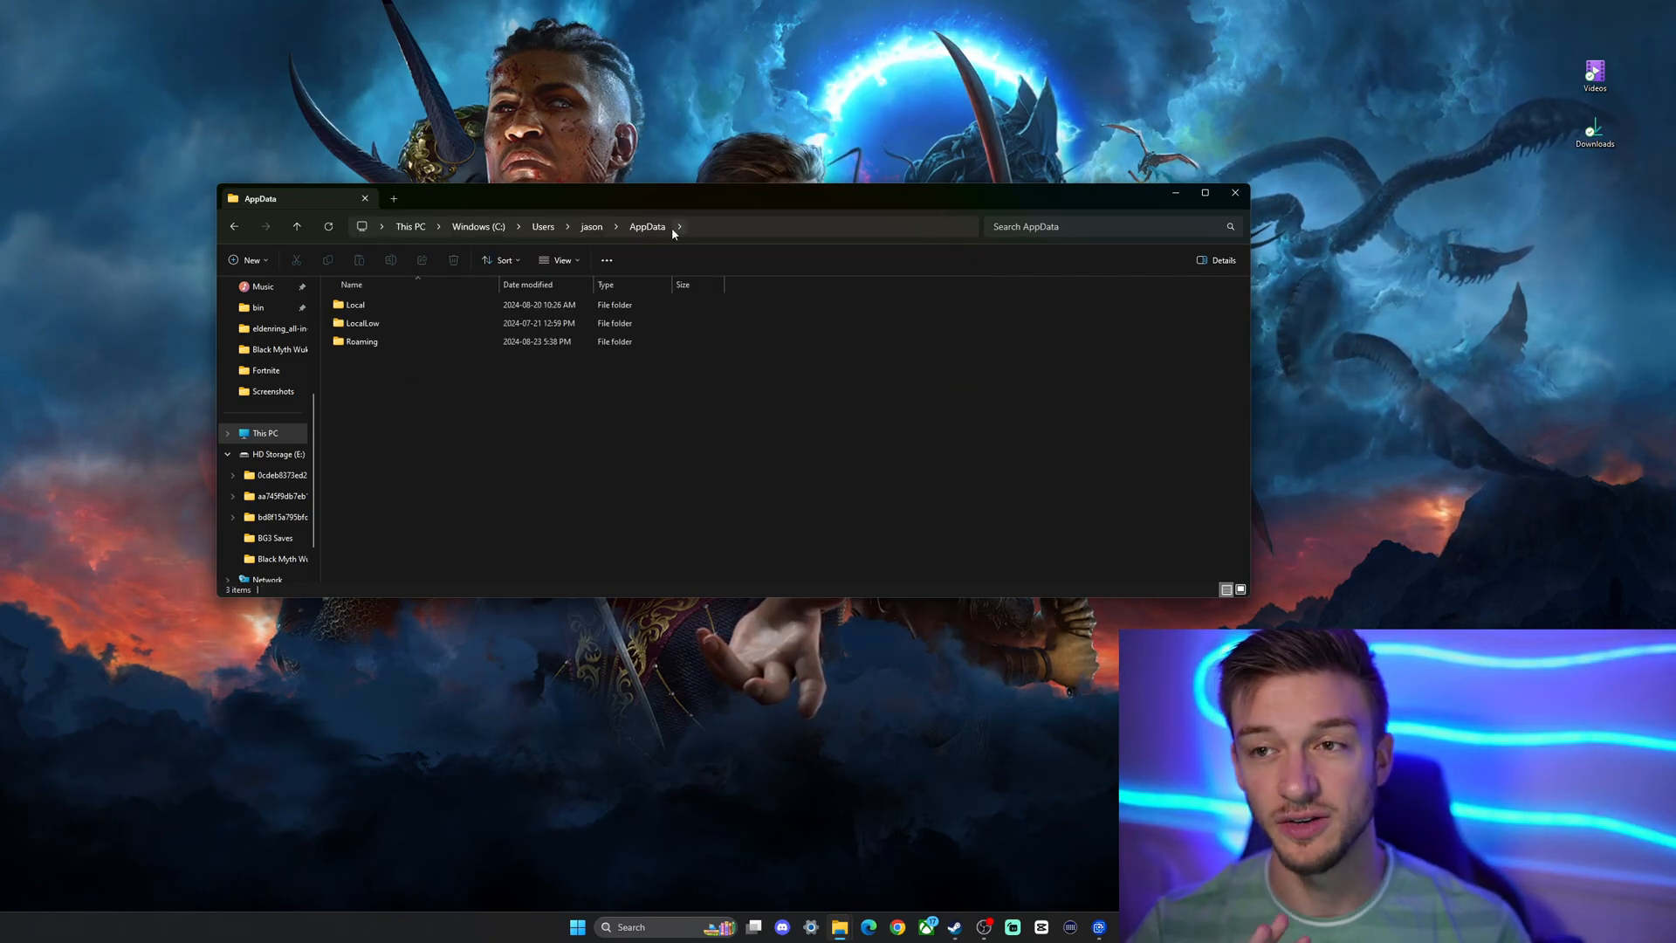
{"action": "mouse_move", "coordinate": [6, 264]}
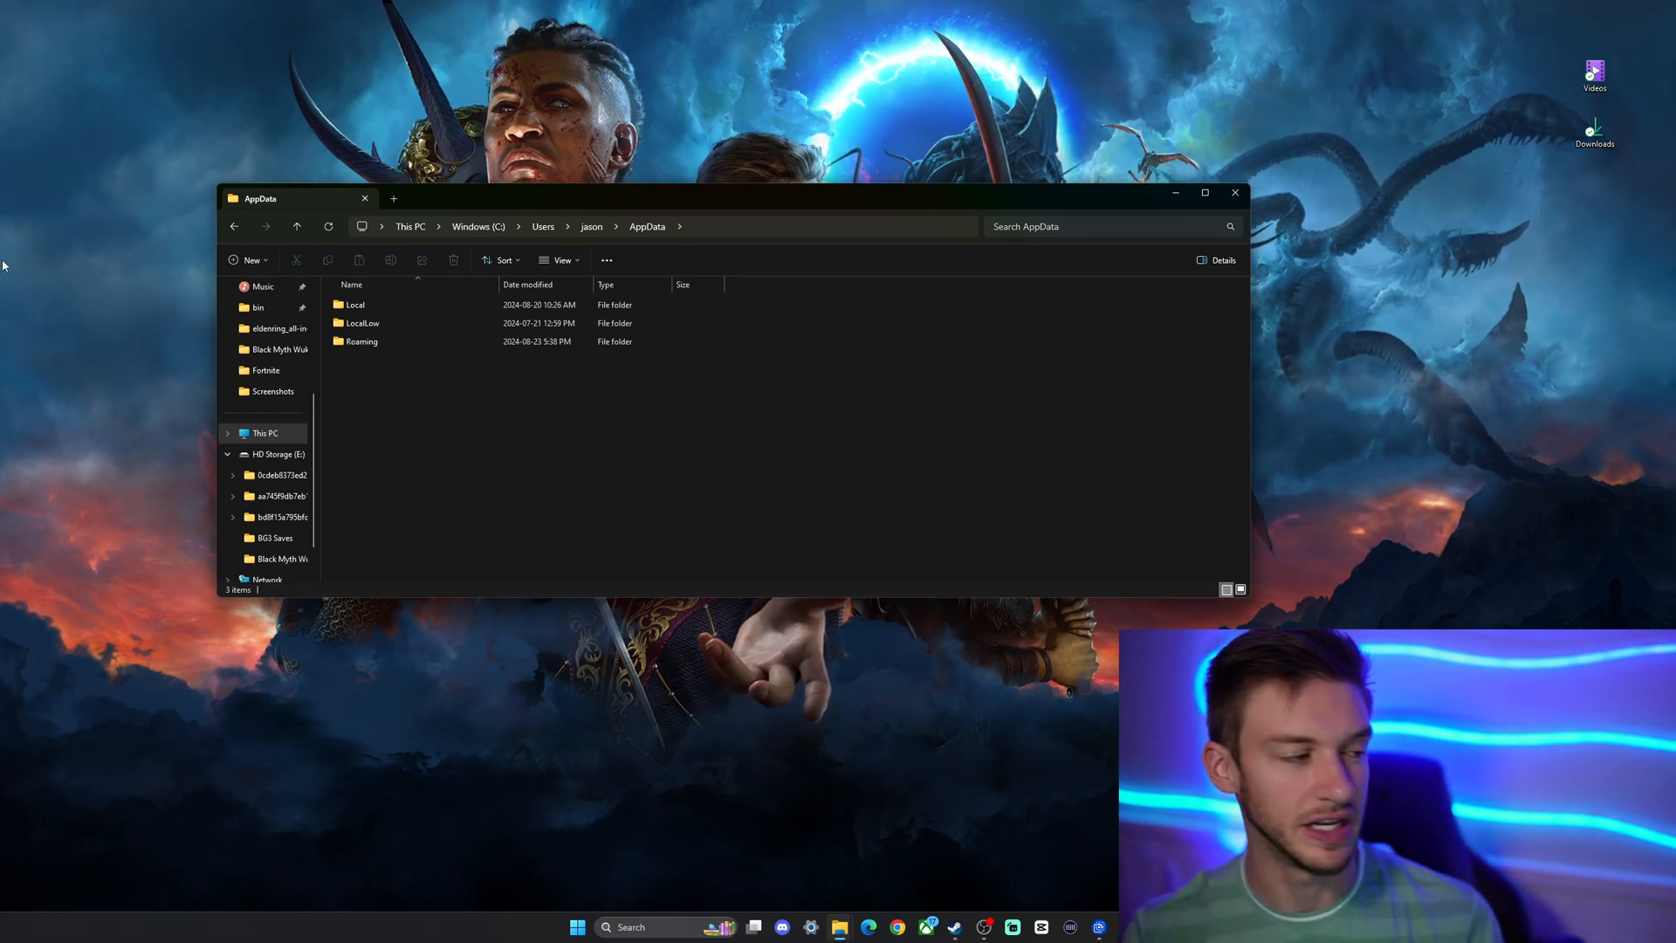
Go through Local and Larian Studios into the Baldur's Gate 3 folder.
{"action": "double_click", "coordinate": [355, 305]}
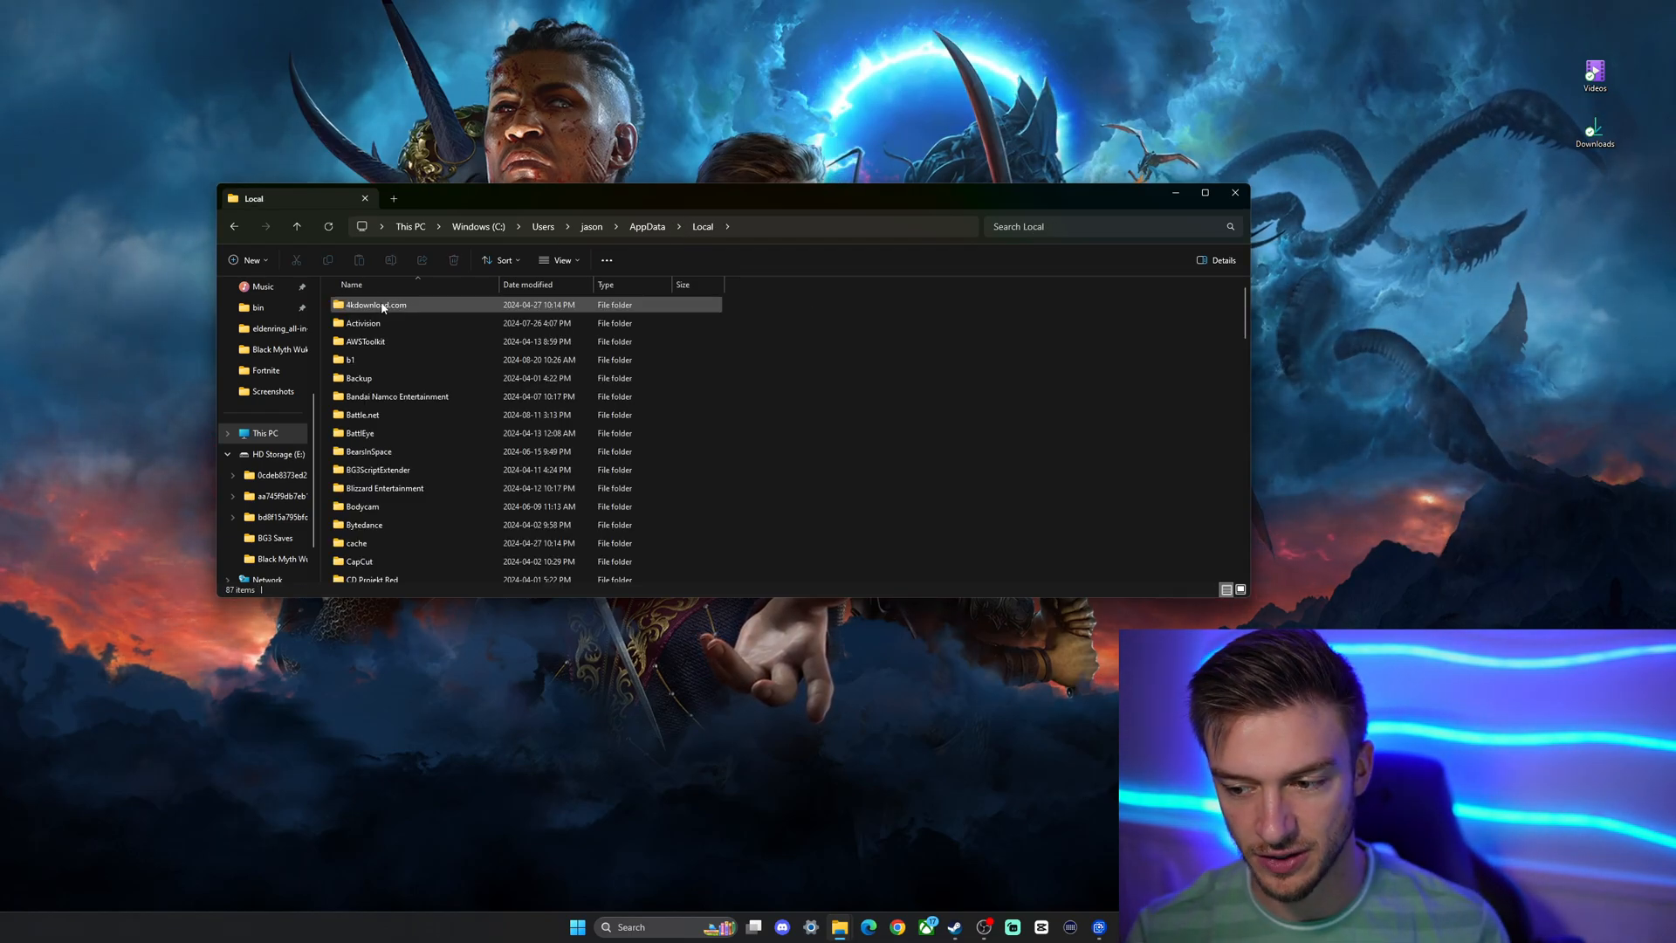
{"action": "scroll", "scroll_direction": "down", "scroll_amount": 3}
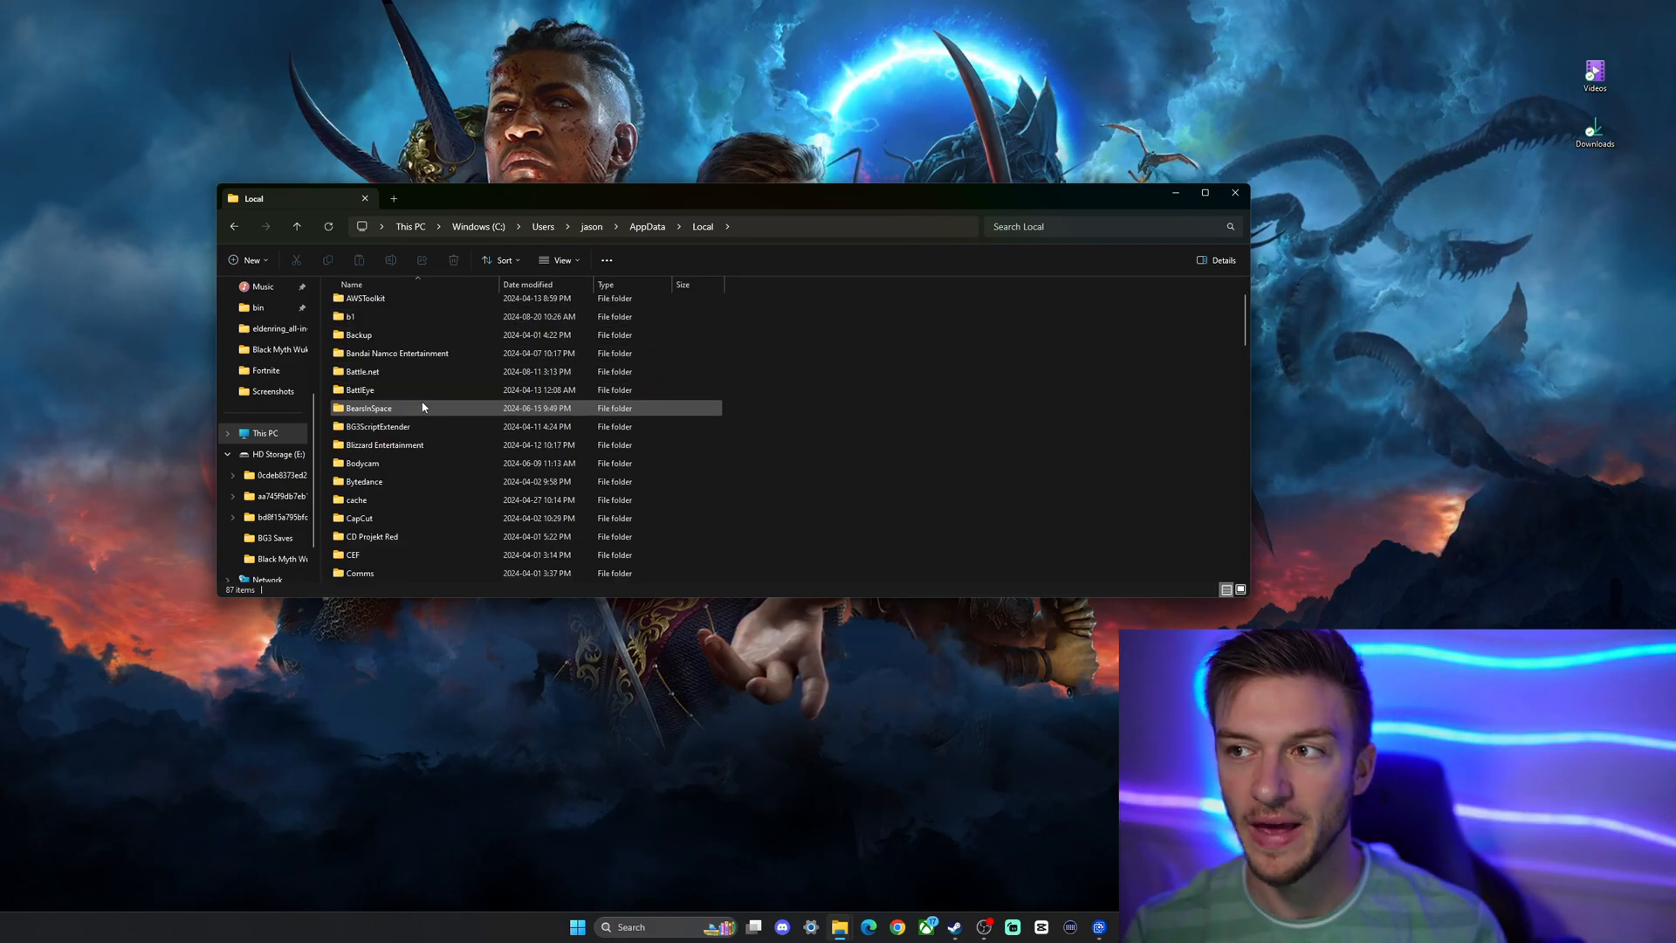
{"action": "scroll", "scroll_direction": "down", "scroll_amount": 3}
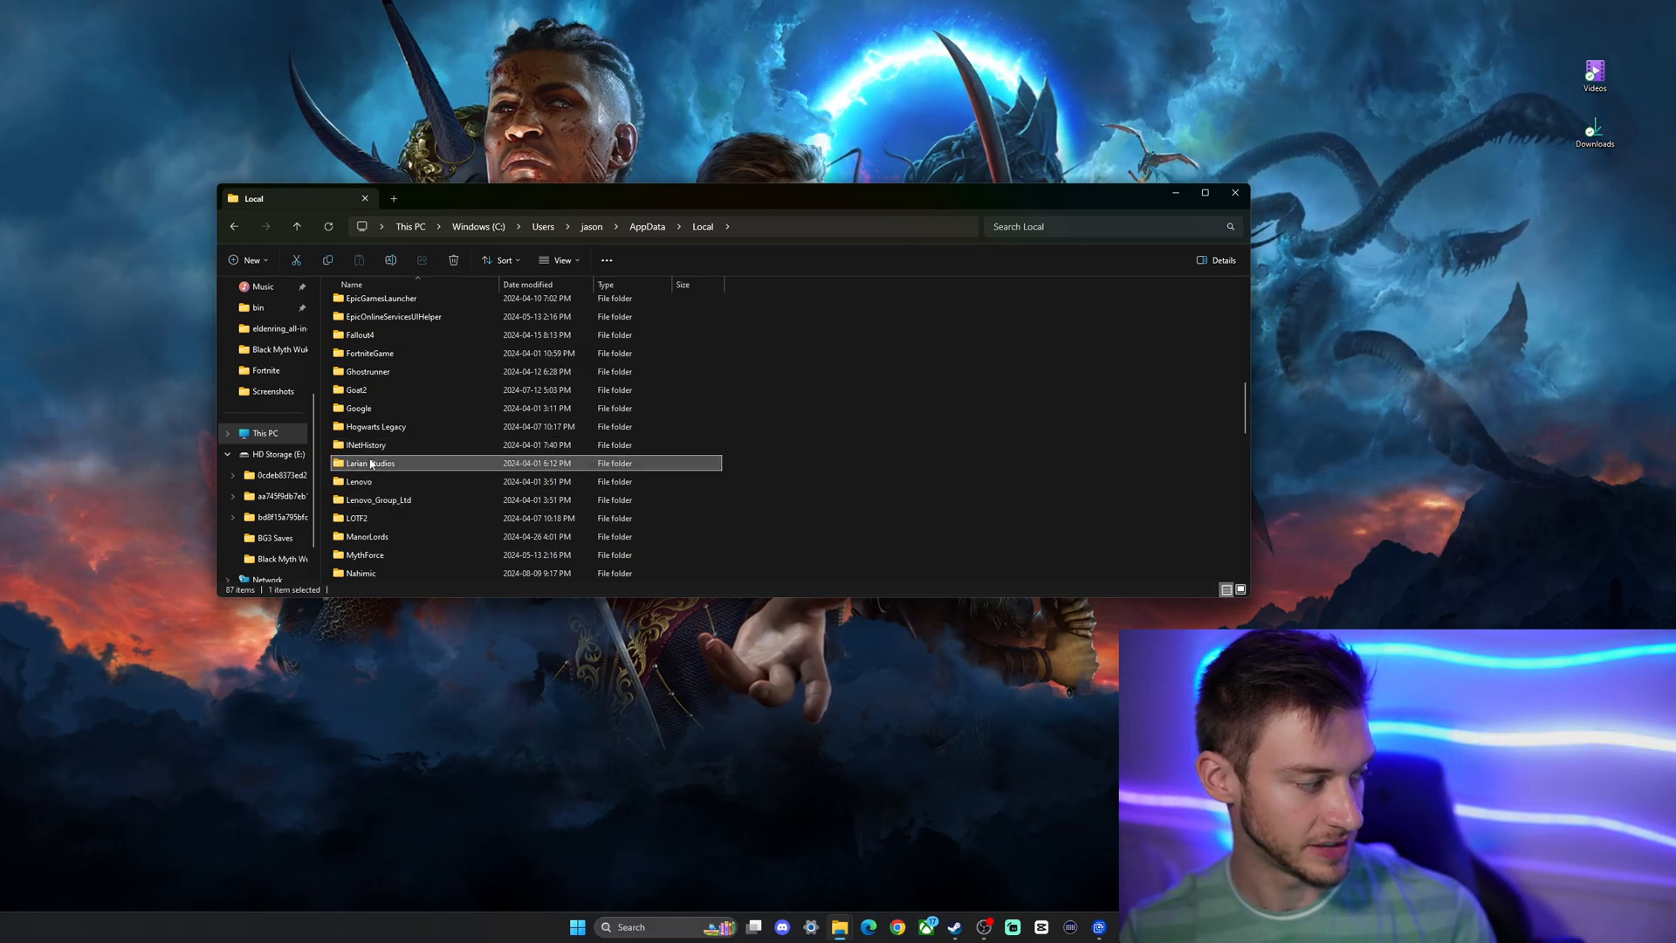
{"action": "double_click", "coordinate": [369, 463]}
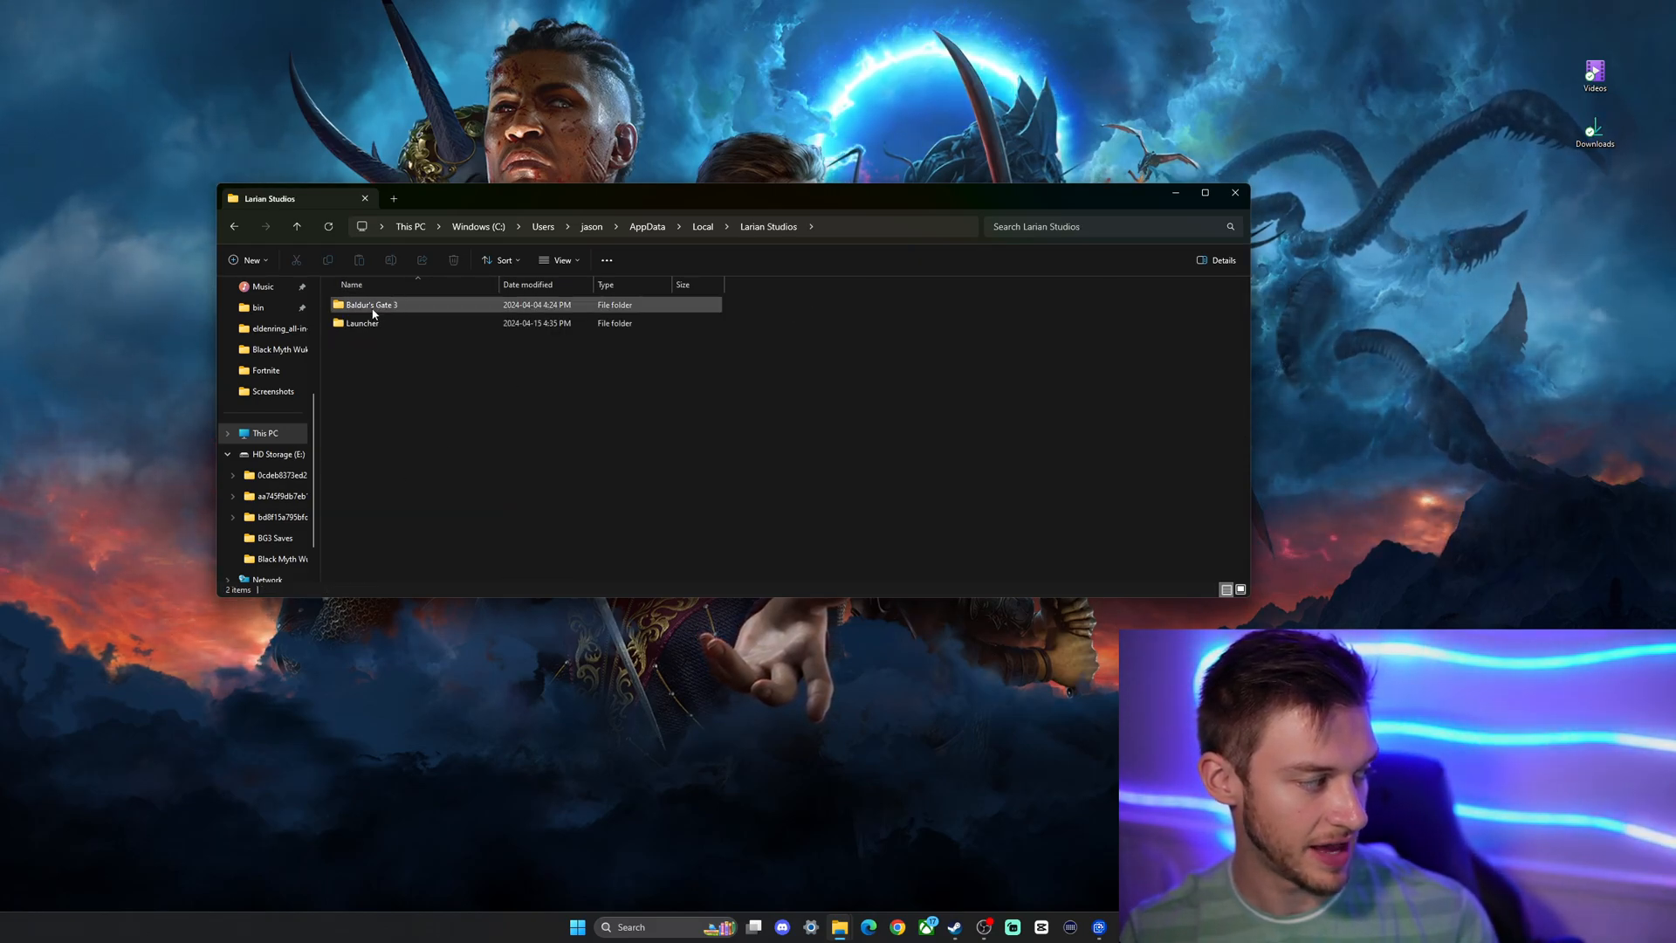
{"action": "double_click", "coordinate": [371, 304]}
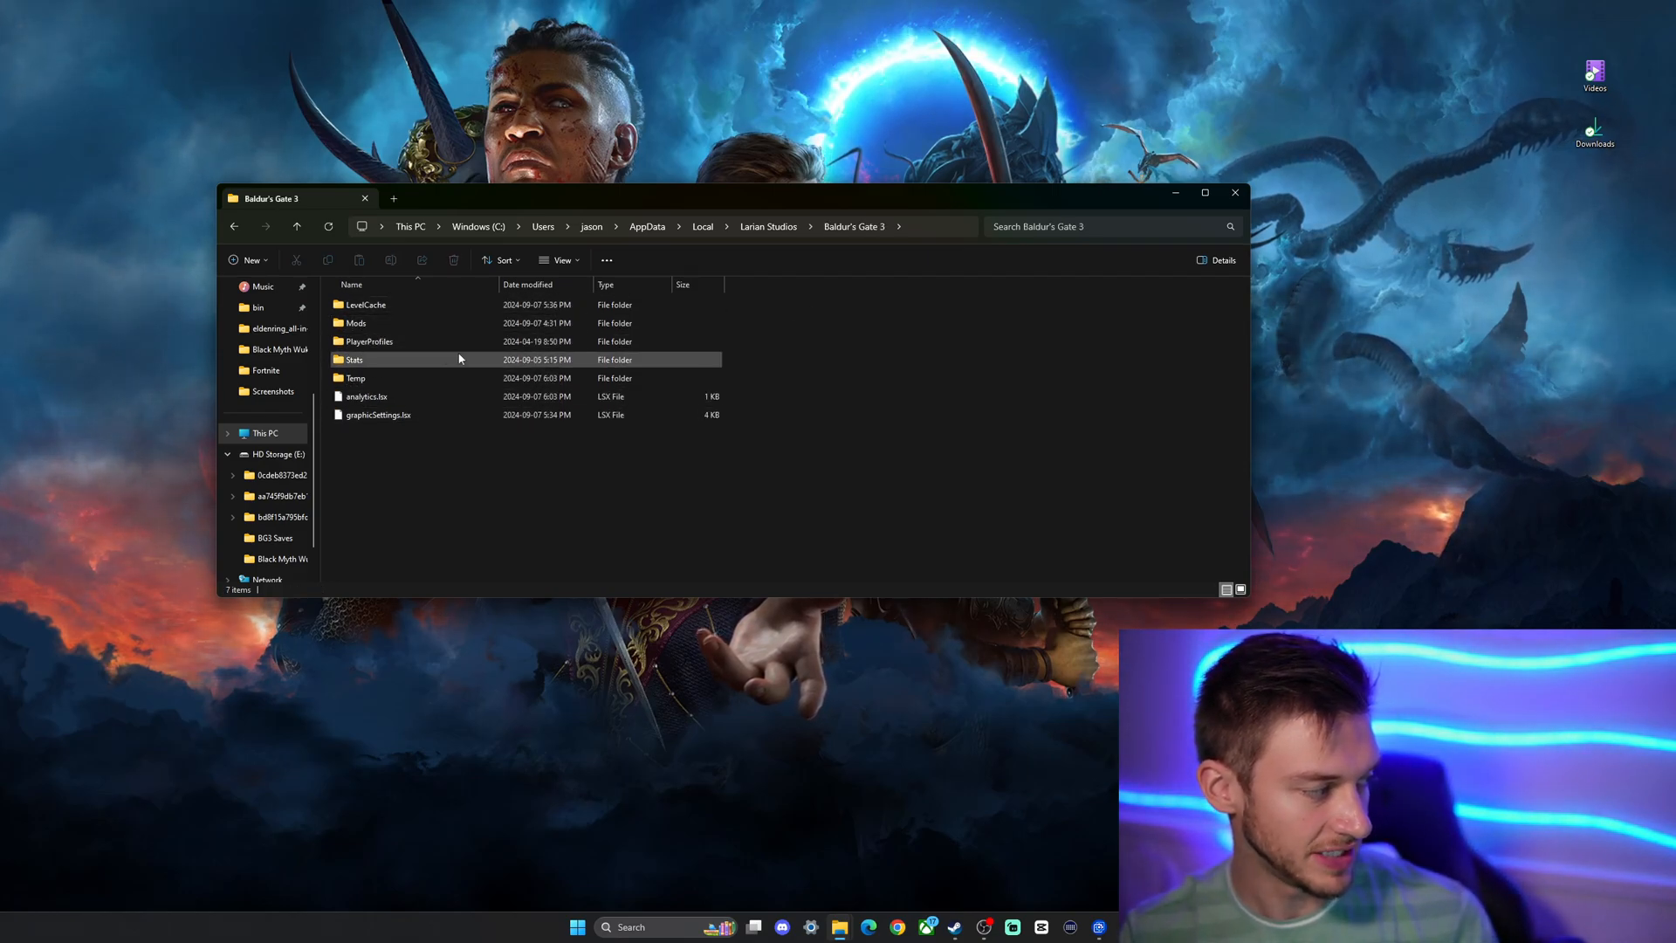
{"action": "mouse_move", "coordinate": [362, 346]}
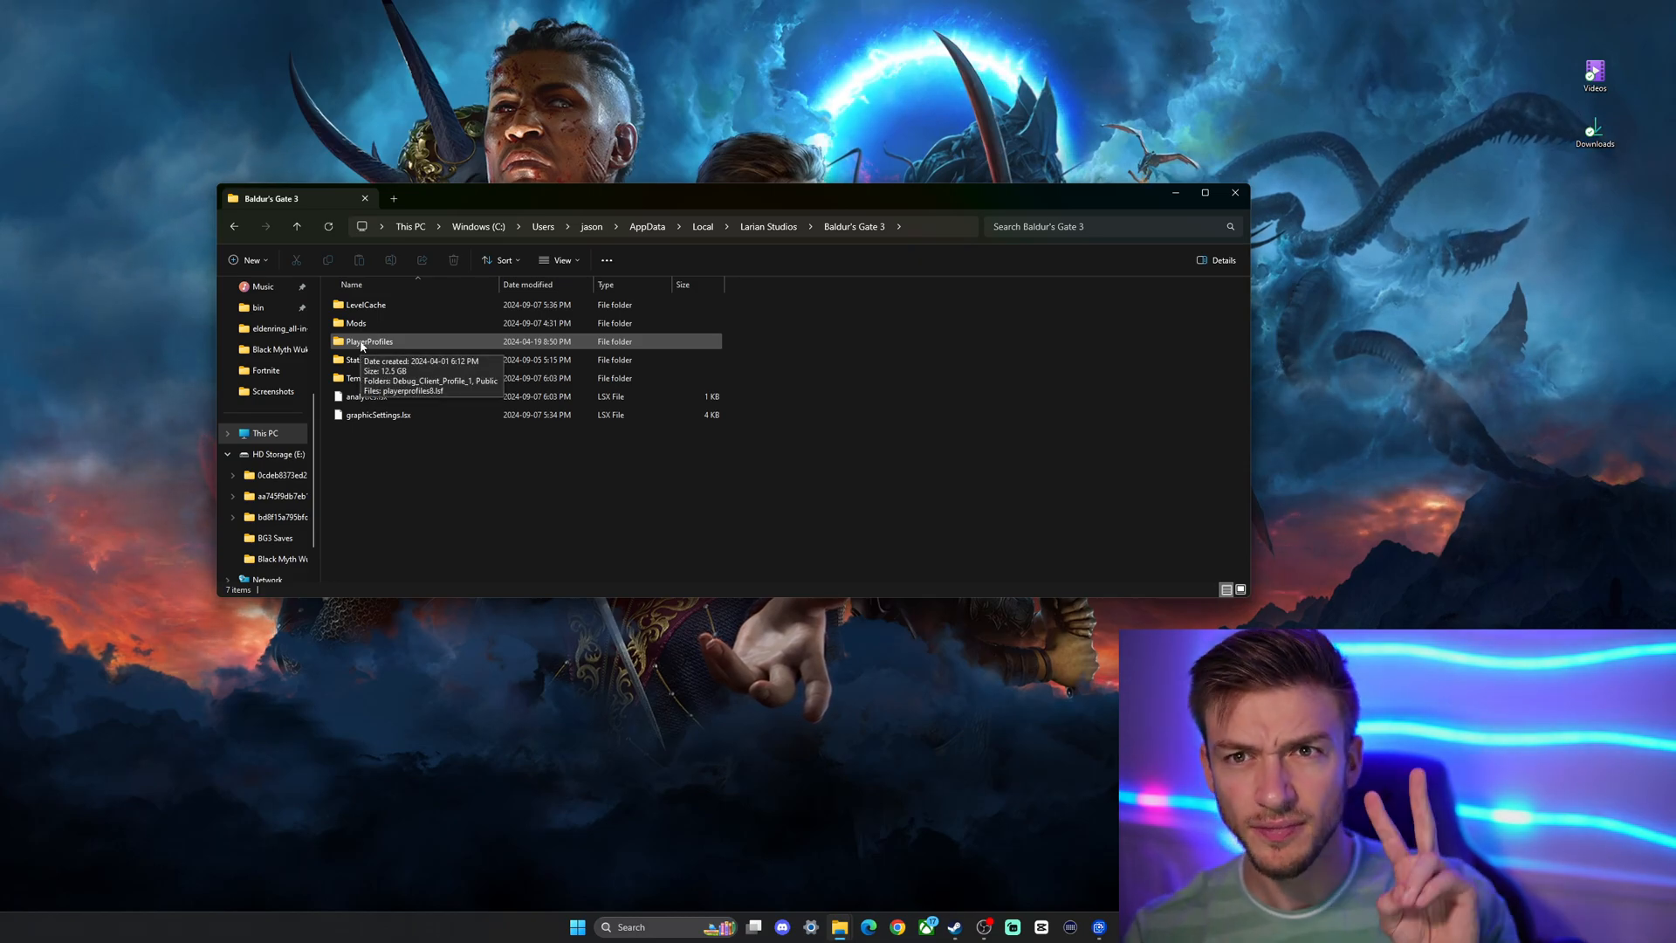
Open PlayerProfiles and go into the Public profile folder.
{"action": "double_click", "coordinate": [368, 341]}
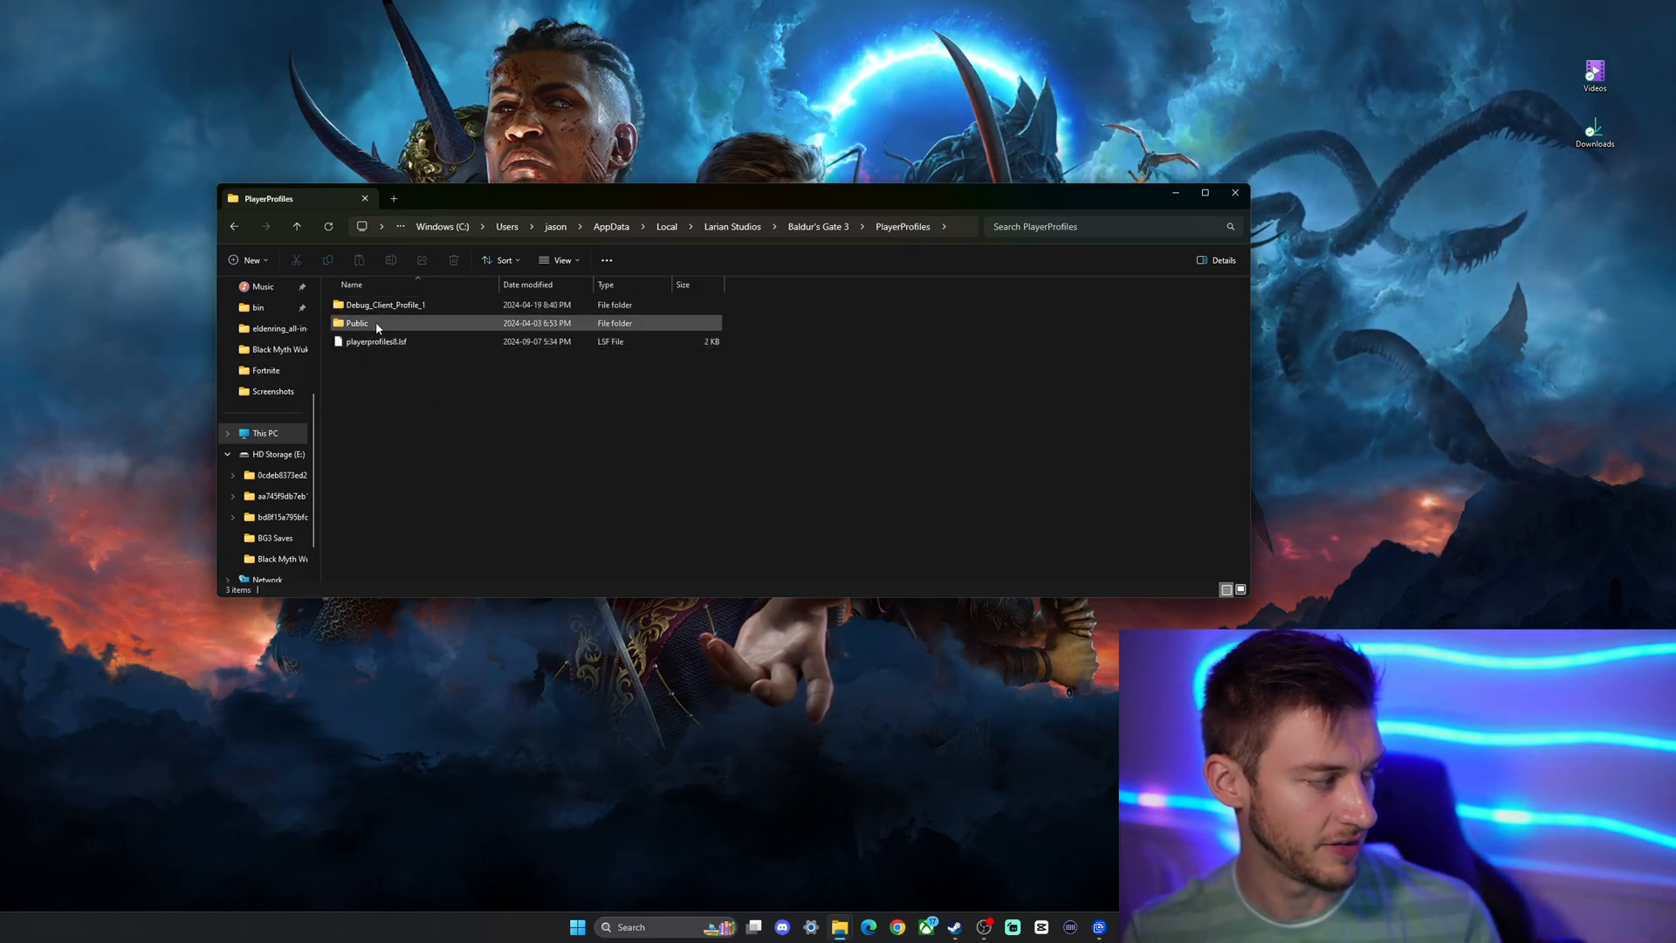
{"action": "mouse_move", "coordinate": [394, 311]}
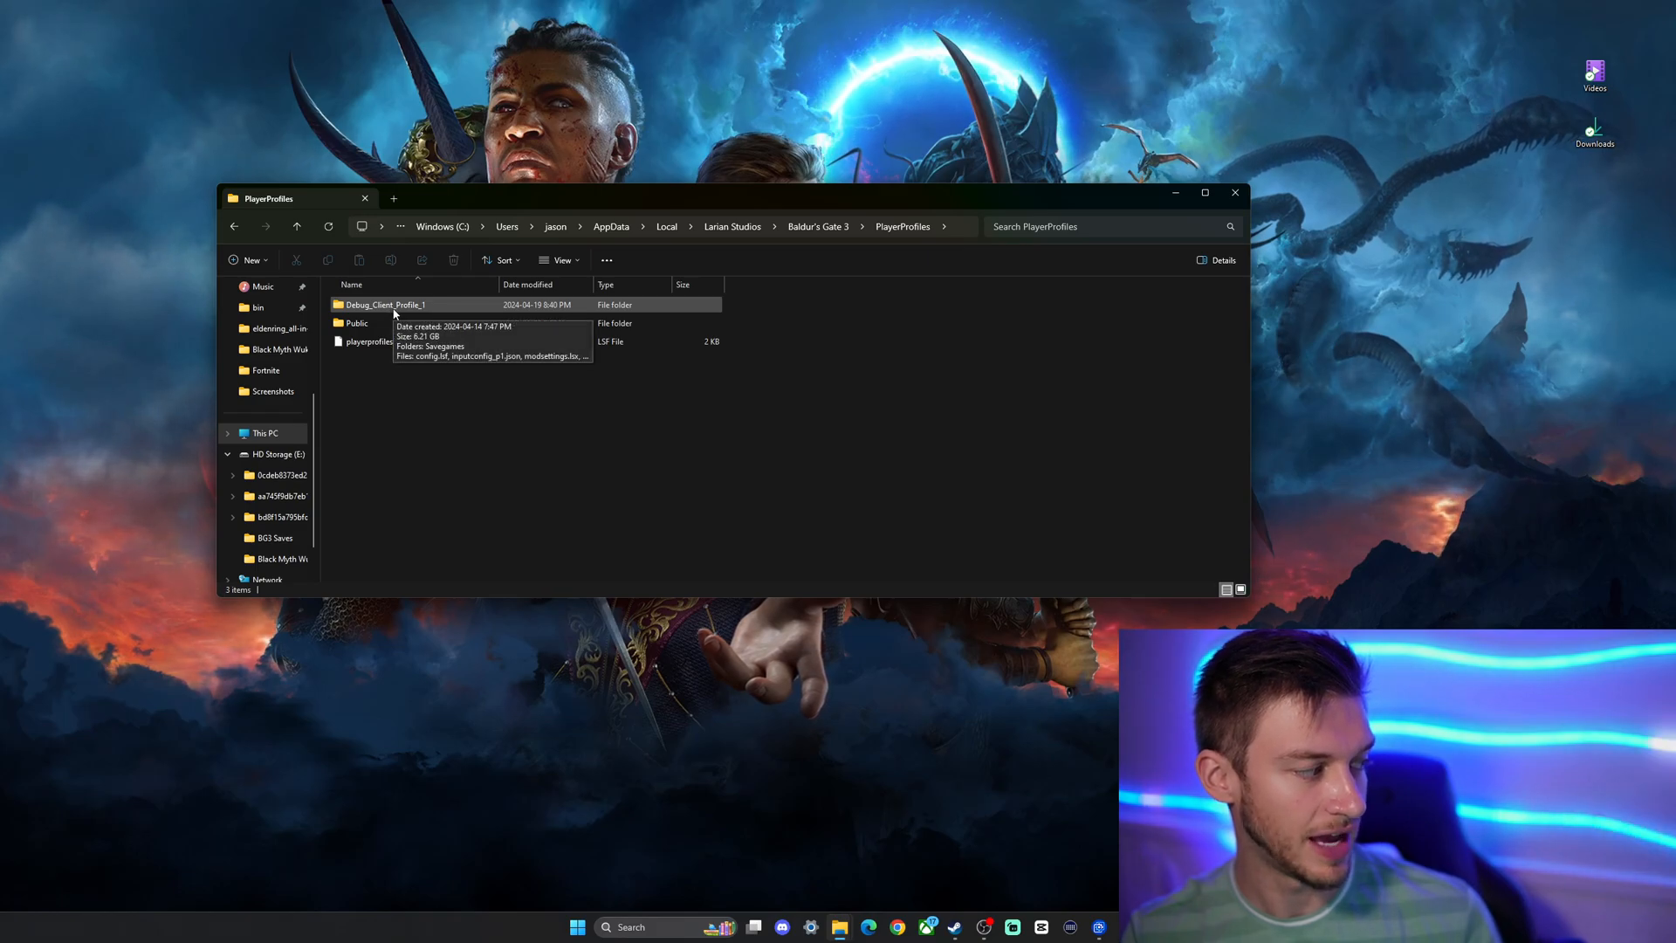
{"action": "mouse_move", "coordinate": [456, 311]}
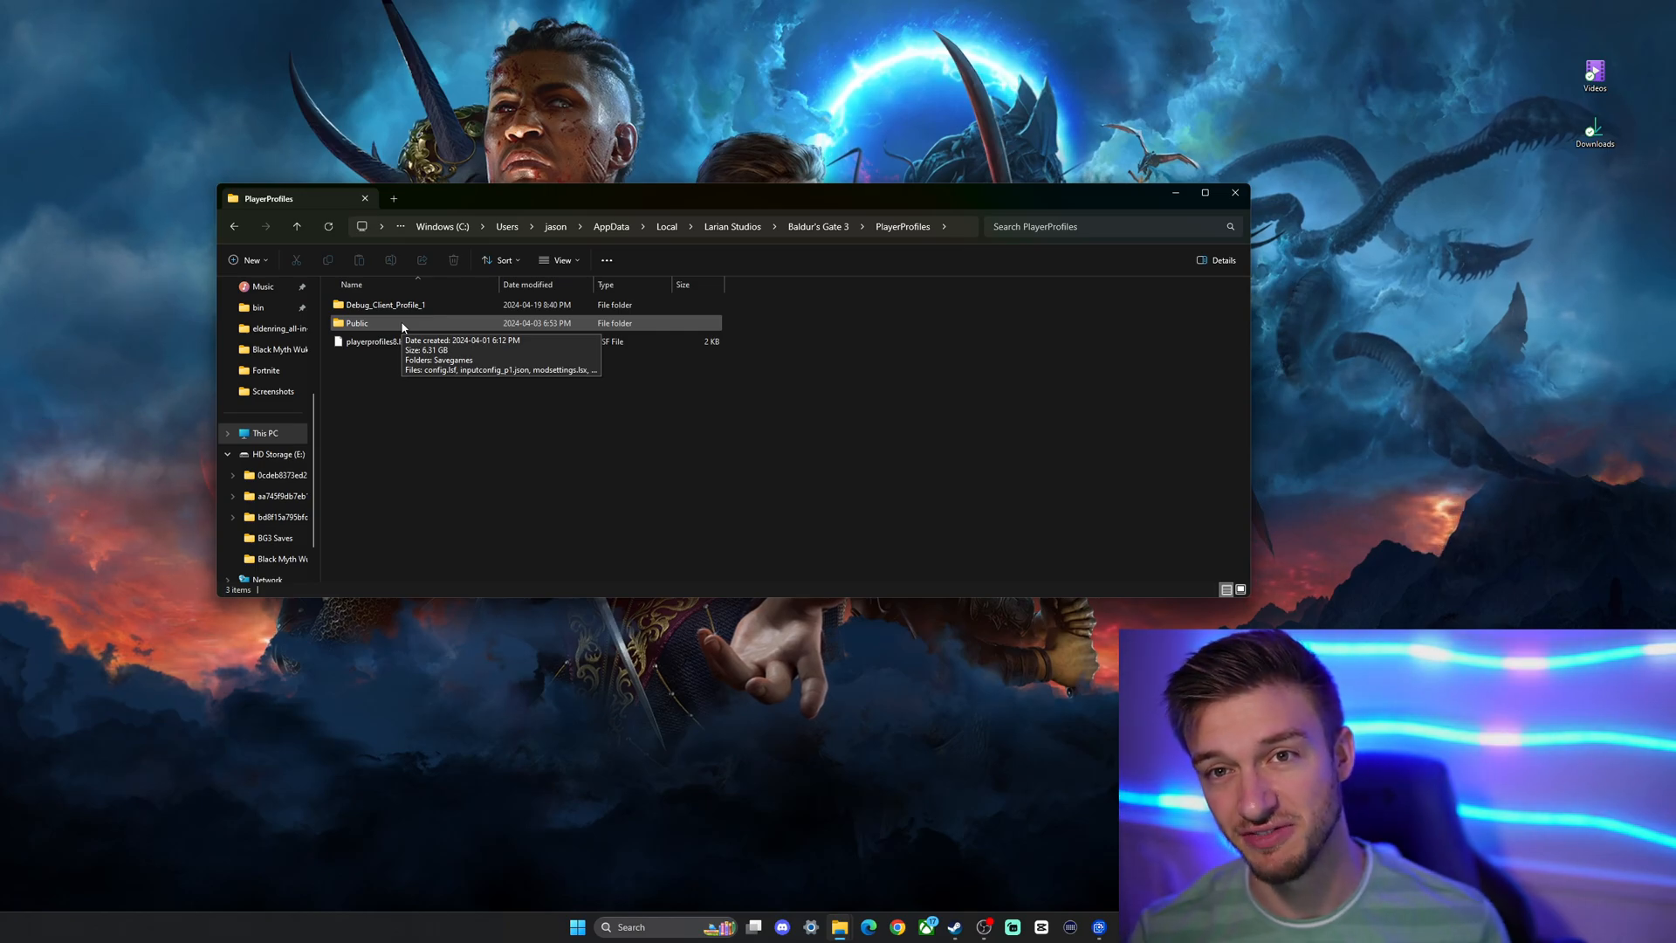
{"action": "double_click", "coordinate": [357, 323]}
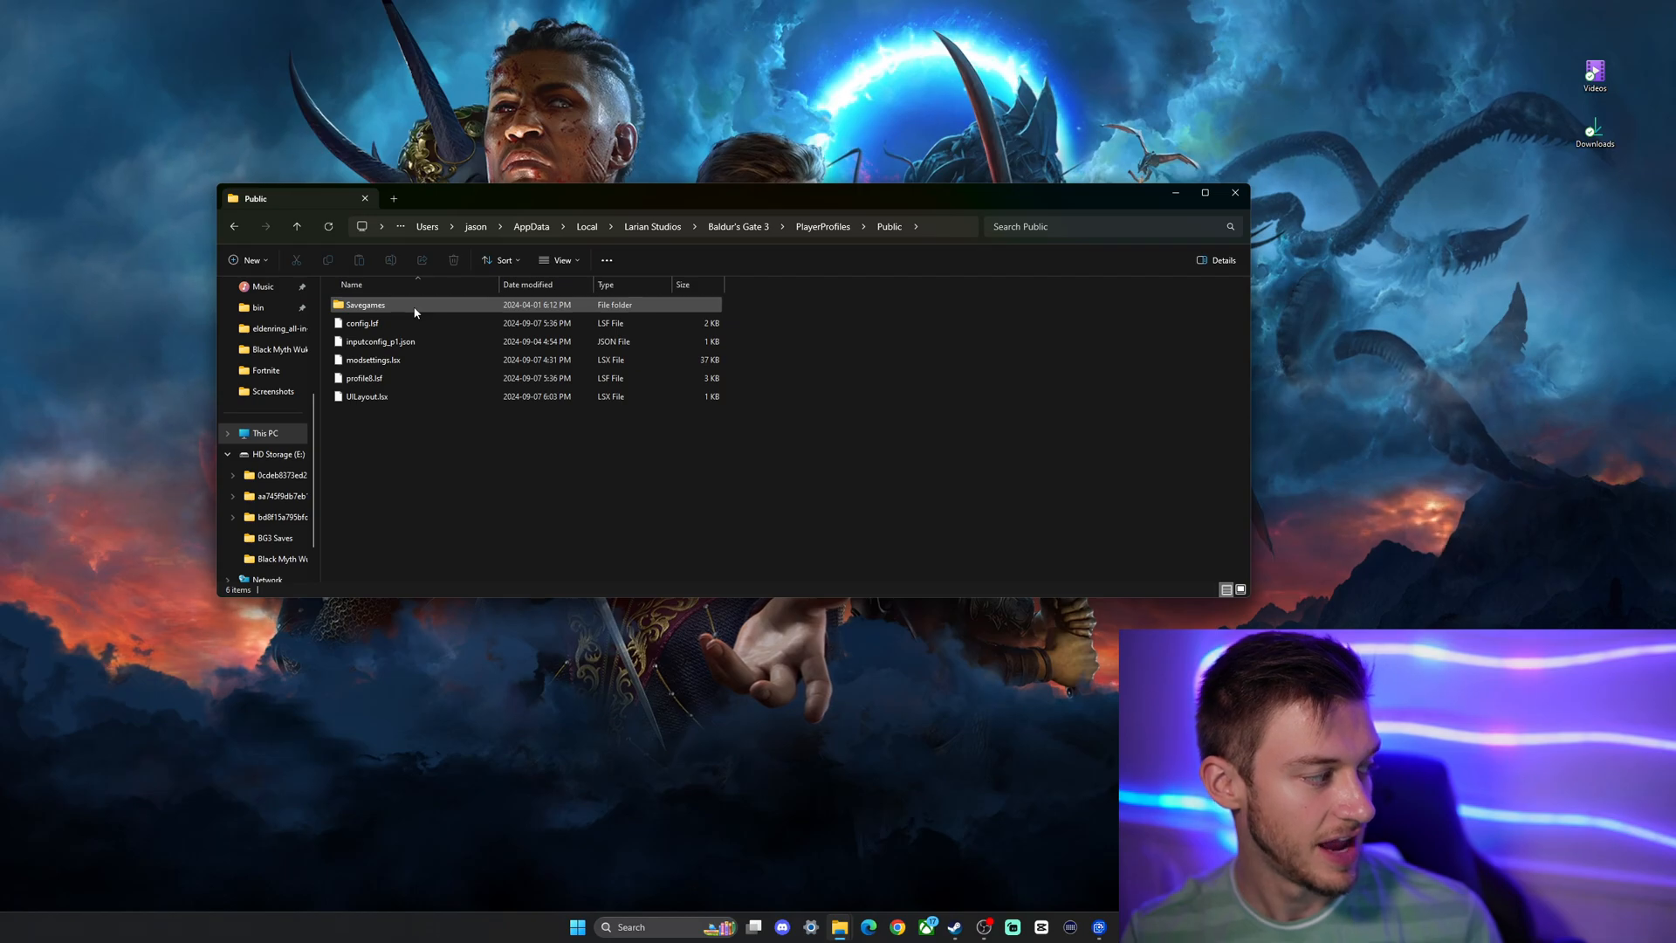
Open the Savegames Story folder and scroll through its save list.
{"action": "double_click", "coordinate": [366, 305]}
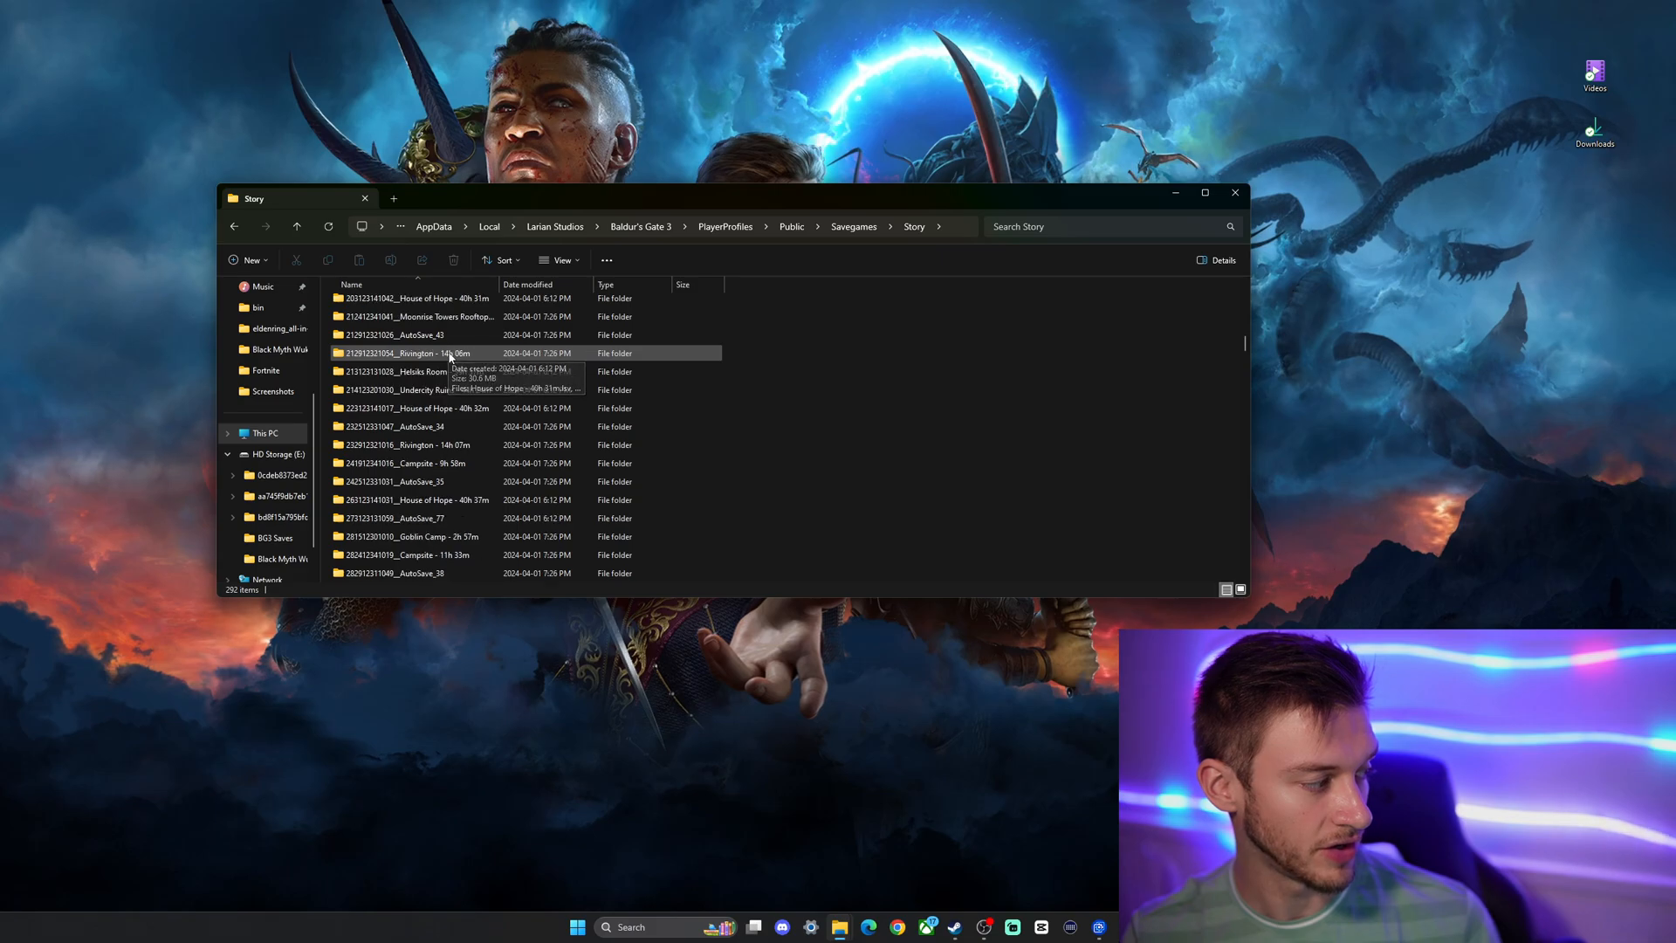
{"action": "scroll", "scroll_direction": "down", "scroll_amount": 3}
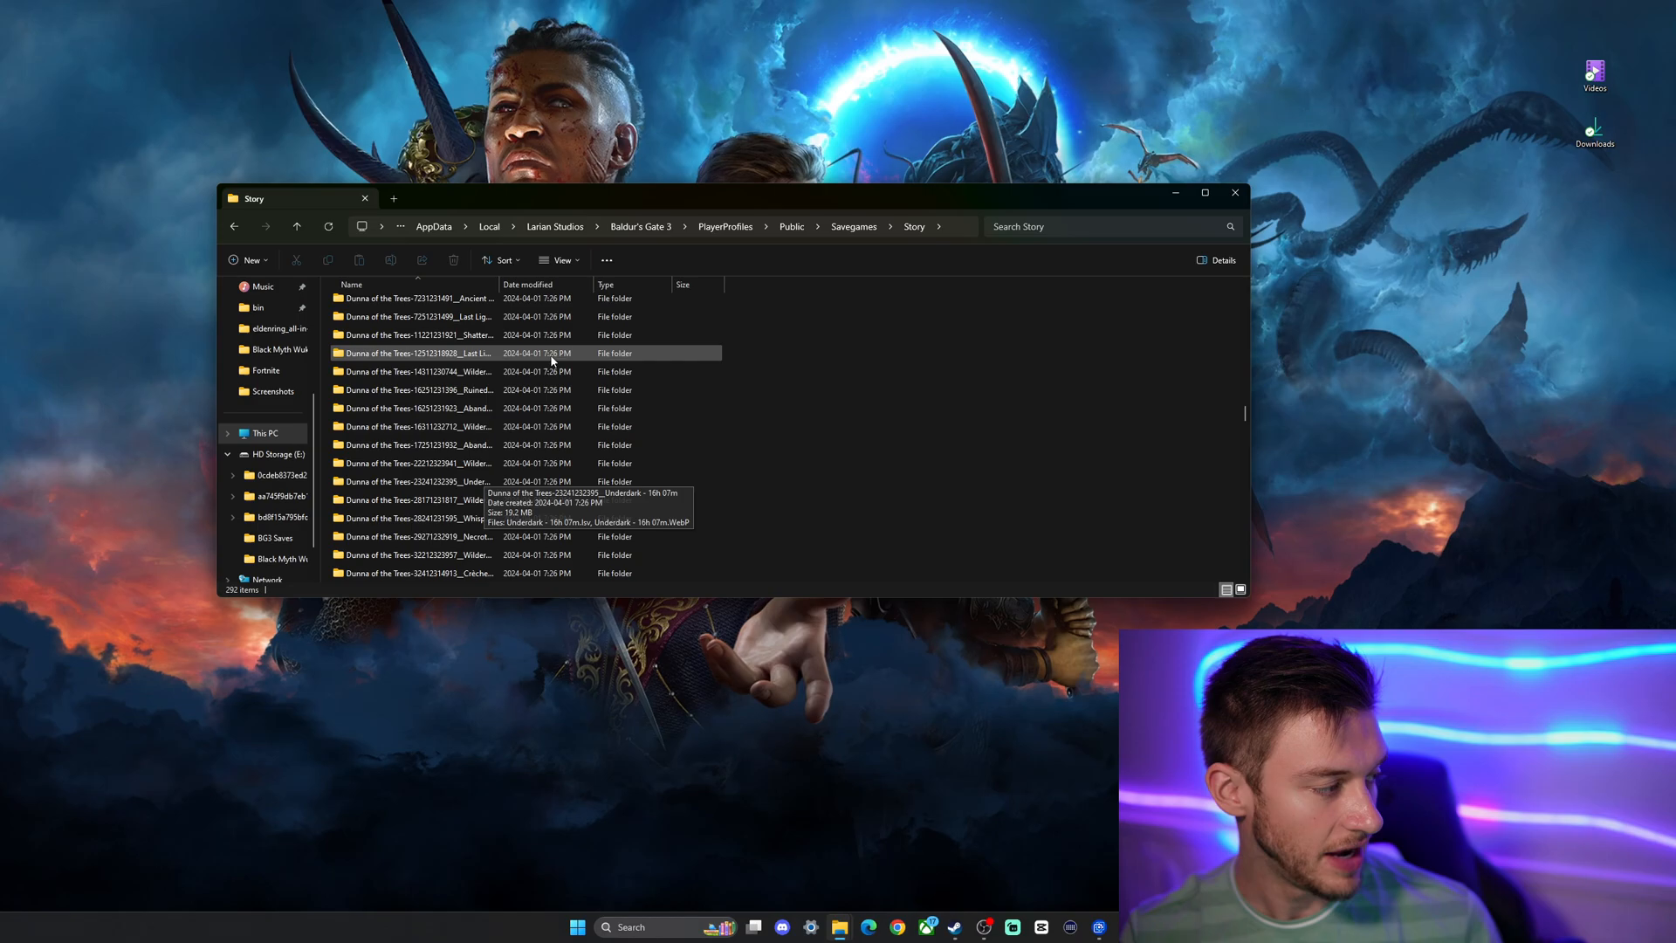
{"action": "scroll", "scroll_direction": "down", "scroll_amount": 3}
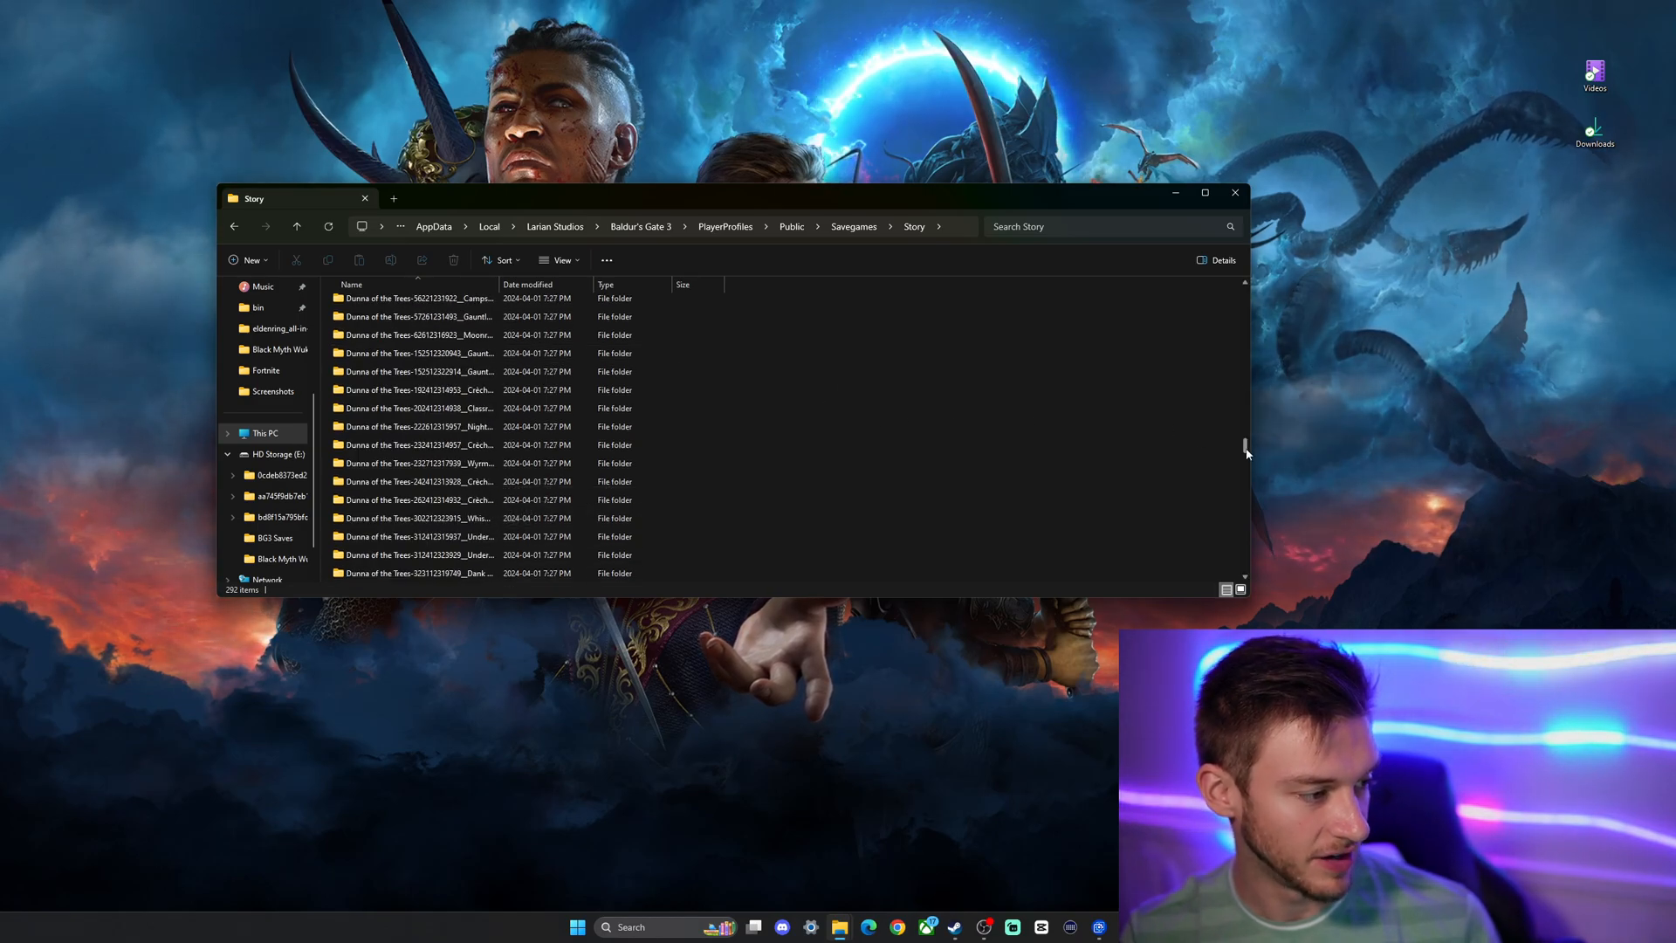
{"action": "scroll", "scroll_direction": "down", "scroll_amount": 3}
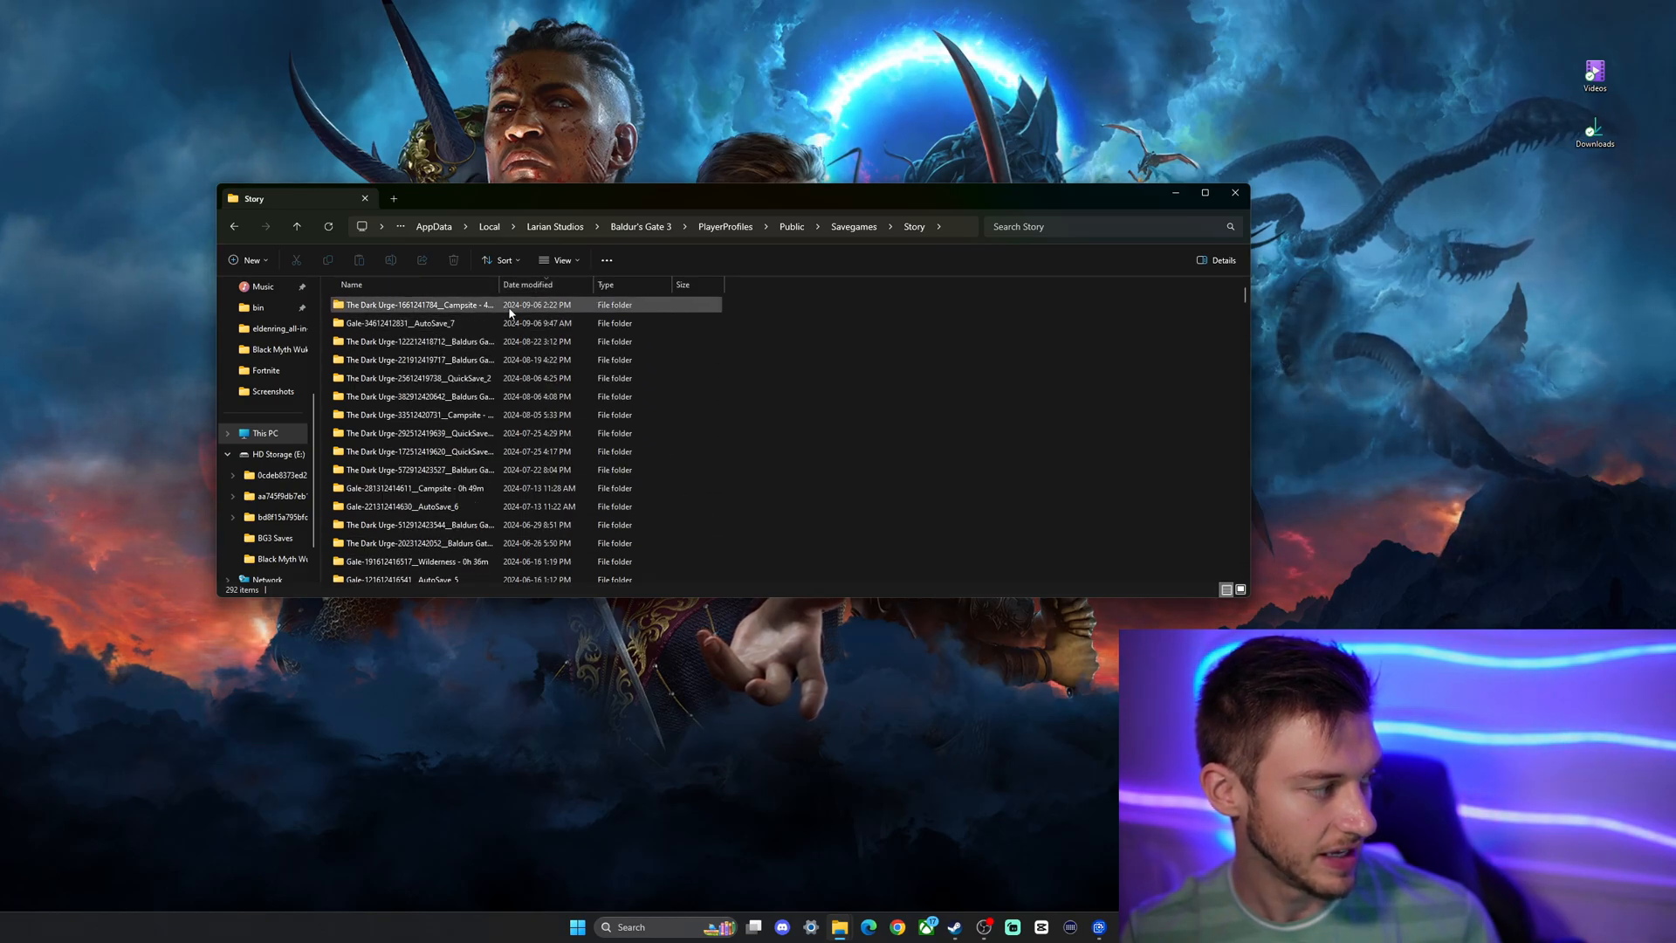
Select the two newest save folders and copy them.
{"action": "left_click", "coordinate": [425, 304]}
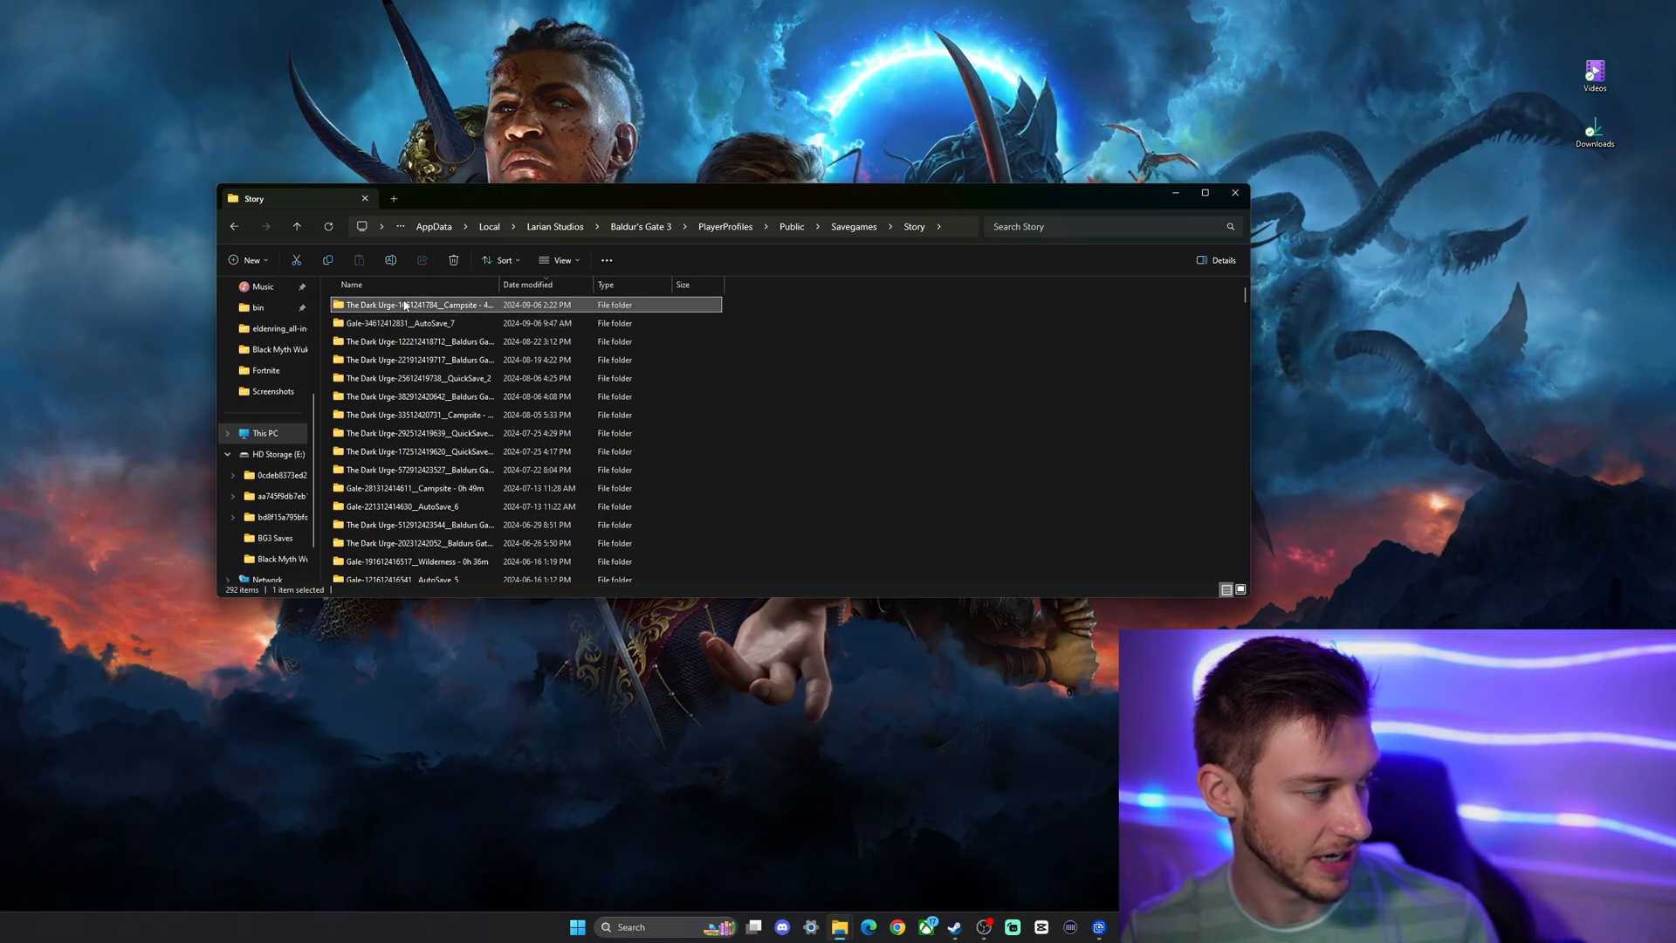
{"action": "left_click", "coordinate": [417, 323]}
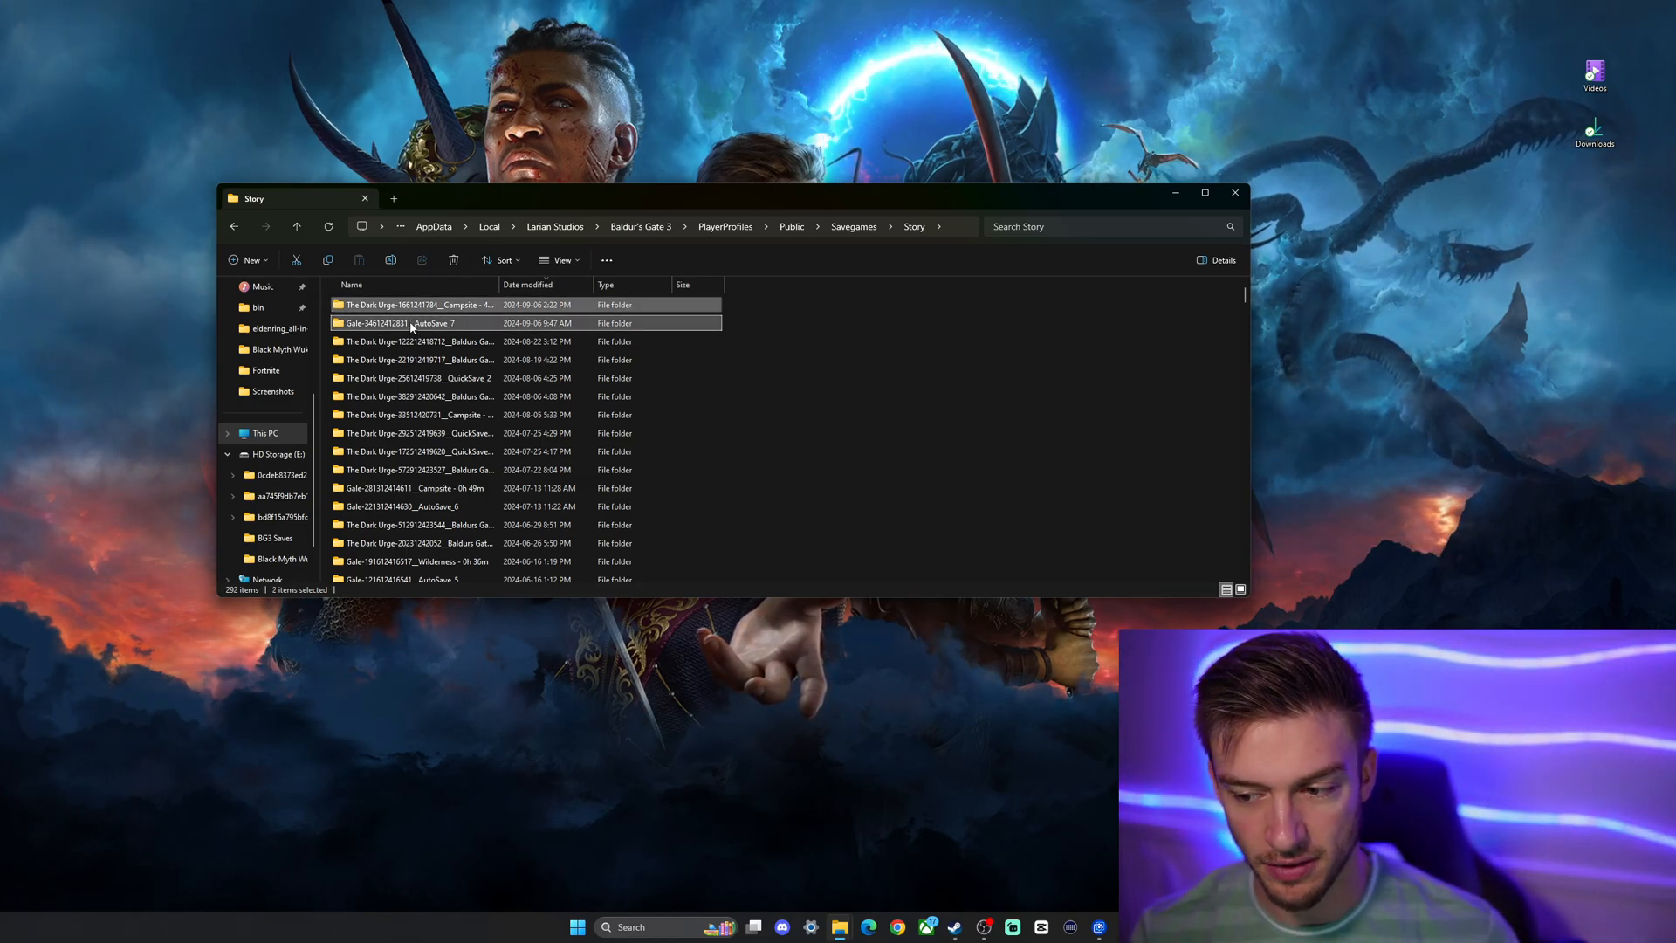
{"action": "right_click", "coordinate": [412, 323]}
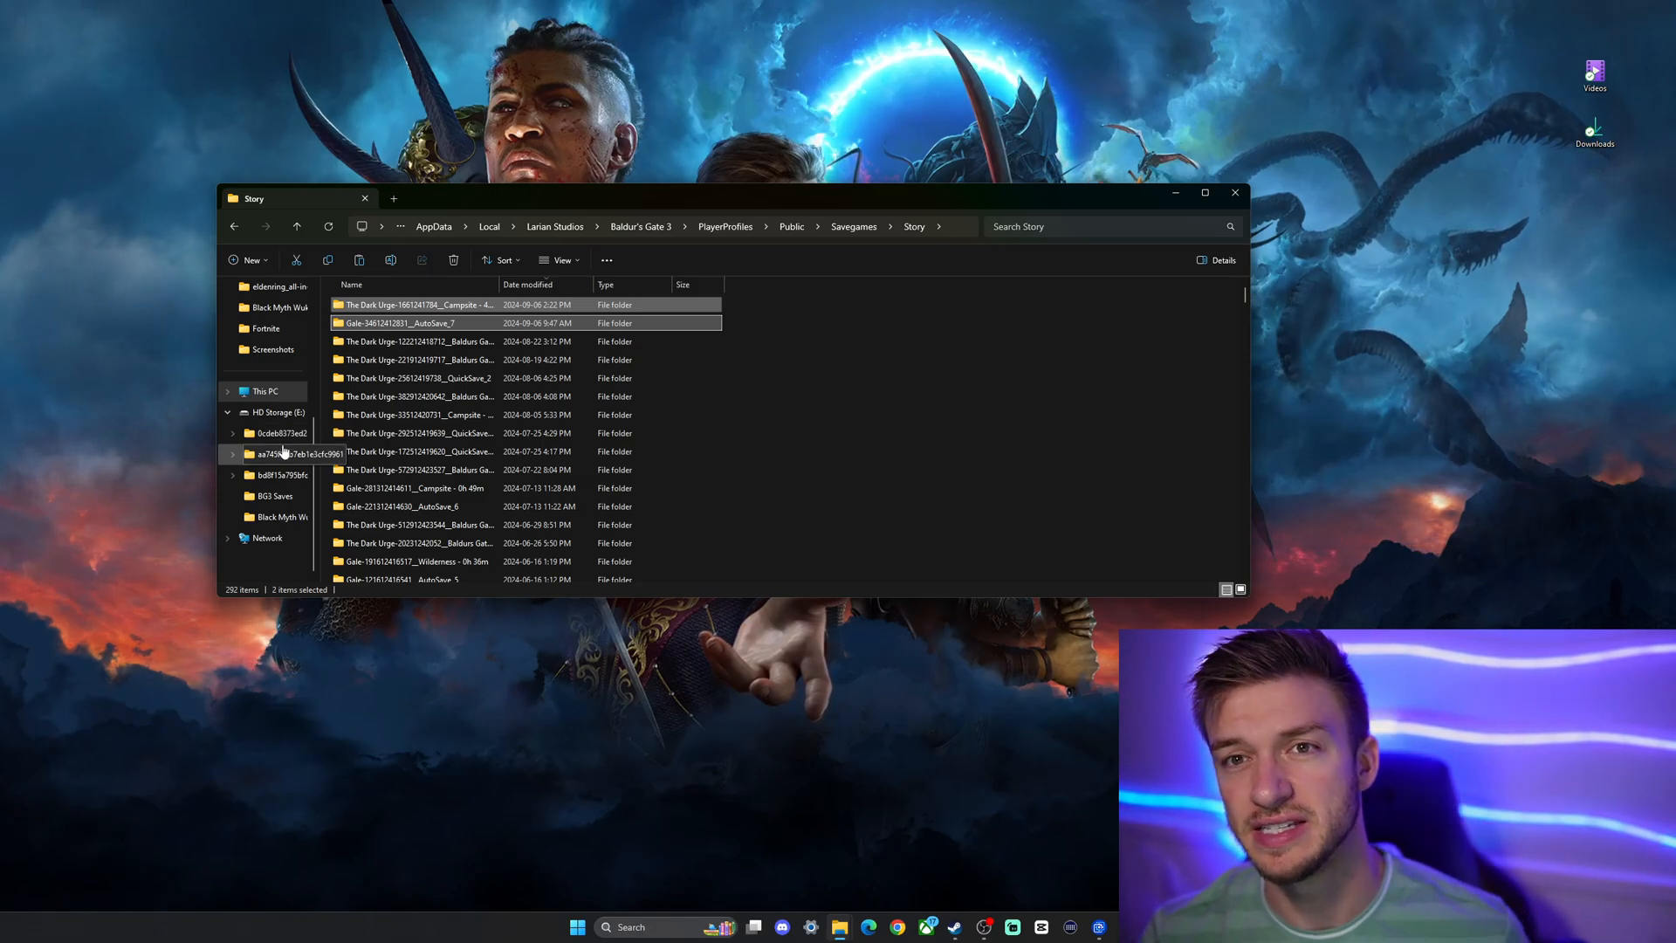
Paste the copied saves into the empty BG3 Saves folder on HD Storage.
{"action": "left_click", "coordinate": [276, 413]}
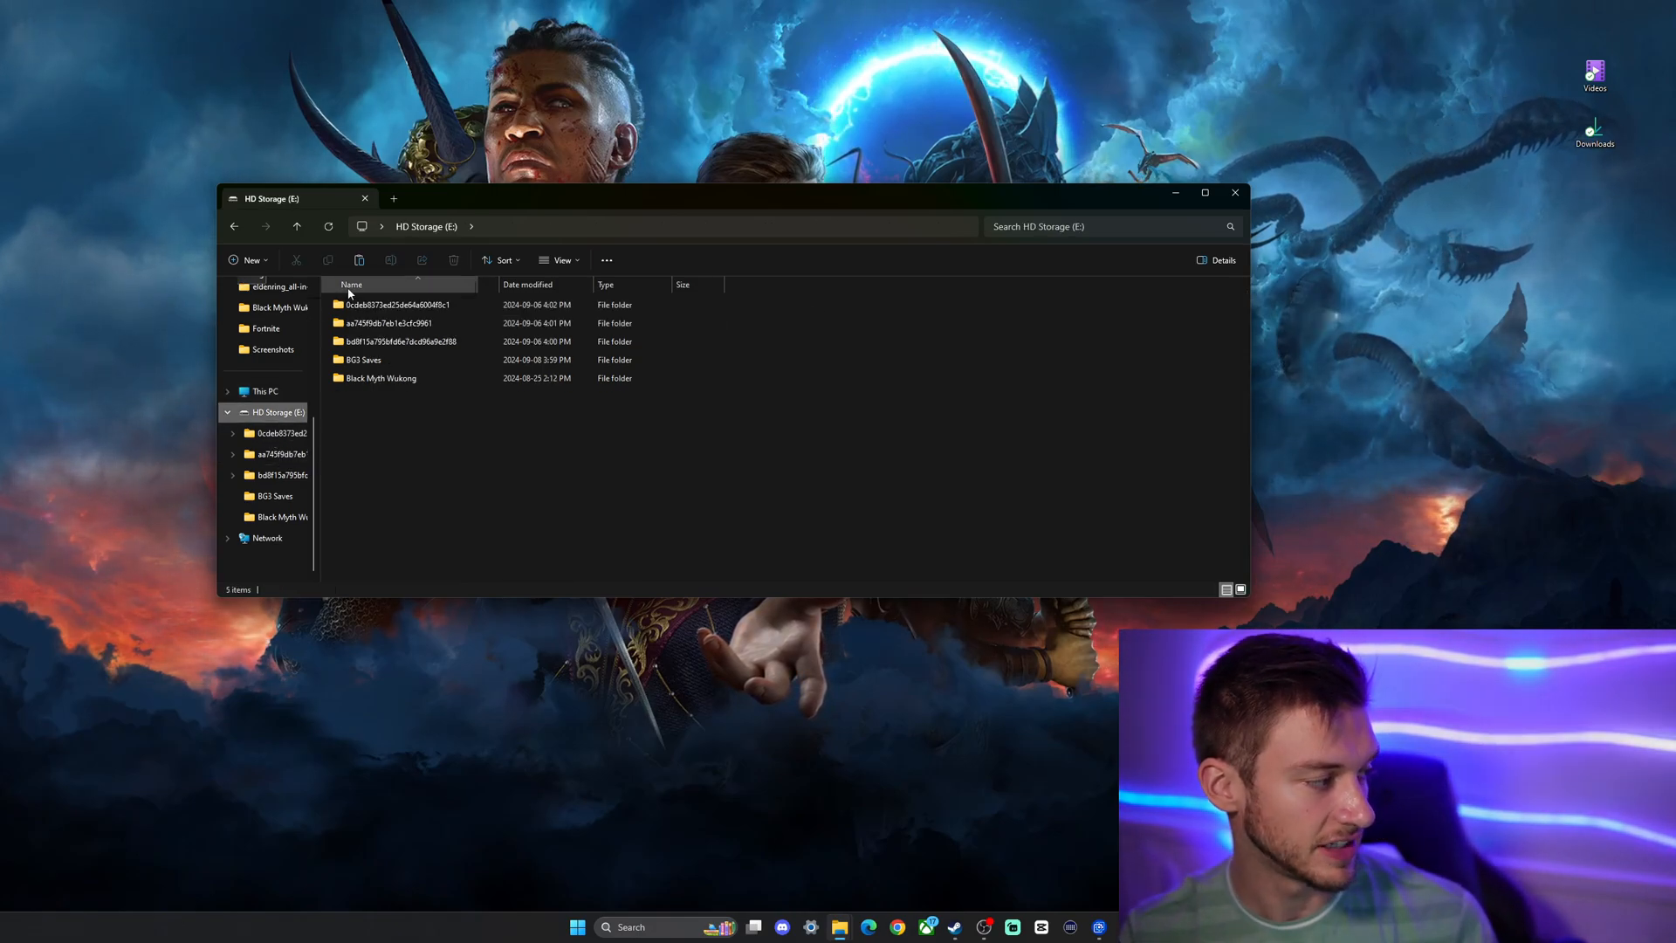
{"action": "double_click", "coordinate": [362, 359]}
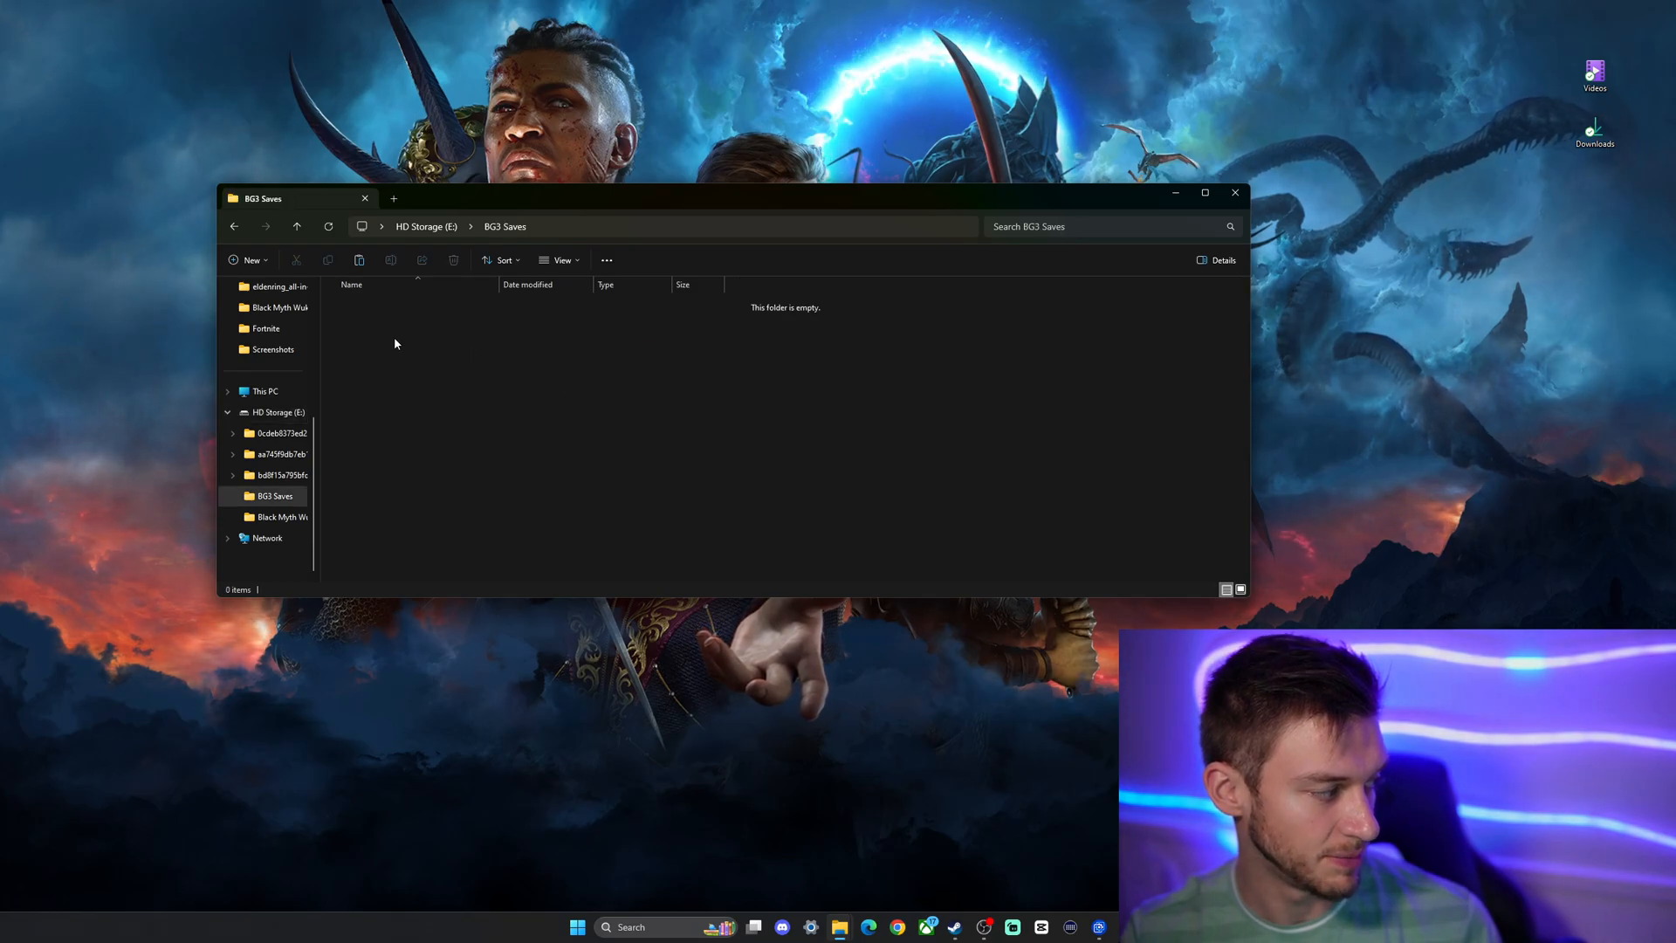
{"action": "right_click", "coordinate": [396, 344]}
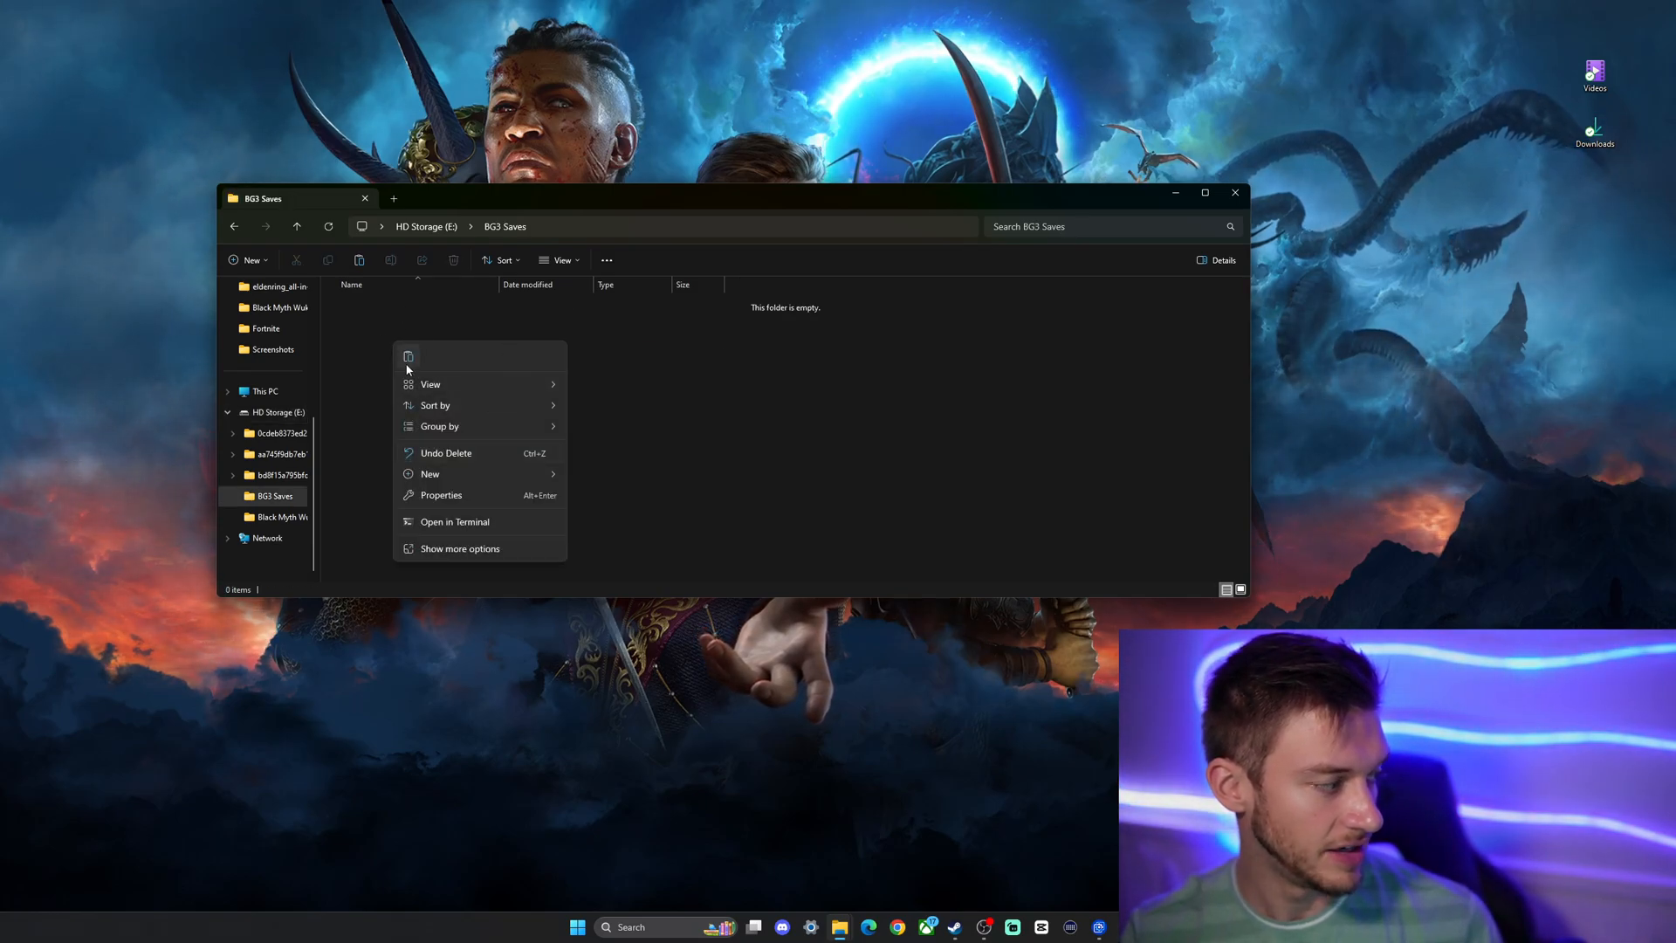
{"action": "left_click", "coordinate": [407, 357]}
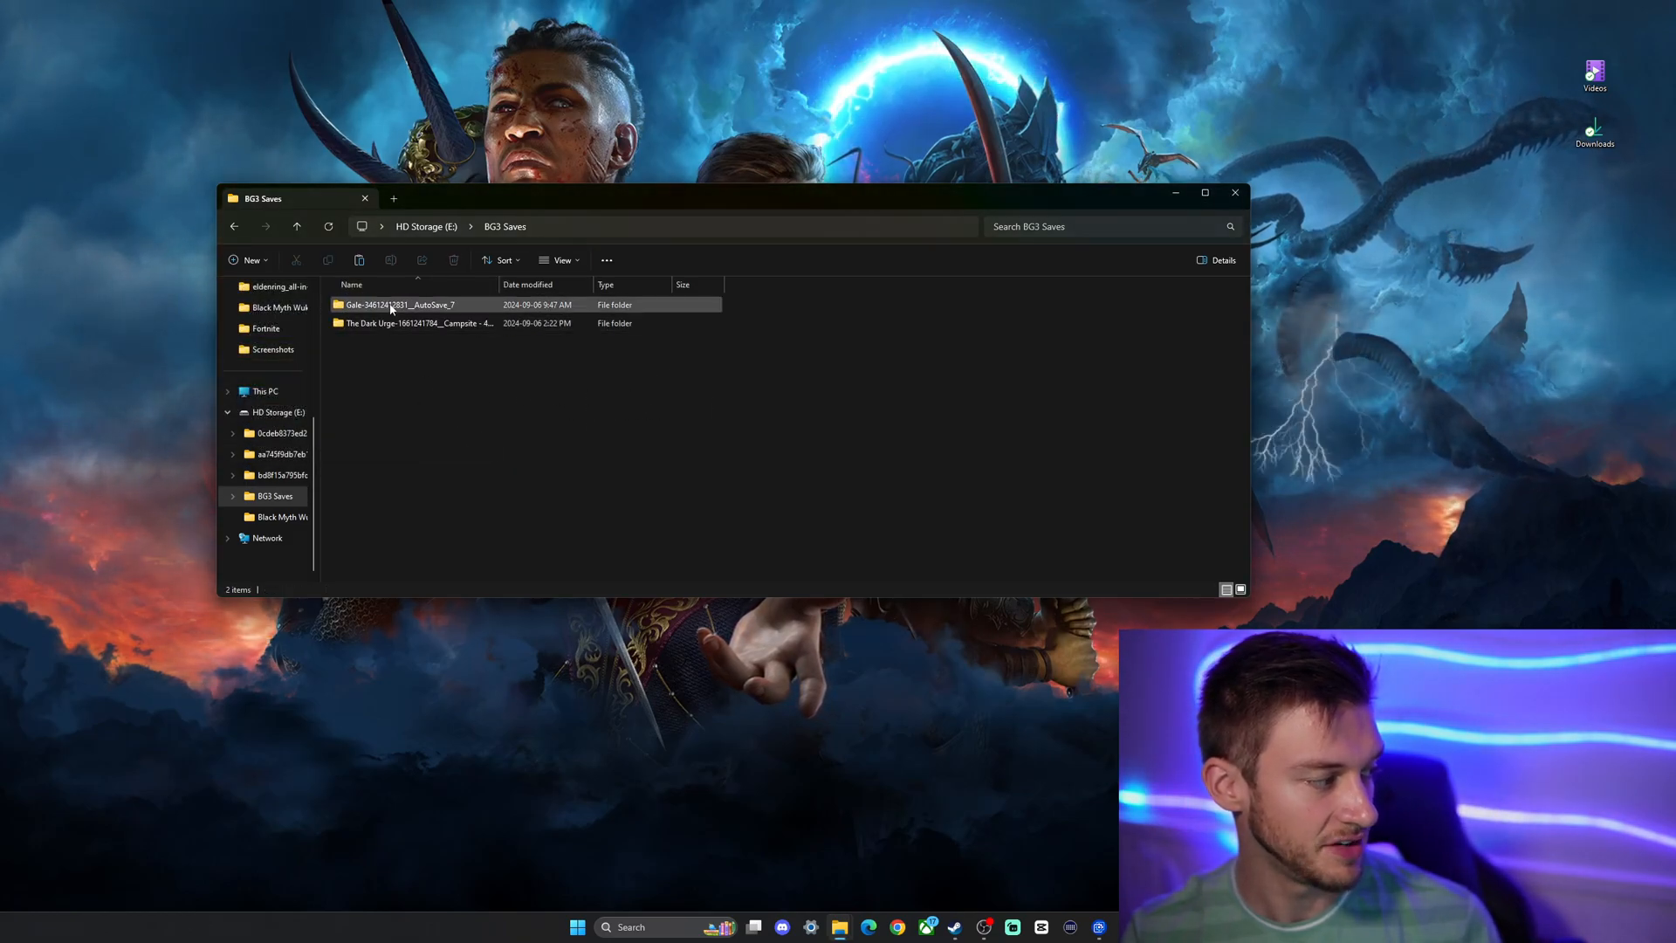
Check the copied Gale autosave and Dark Urge campsite folders, then clear the selection.
{"action": "left_click", "coordinate": [421, 323]}
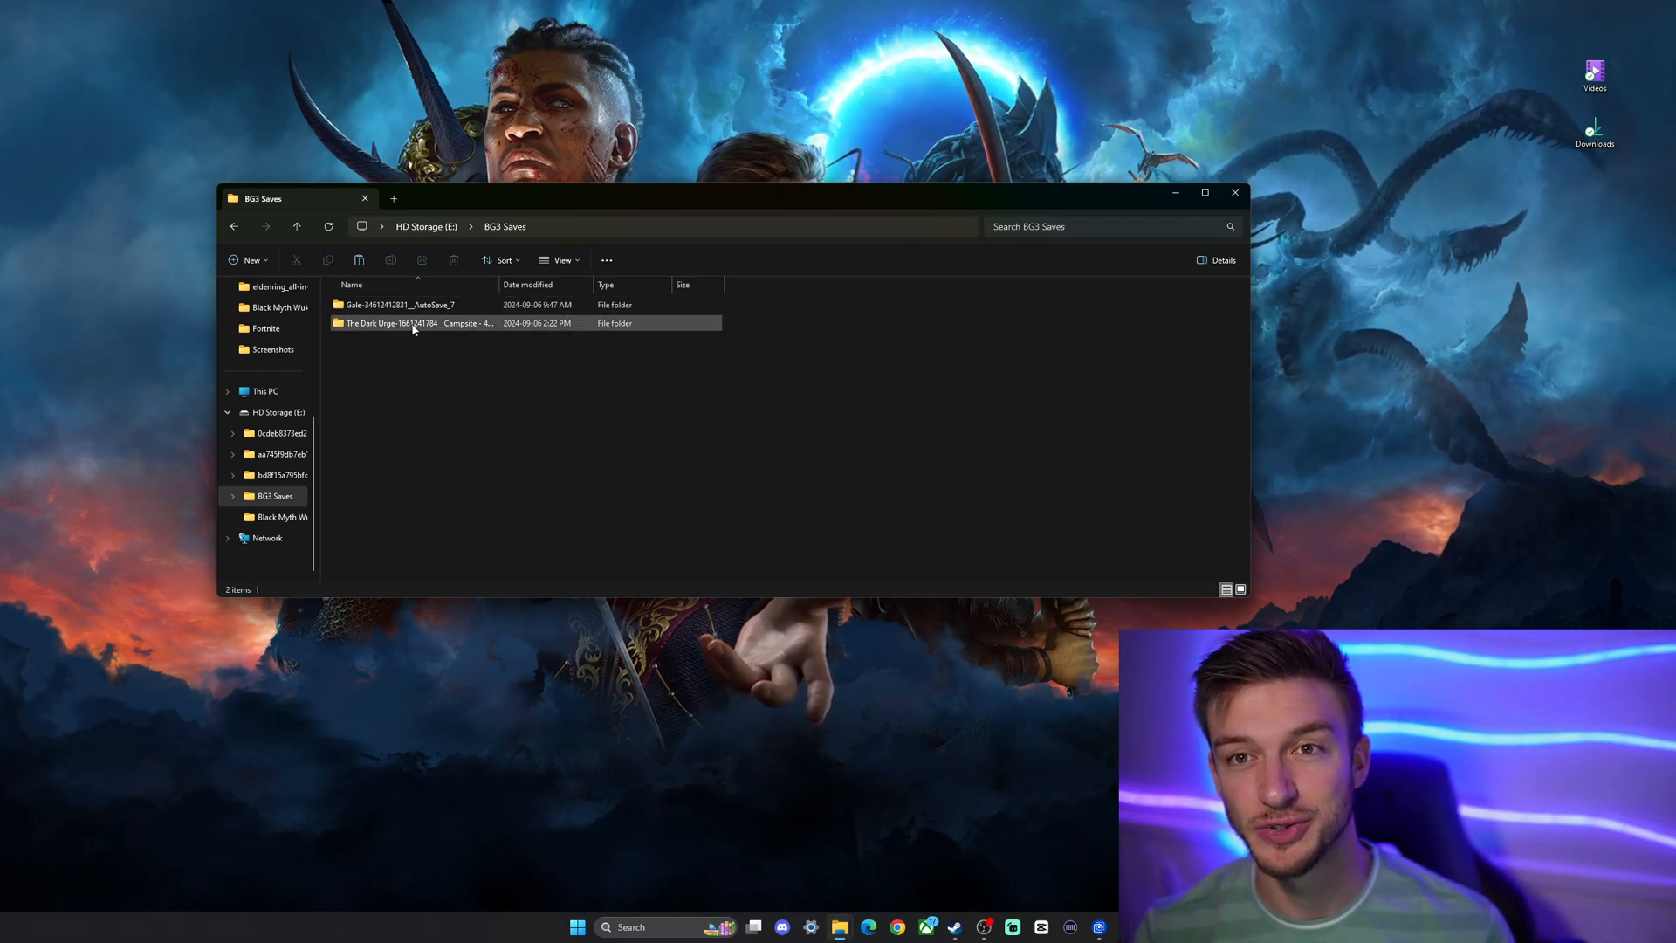
{"action": "left_click", "coordinate": [750, 368]}
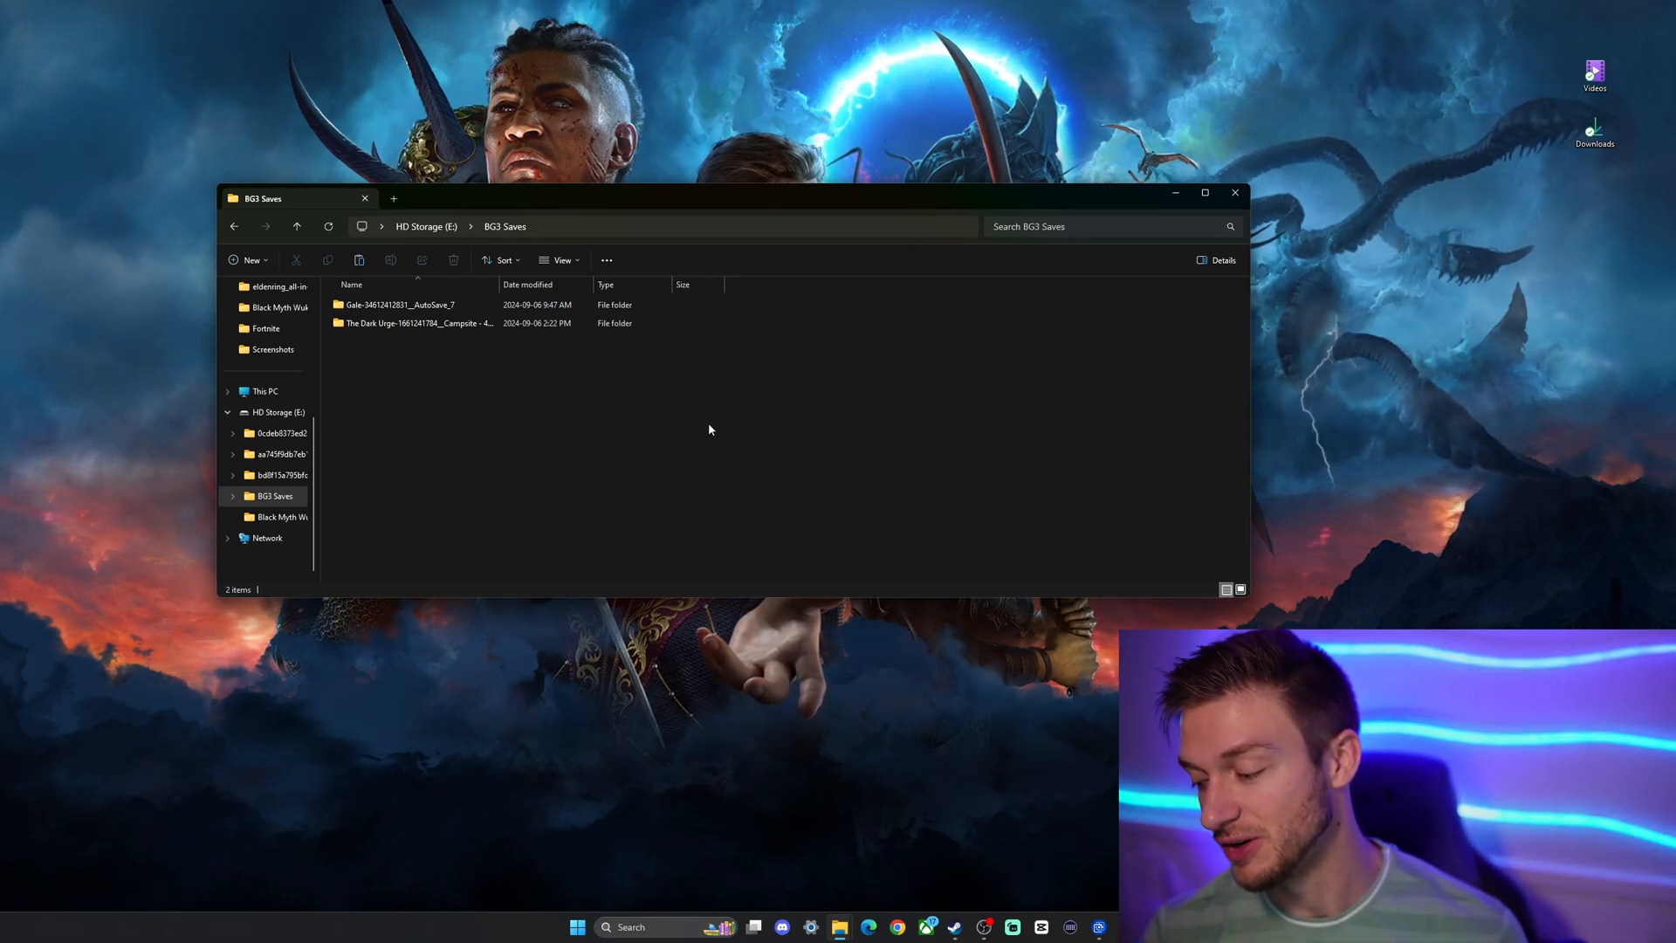
{"action": "left_click", "coordinate": [444, 323]}
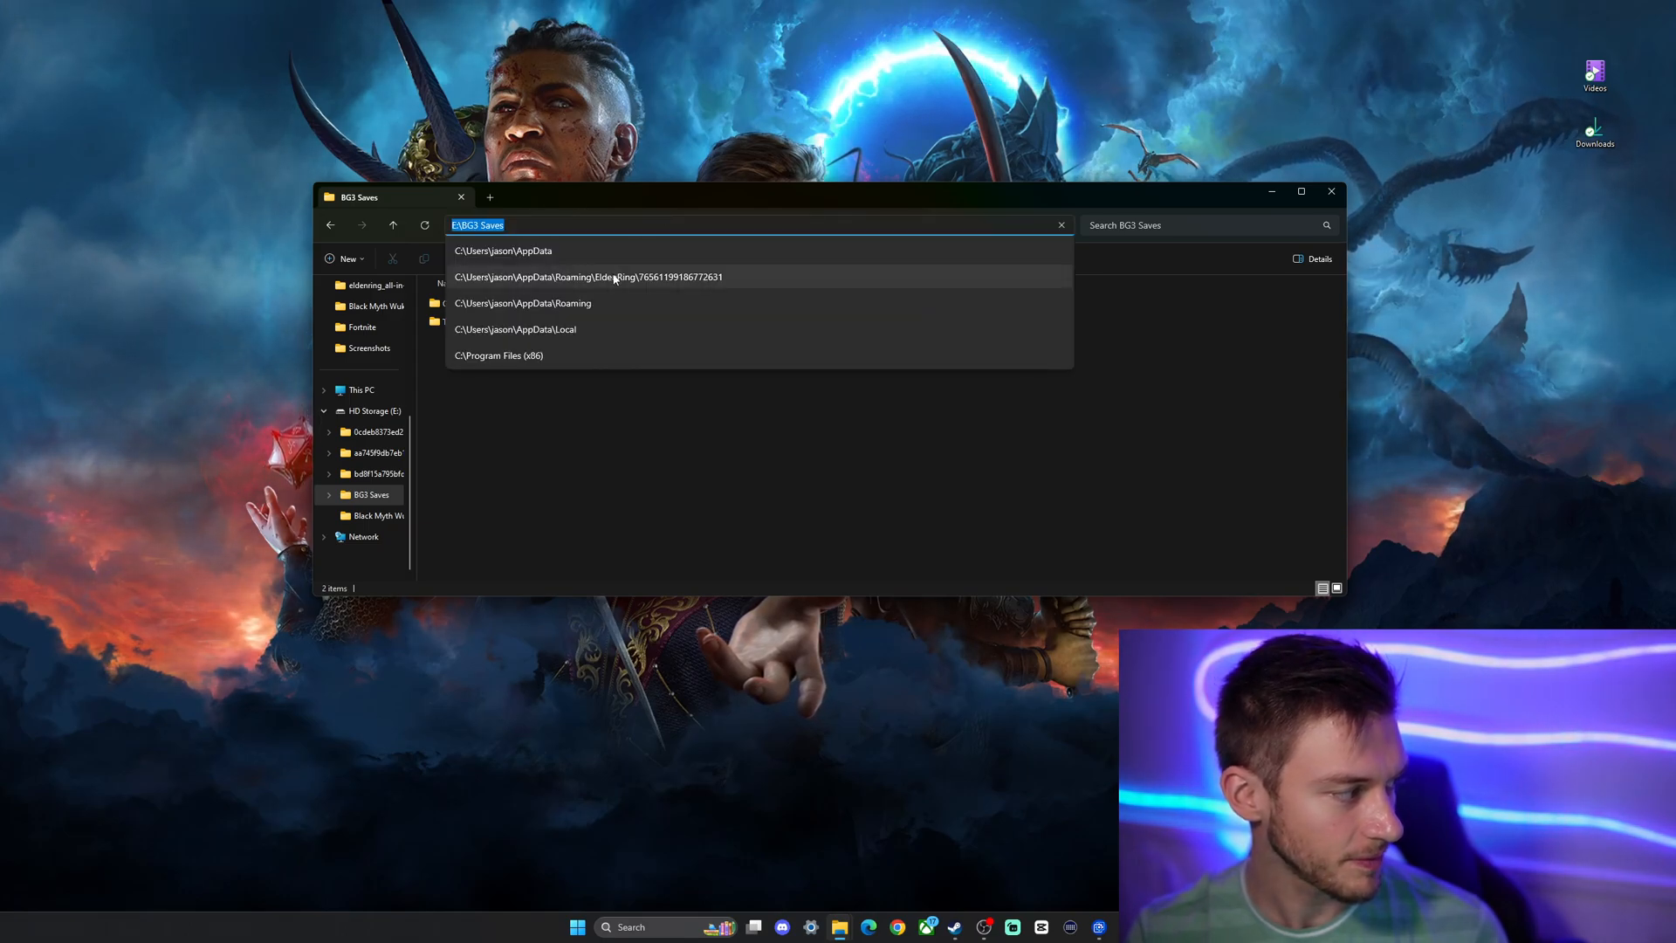
Return to AppData and go back into the Local folder.
{"action": "left_click", "coordinate": [588, 276]}
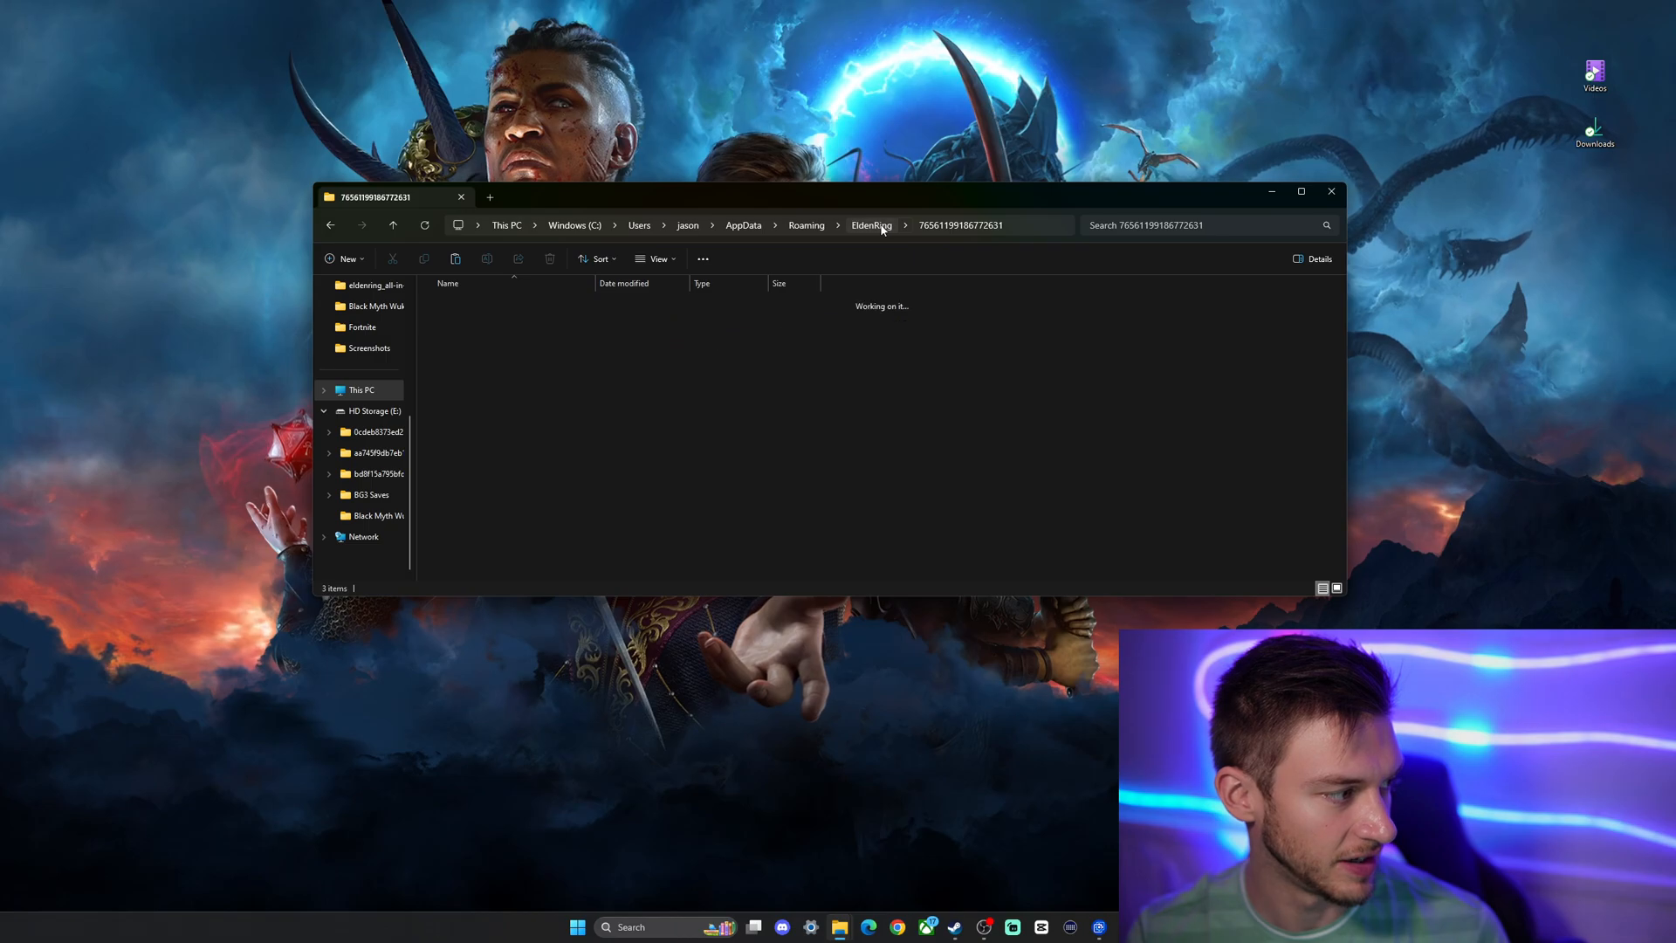
{"action": "left_click", "coordinate": [743, 225]}
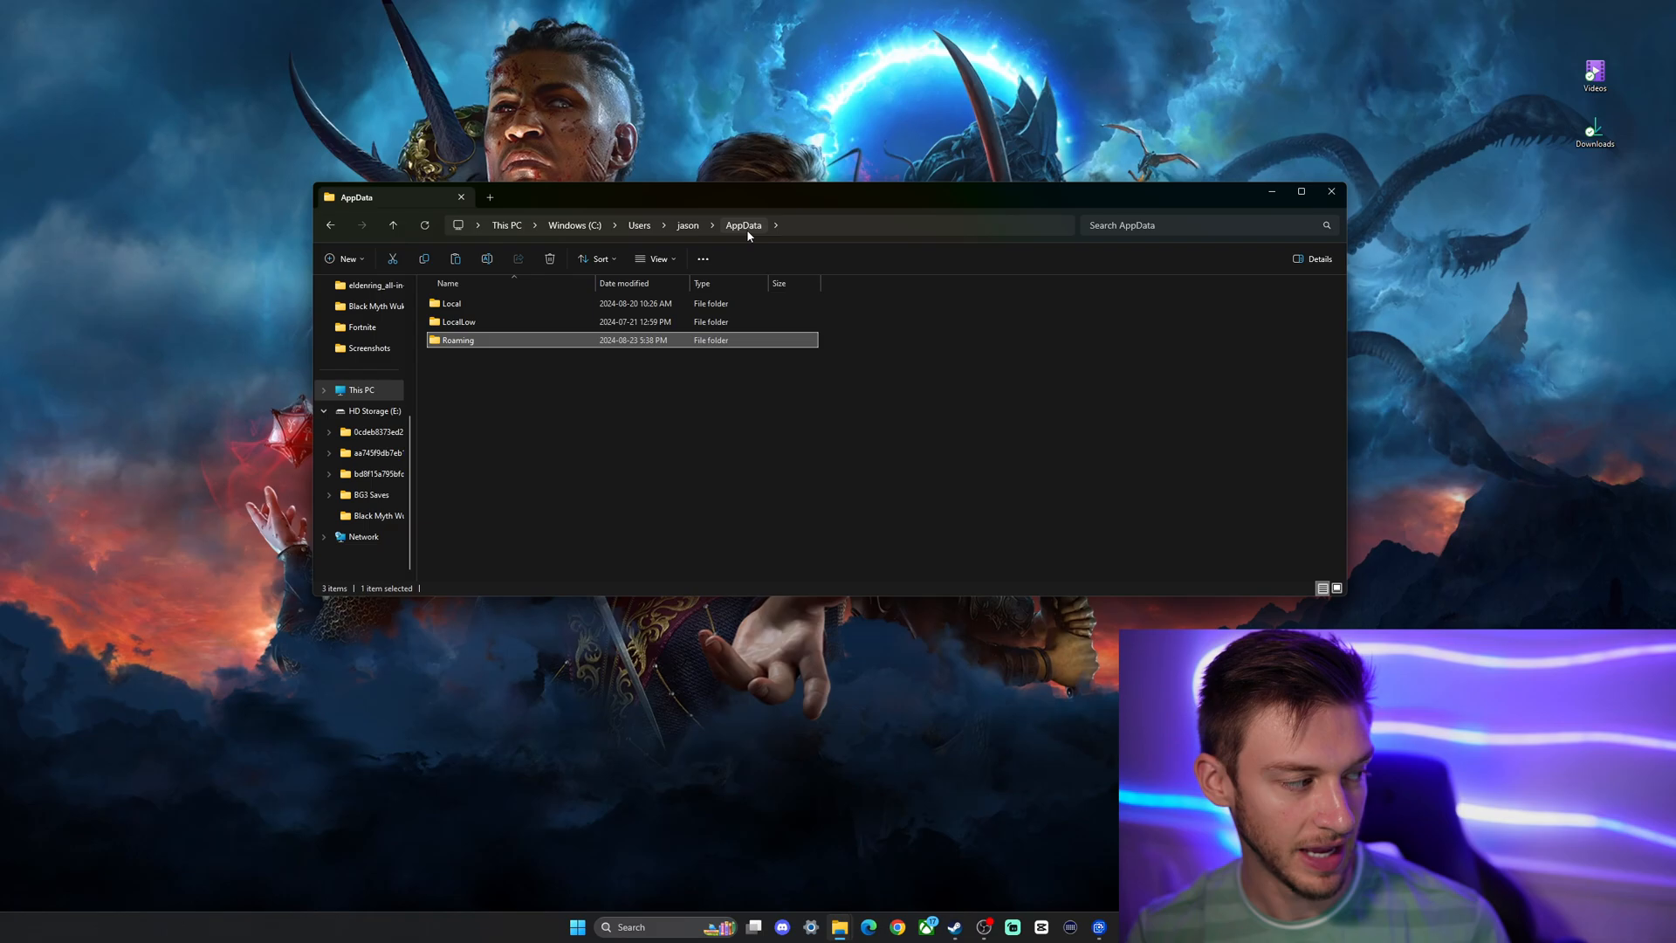
{"action": "left_click", "coordinate": [452, 303]}
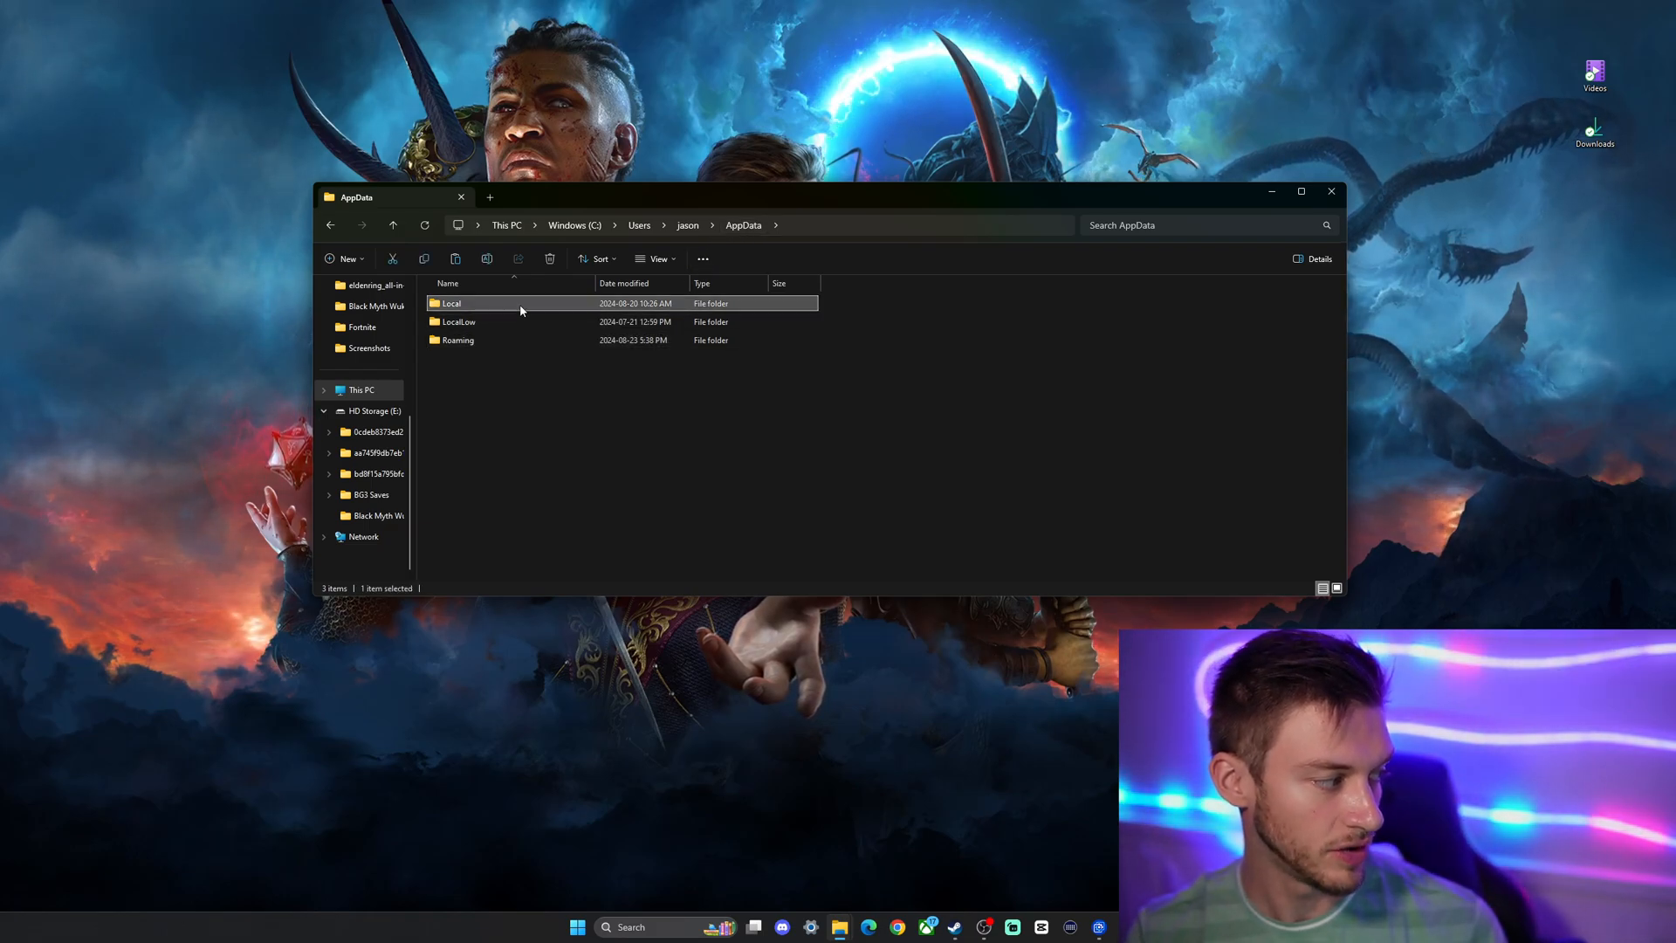
{"action": "double_click", "coordinate": [451, 303]}
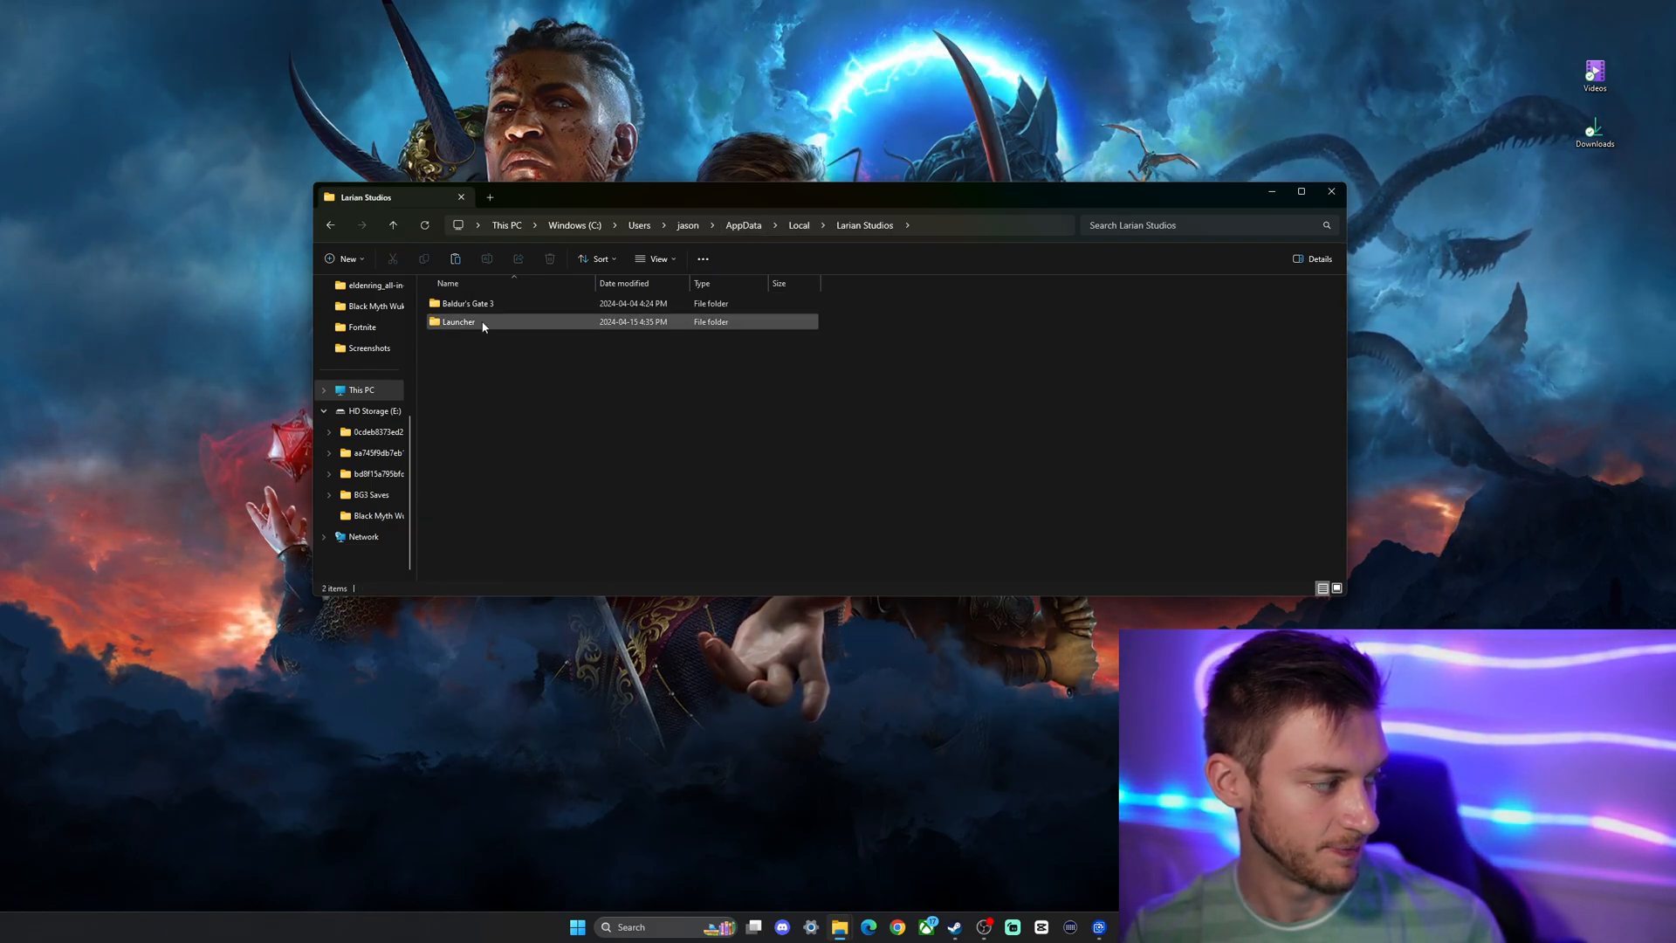
Open Baldur's Gate 3, the Debug_Client_Profile_1 profile and its Story saves folder.
{"action": "double_click", "coordinate": [458, 321]}
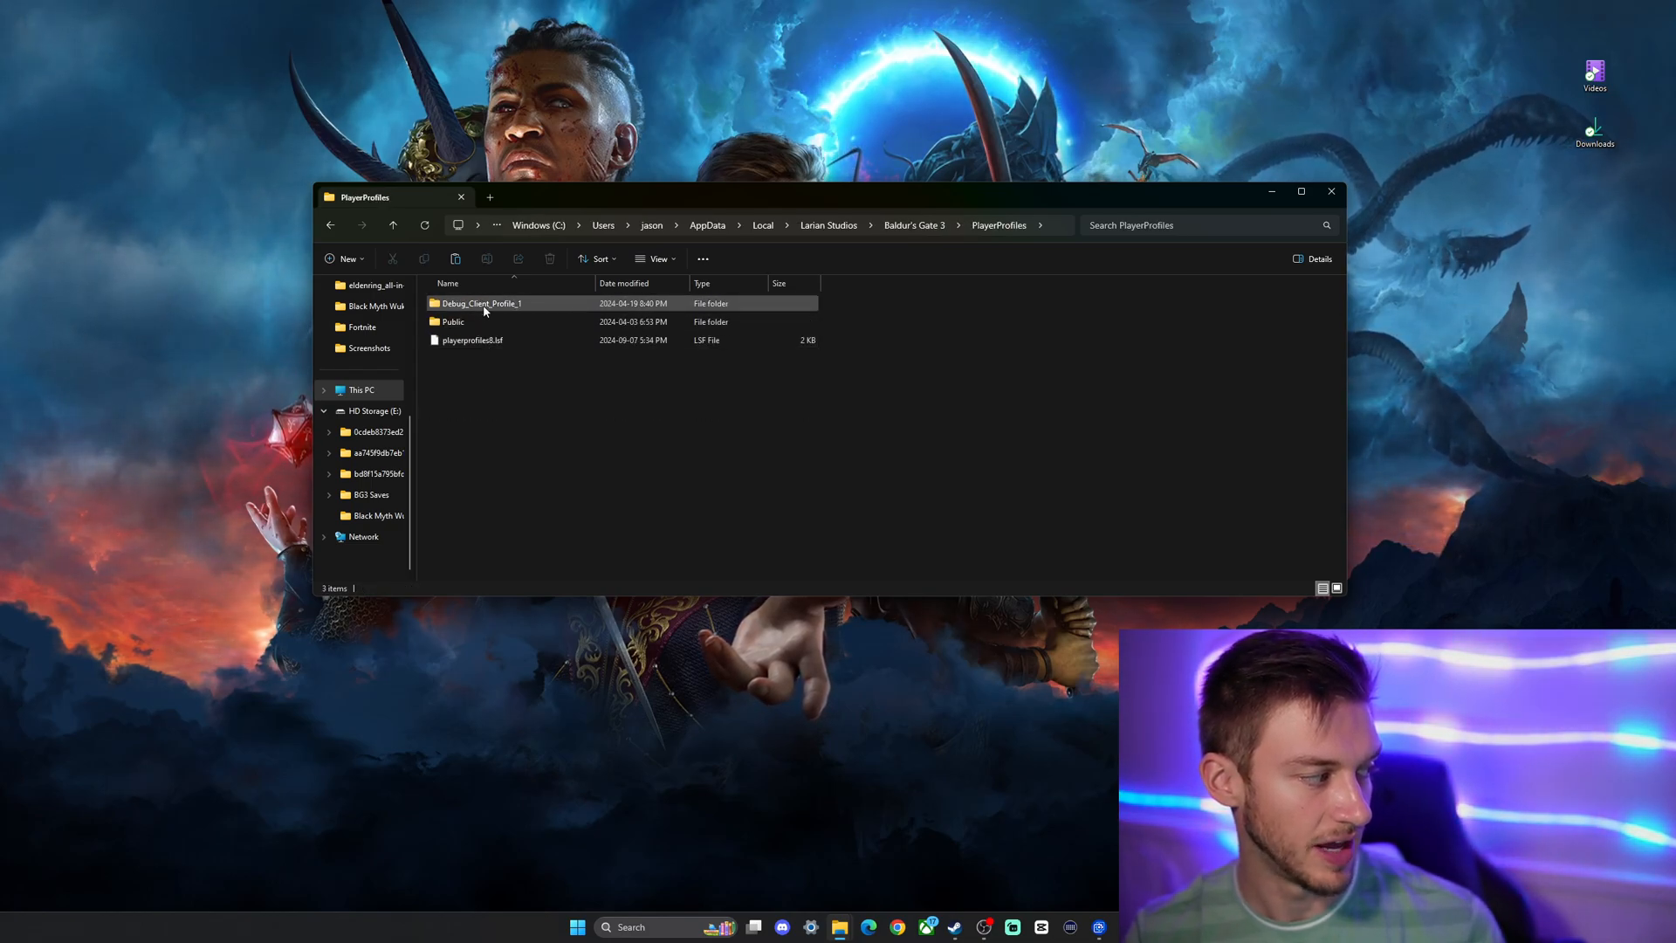
{"action": "double_click", "coordinate": [481, 303]}
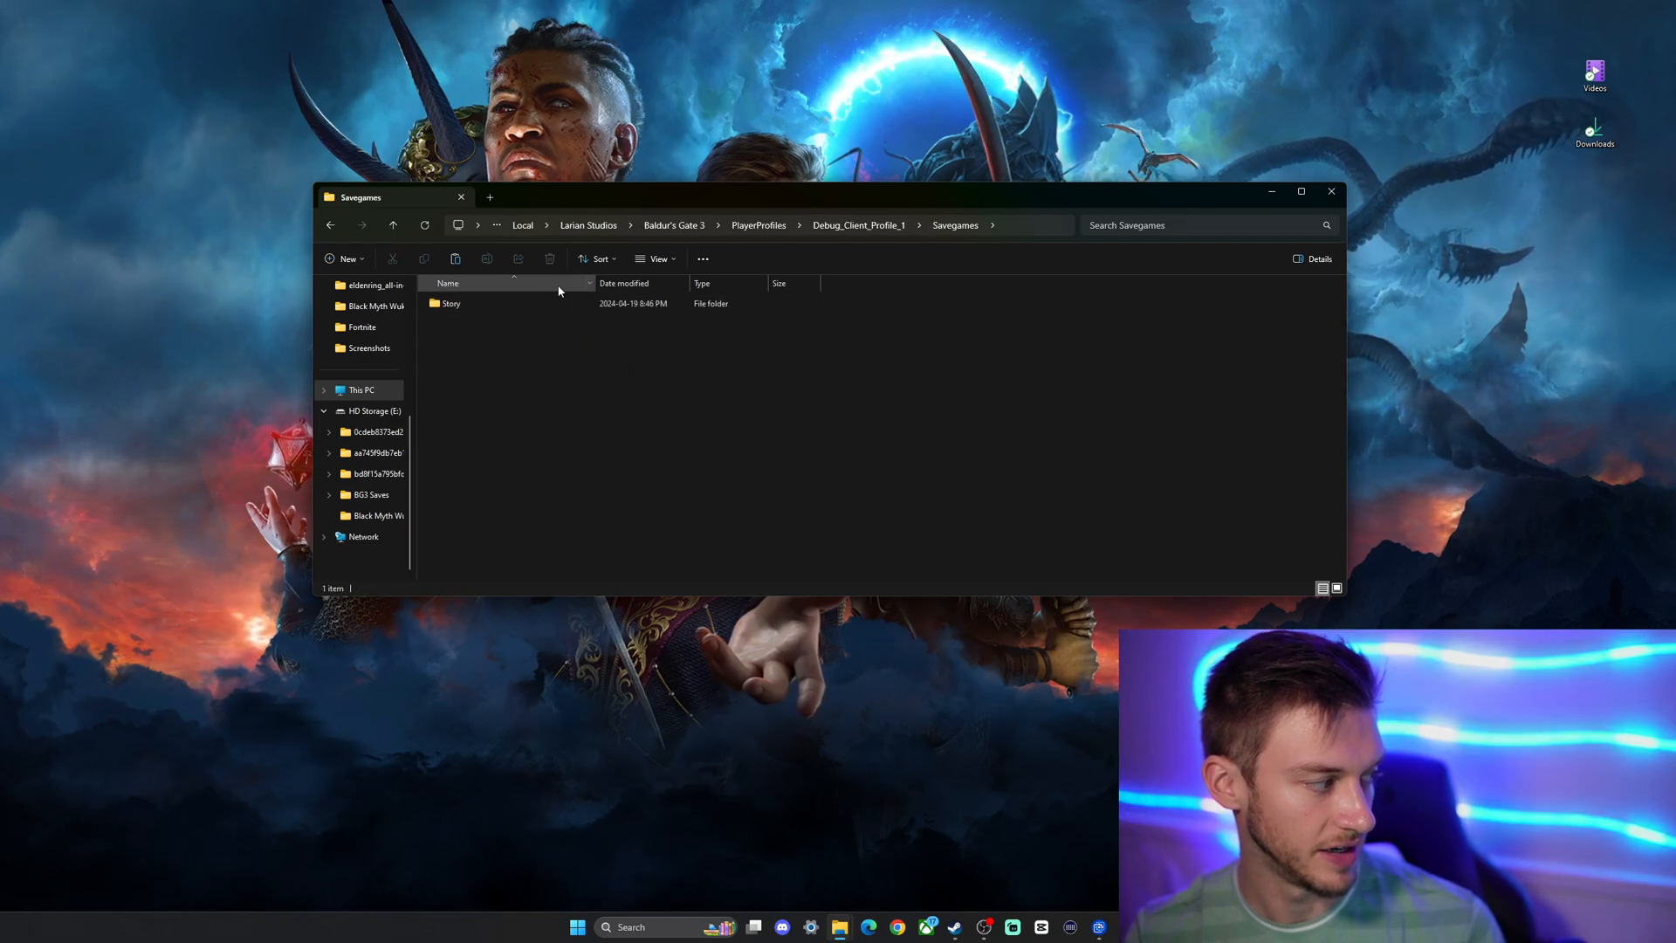
{"action": "double_click", "coordinate": [450, 303]}
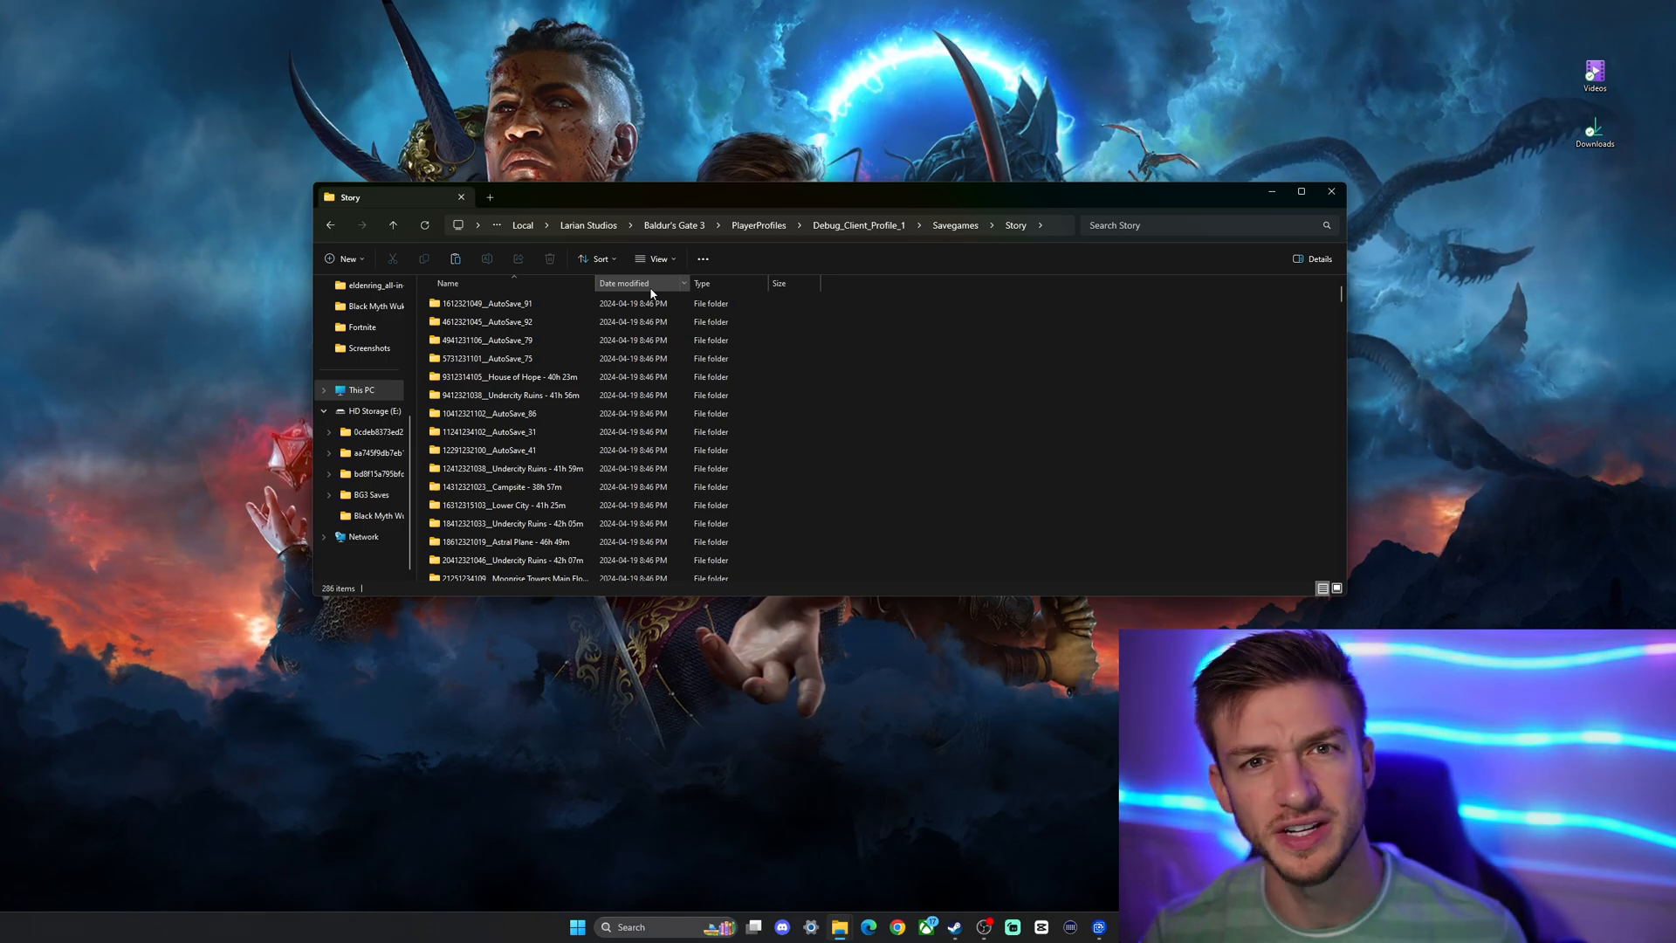
{"action": "mouse_move", "coordinate": [1046, 417]}
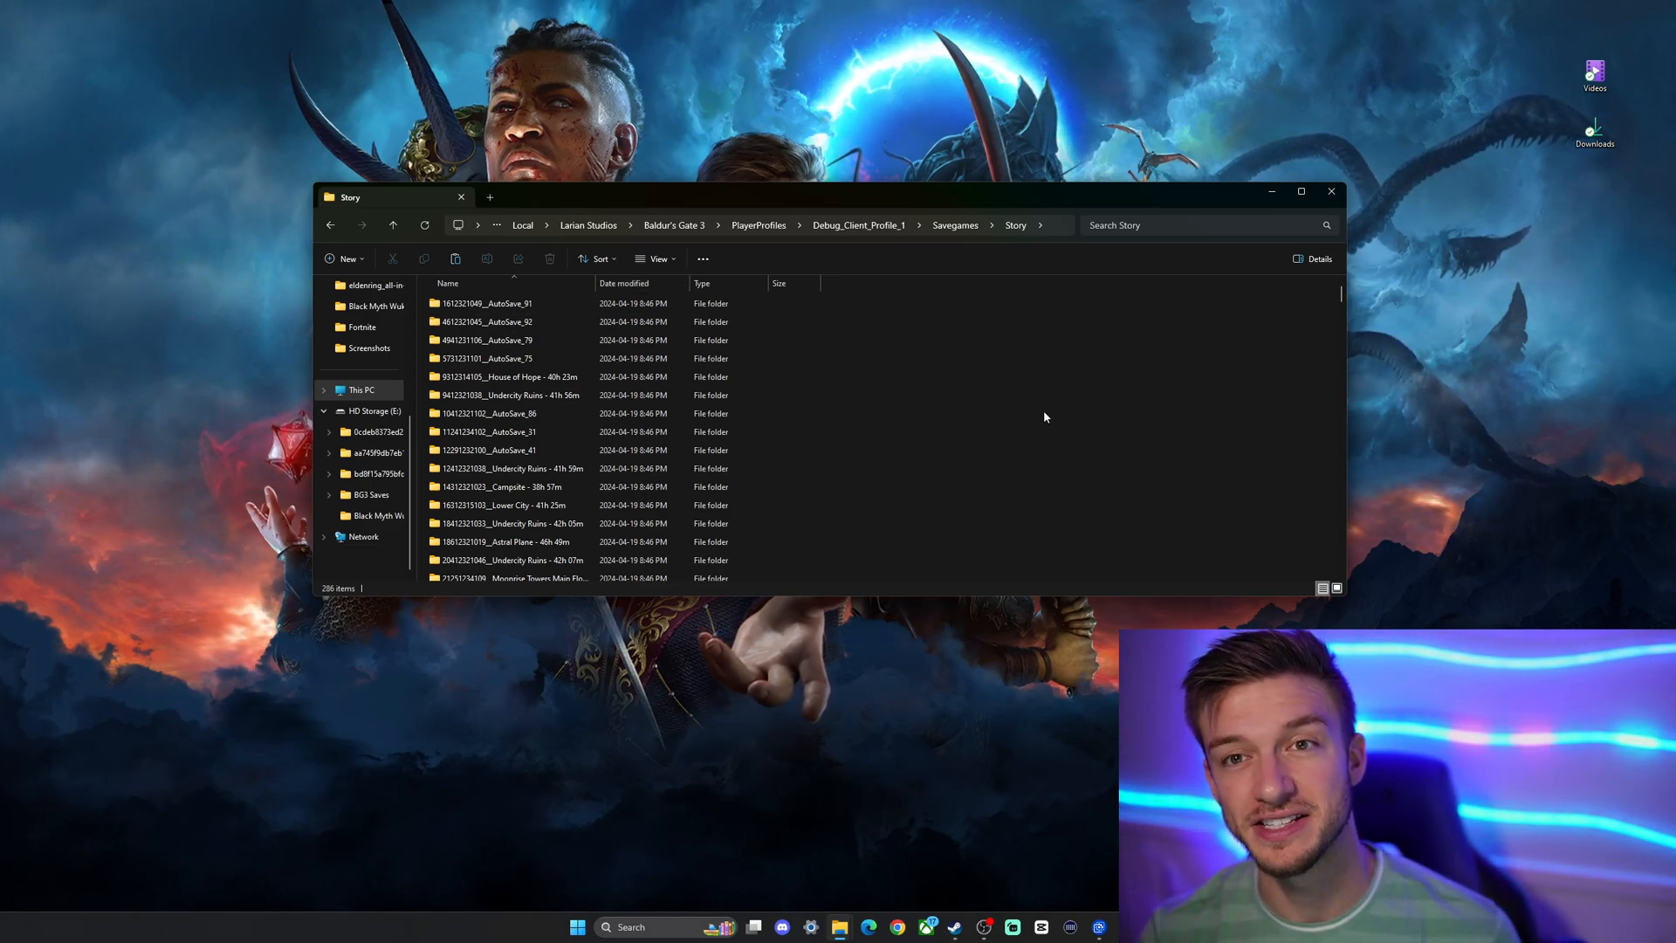